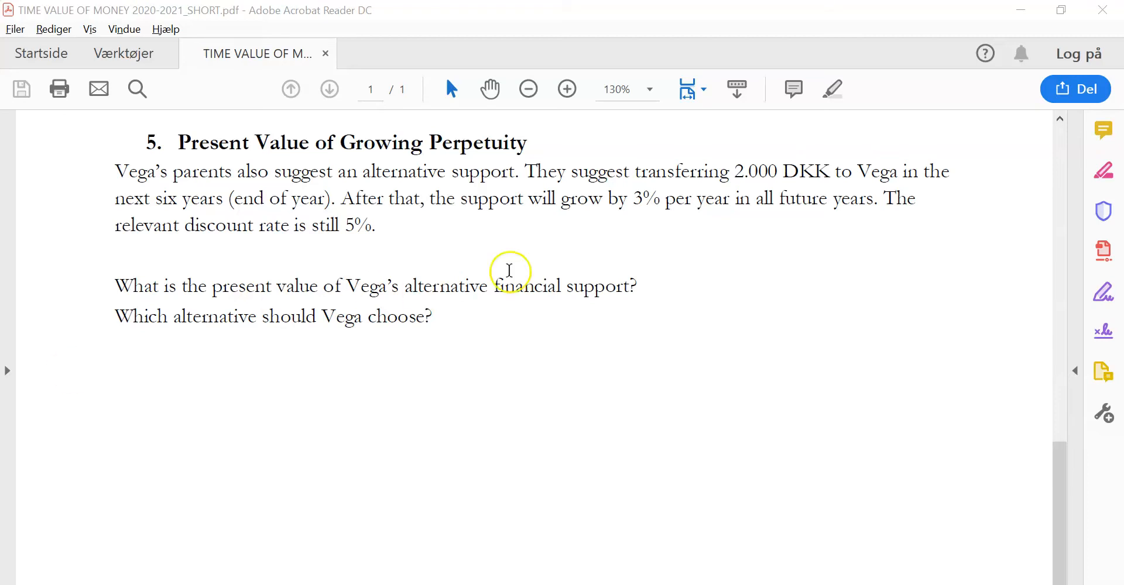
In the task 5 PDF, highlight 'next six years' and the 3% growth rate.
{"action": "left_click_drag", "start_coordinate": [735, 171], "coordinate": [828, 172]}
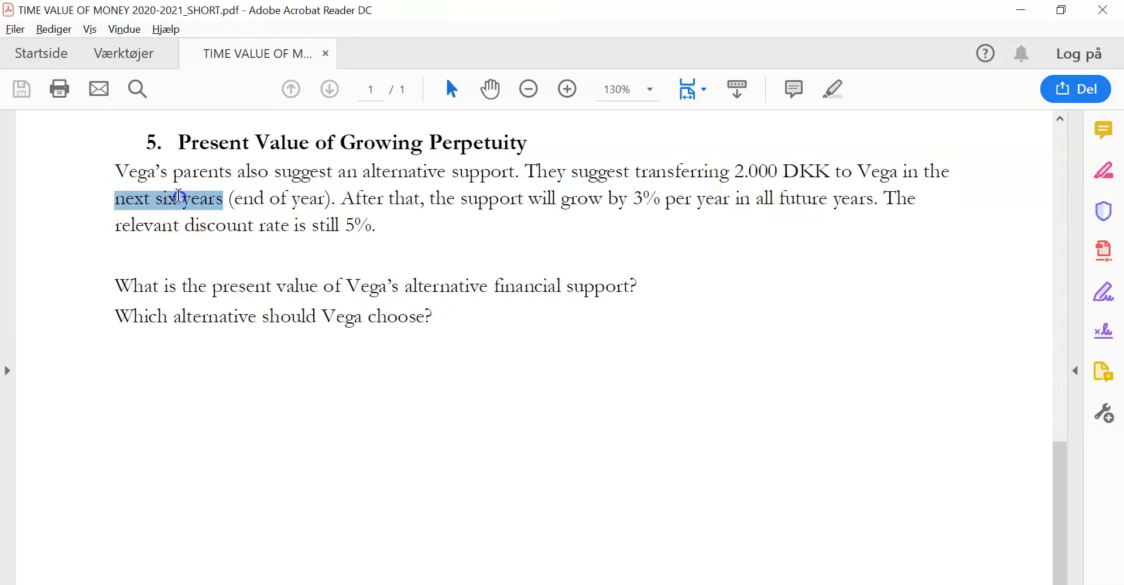
{"action": "mouse_move", "coordinate": [486, 209]}
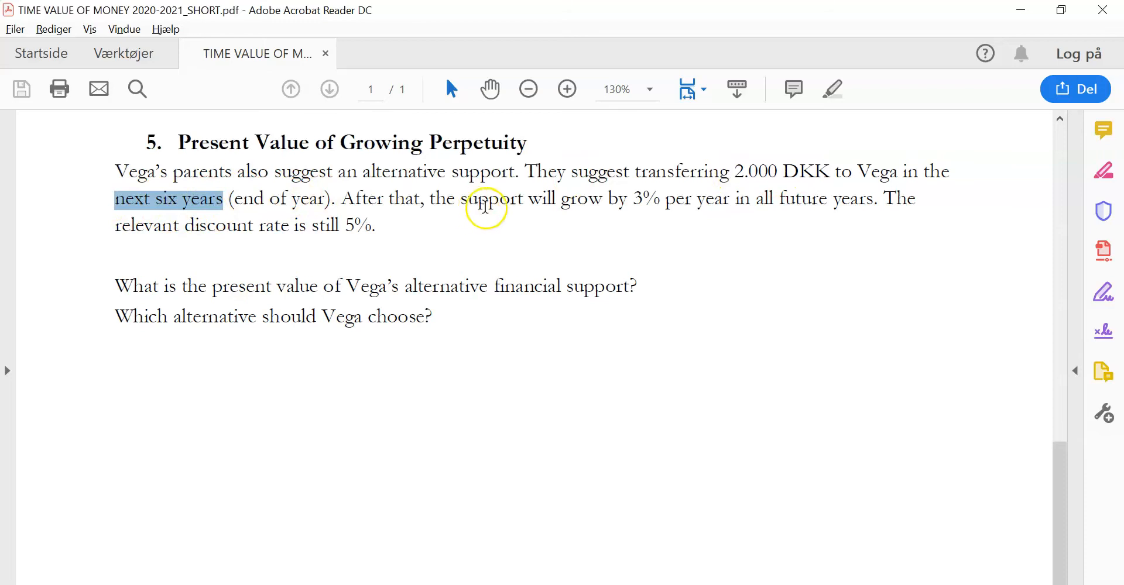
{"action": "mouse_move", "coordinate": [593, 195]}
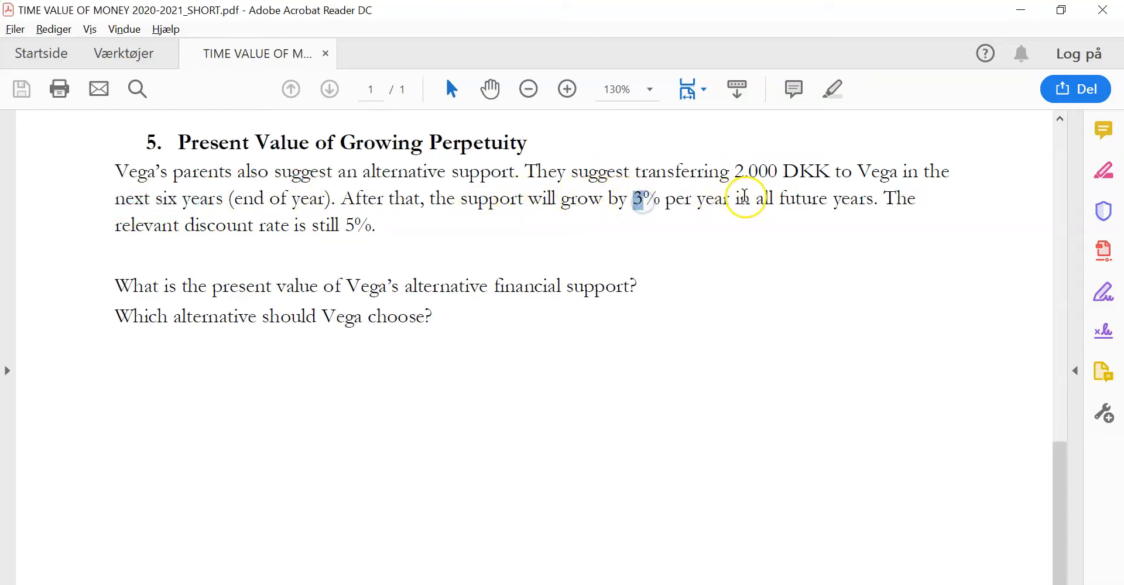
{"action": "left_click_drag", "start_coordinate": [755, 198], "coordinate": [875, 199]}
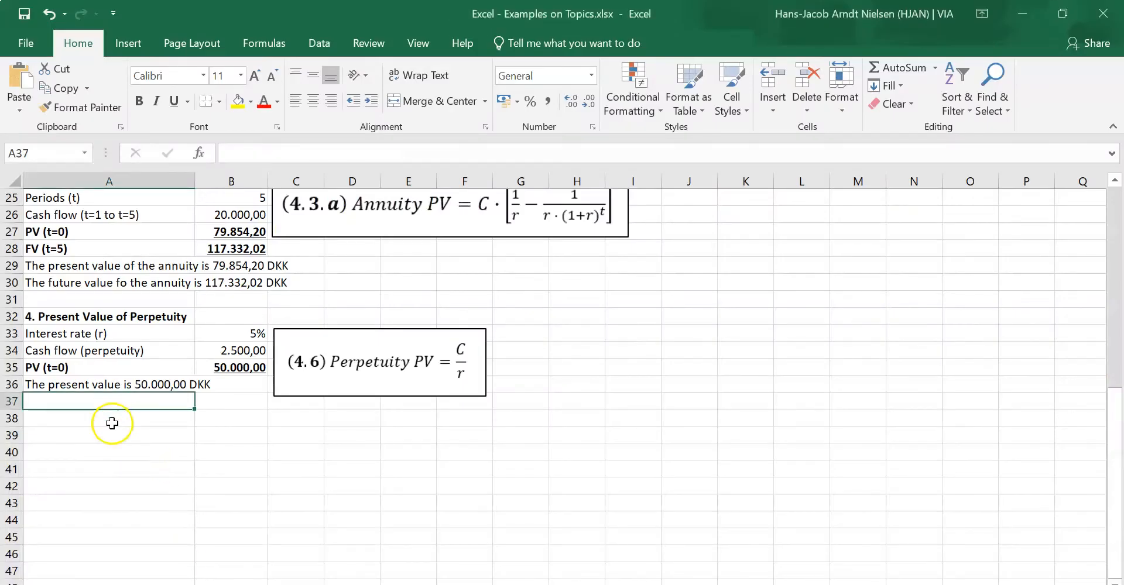
Type the heading '5. Present Value of Growing Perpetuity' in A39 and make it bold.
{"action": "type", "text": "5."}
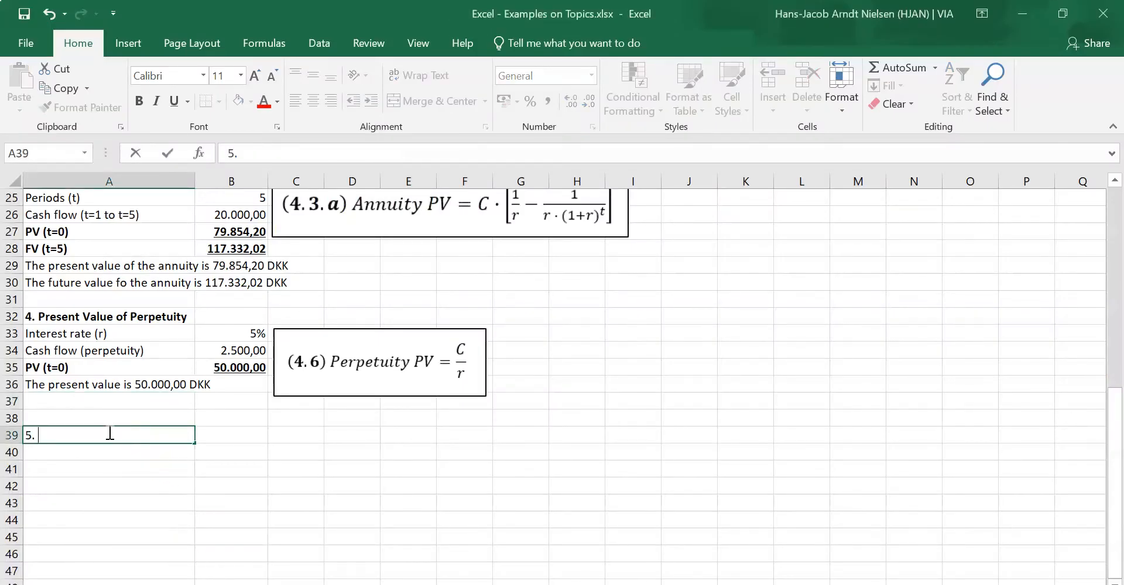
{"action": "type", "text": "Presnet"}
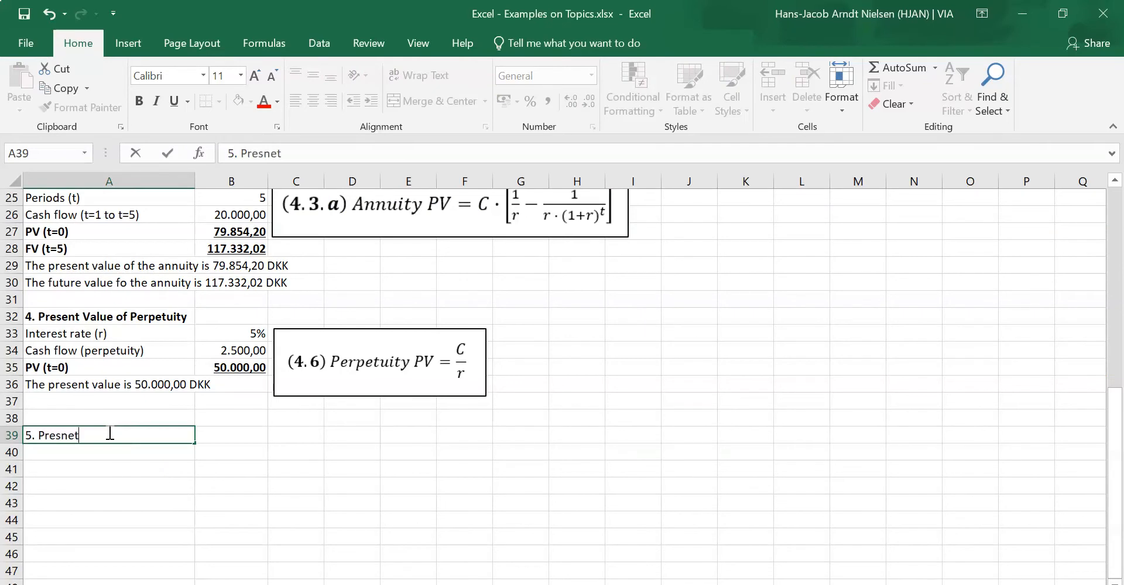
{"action": "type", "text": "Present Val"}
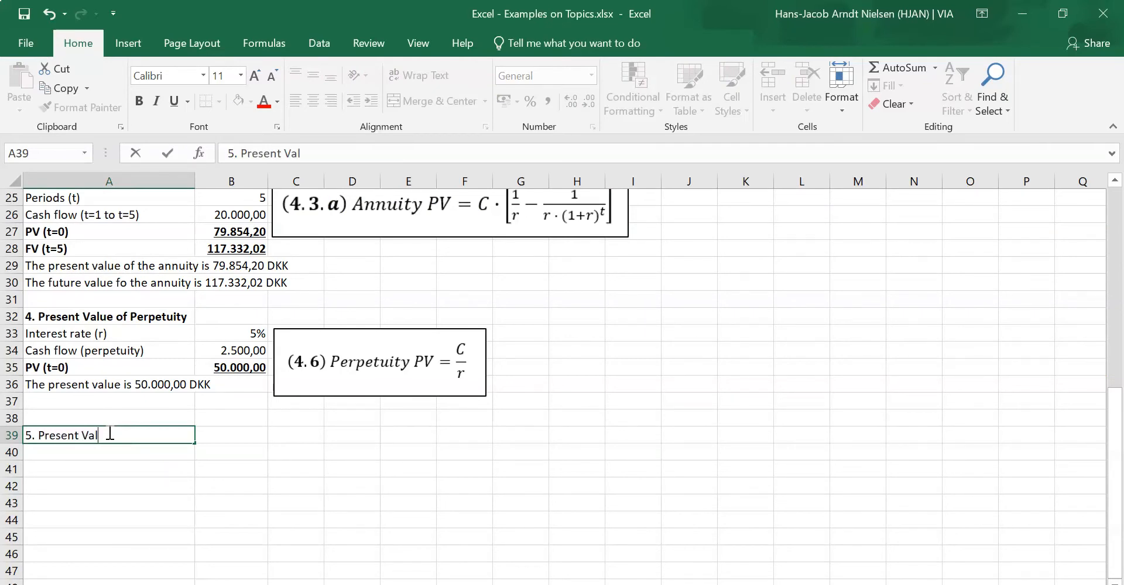
{"action": "type", "text": "ue of Growing Pe"}
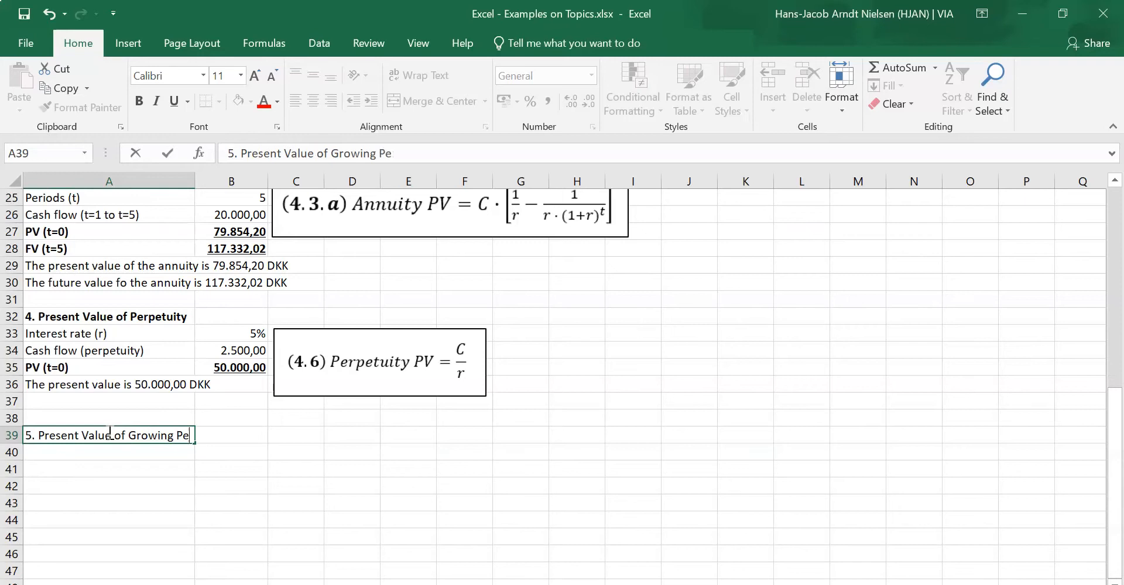
{"action": "type", "text": "rpe"}
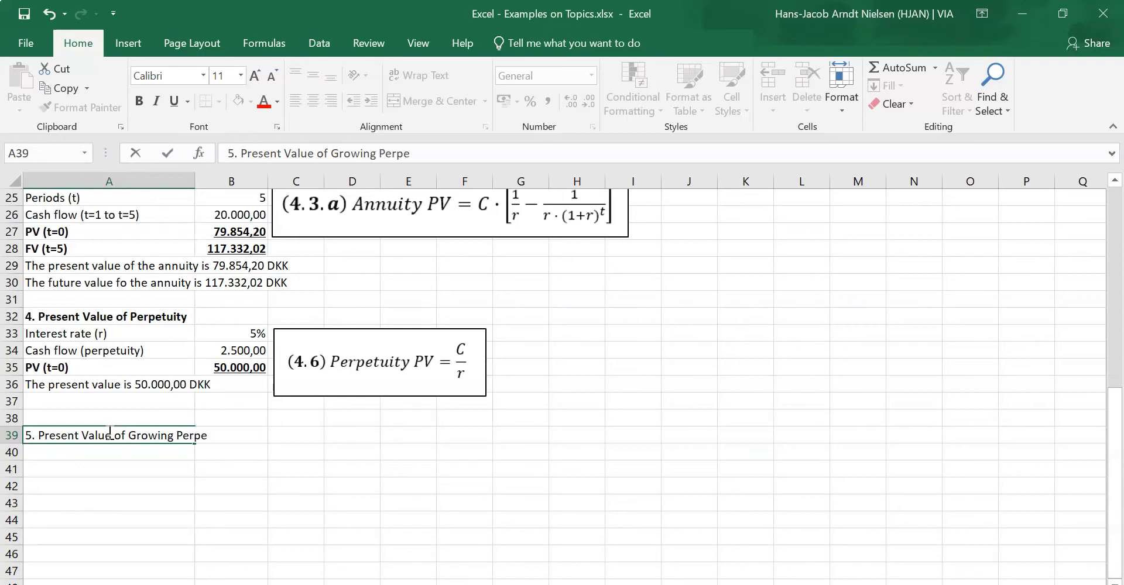
{"action": "type", "text": "u"}
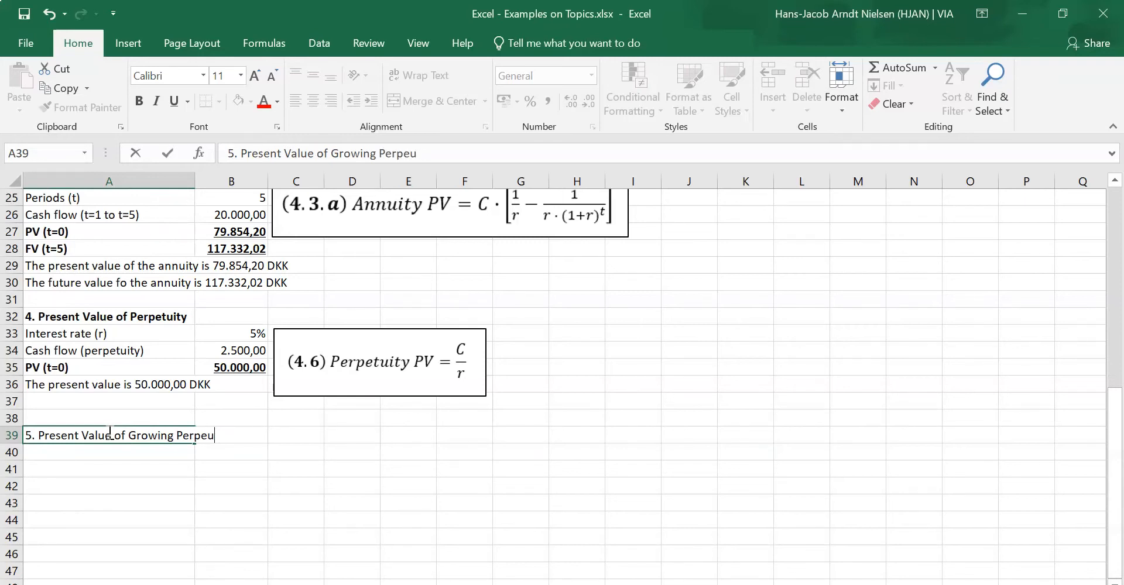
{"action": "key", "text": "Backspace"}
{"action": "type", "text": "tuity"}
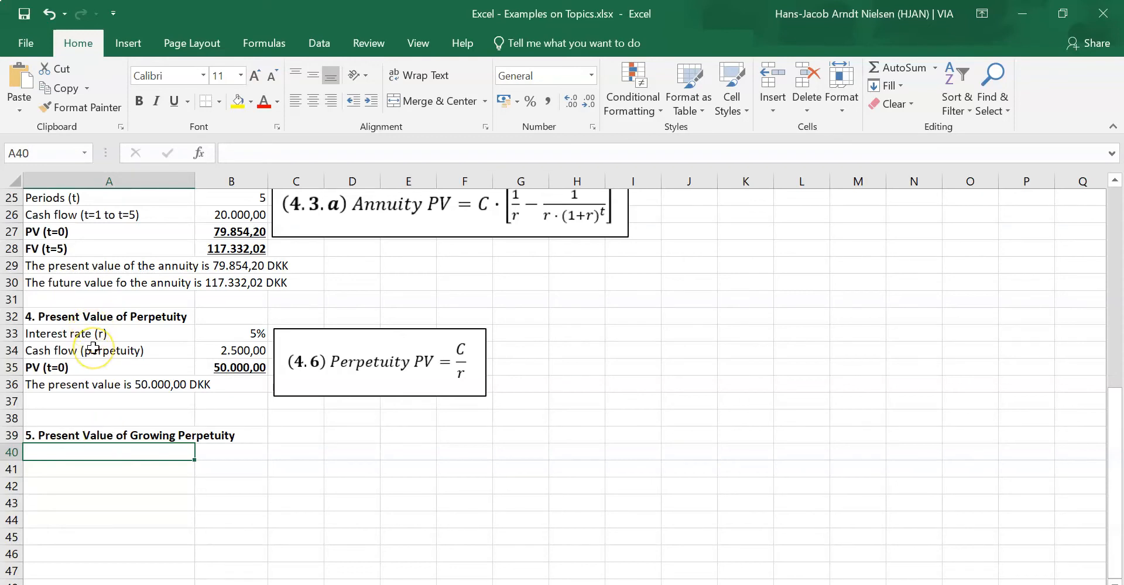
List interest rate (r) 5%, six annuity periods and the 'Cash flow in annuity' label.
{"action": "type", "text": "Interest"}
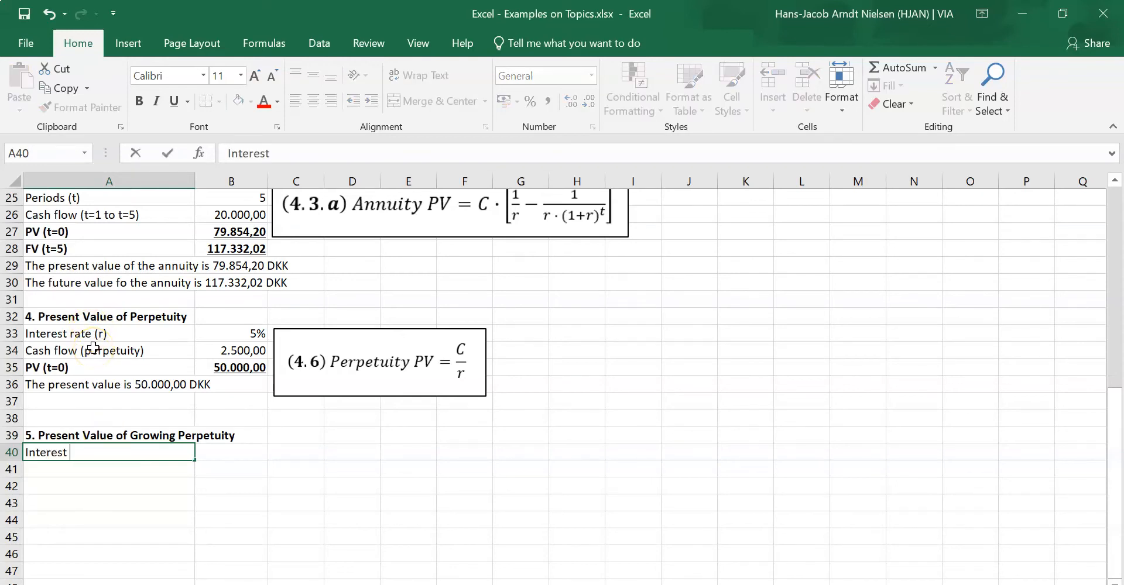
{"action": "type", "text": "rate"}
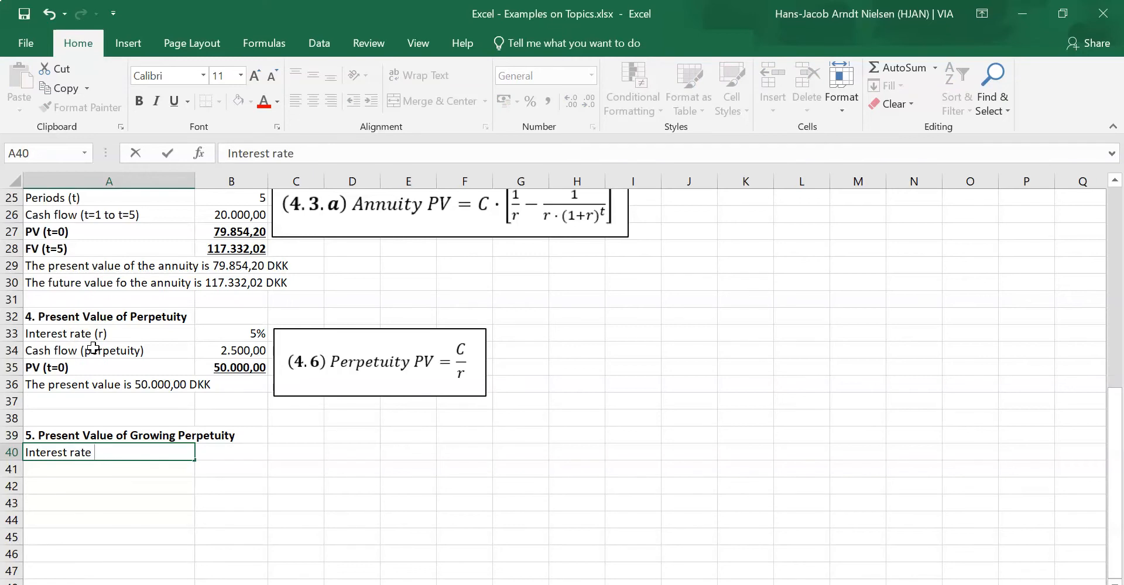
{"action": "type", "text": "(r)"}
{"action": "left_click", "coordinate": [231, 452]}
{"action": "type", "text": "5"}
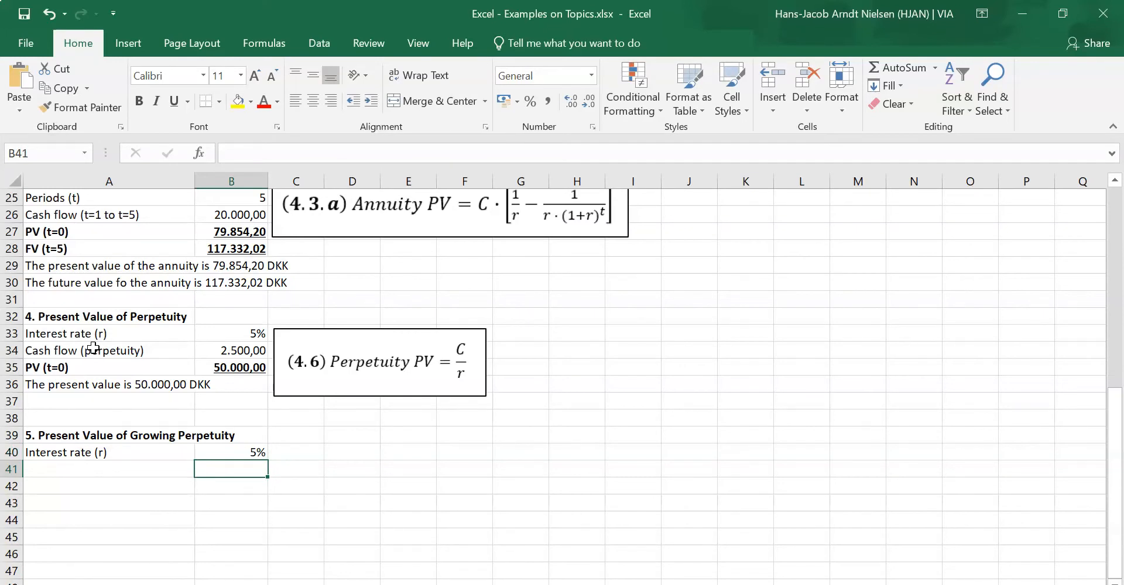
{"action": "left_click", "coordinate": [105, 469]}
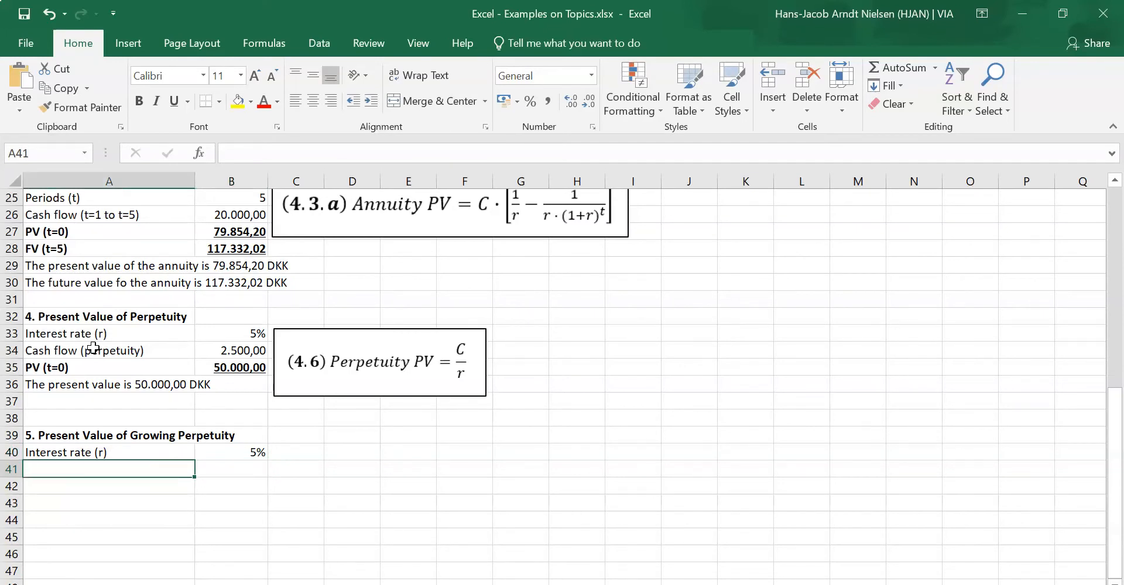
{"action": "type", "text": "Number of period in annuity"}
{"action": "left_click", "coordinate": [109, 487]}
{"action": "type", "text": "C"}
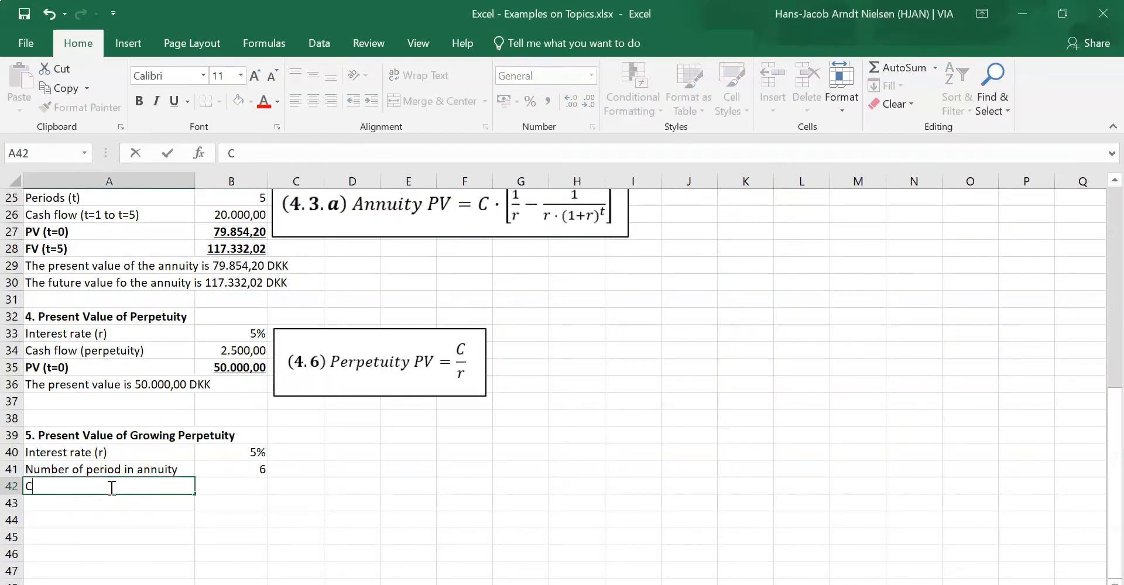
{"action": "type", "text": "ash flow in ann"}
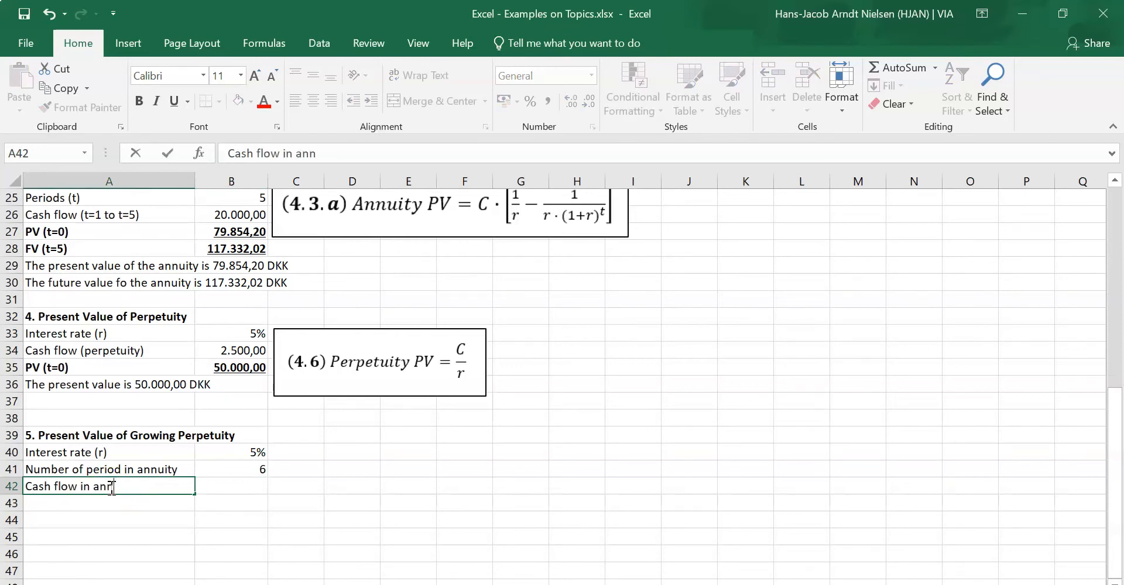
{"action": "type", "text": "uity"}
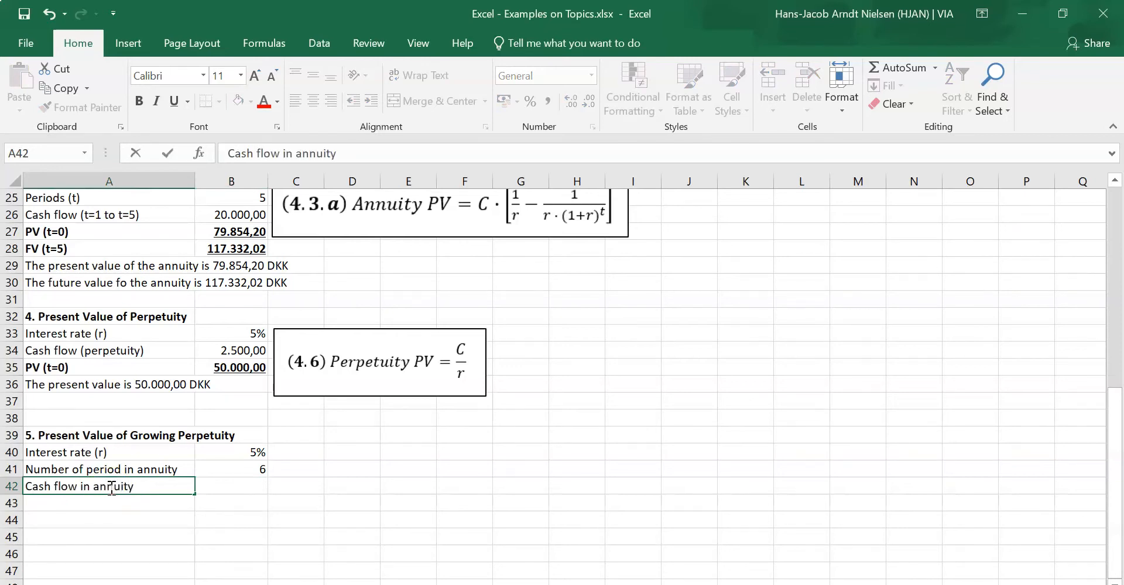
{"action": "type", "text": "2."}
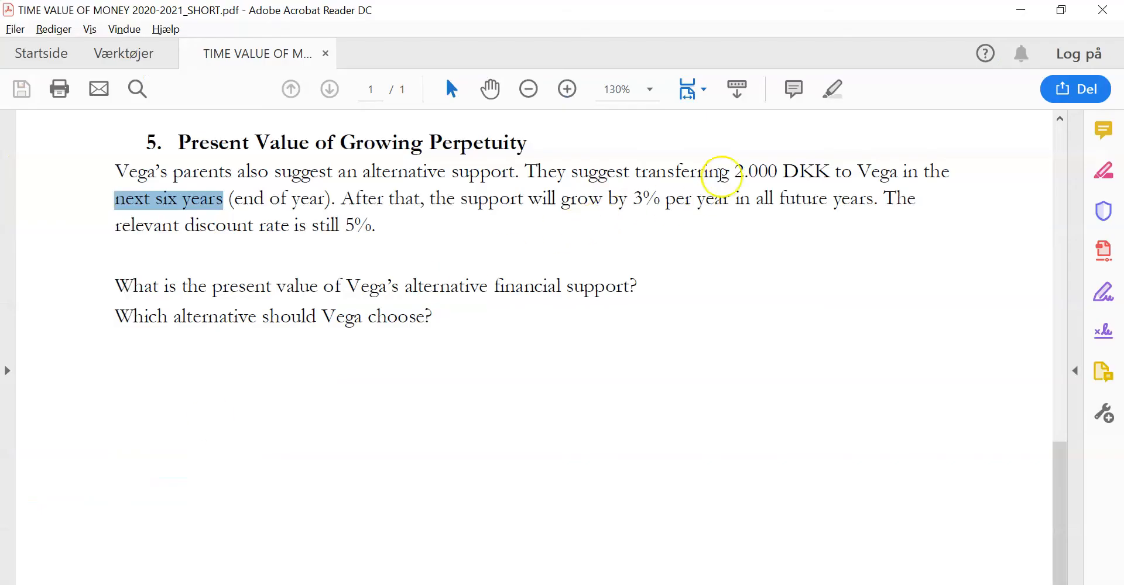
Select the transfer amount in the task PDF, then return to the workbook.
{"action": "left_click_drag", "start_coordinate": [735, 171], "coordinate": [828, 171]}
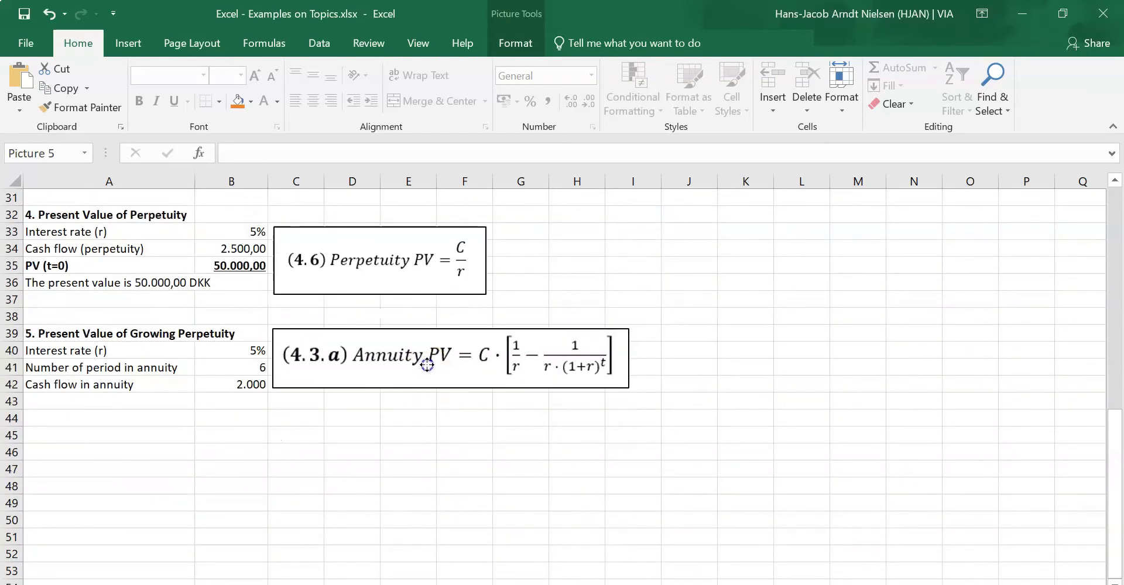
Add a bold 'PV of annuity (t=0)' label in A43 and select B43.
{"action": "left_click", "coordinate": [104, 401]}
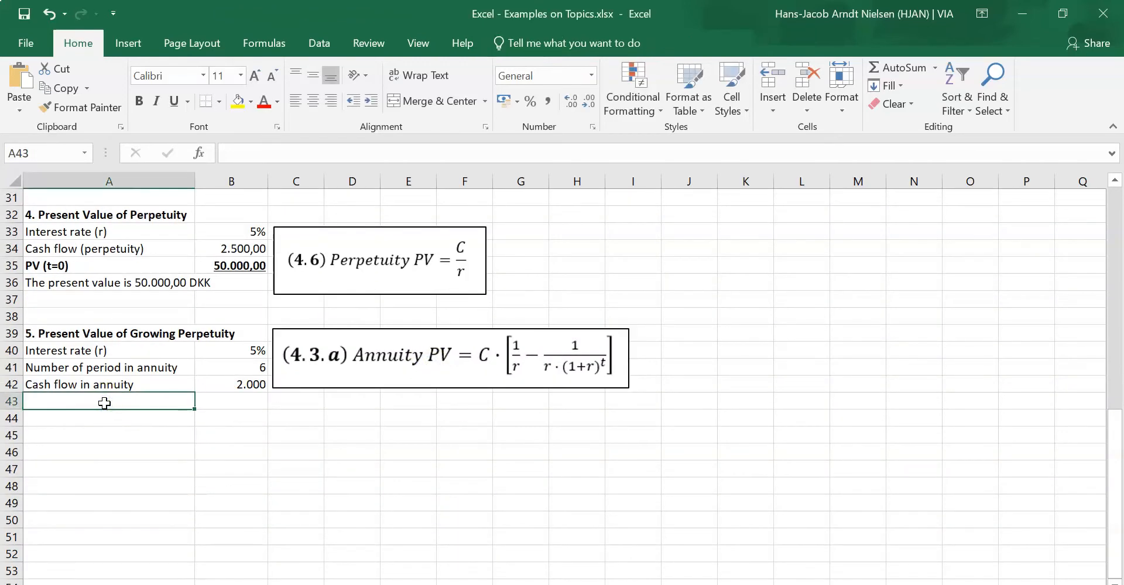
{"action": "type", "text": "PV of annuity ("}
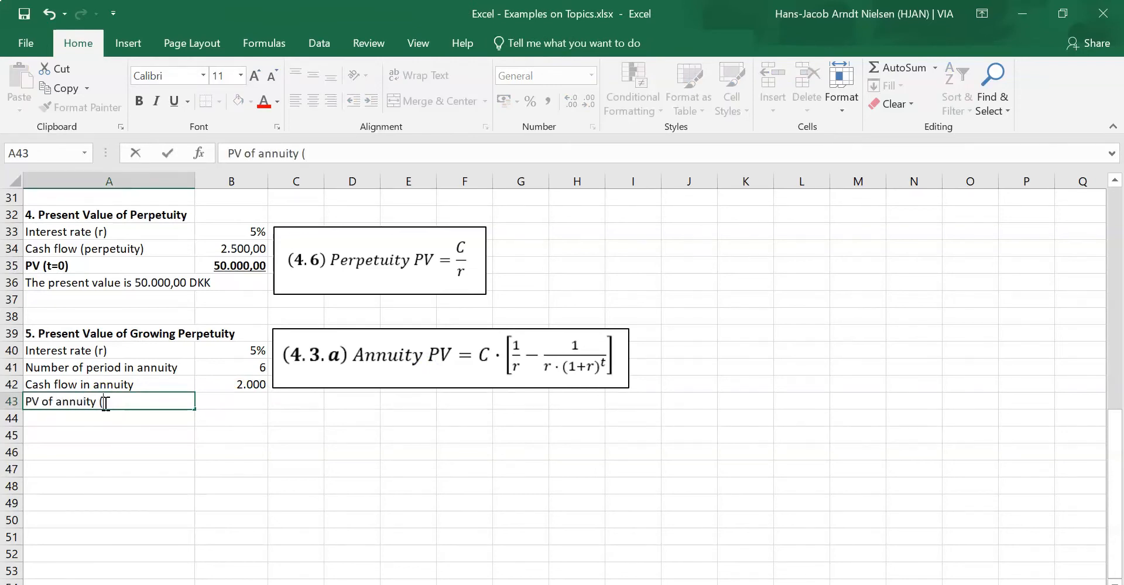
{"action": "key", "text": "Enter"}
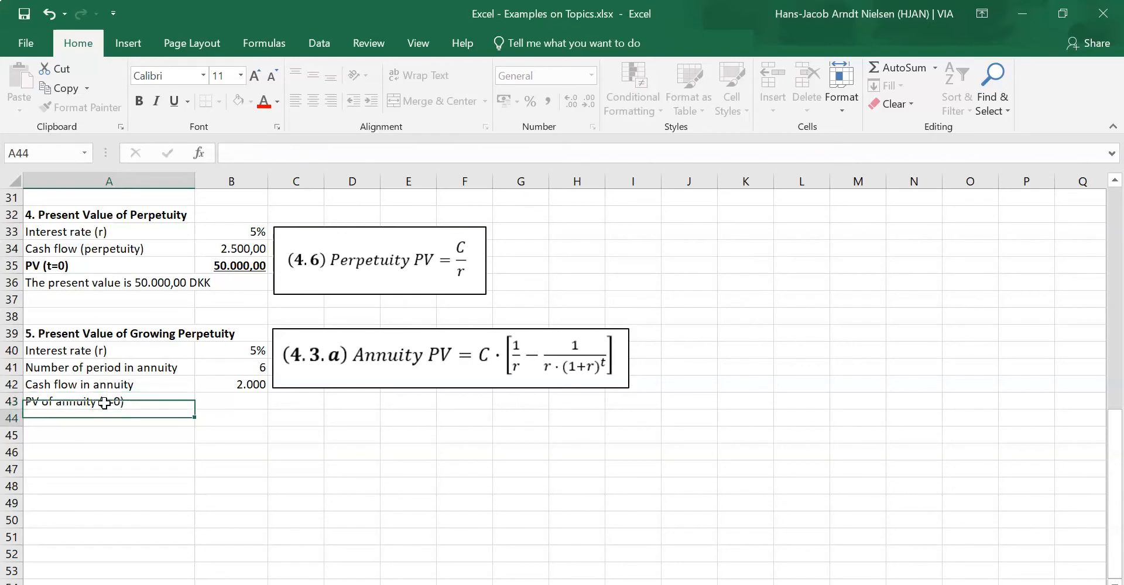
{"action": "left_click", "coordinate": [231, 401]}
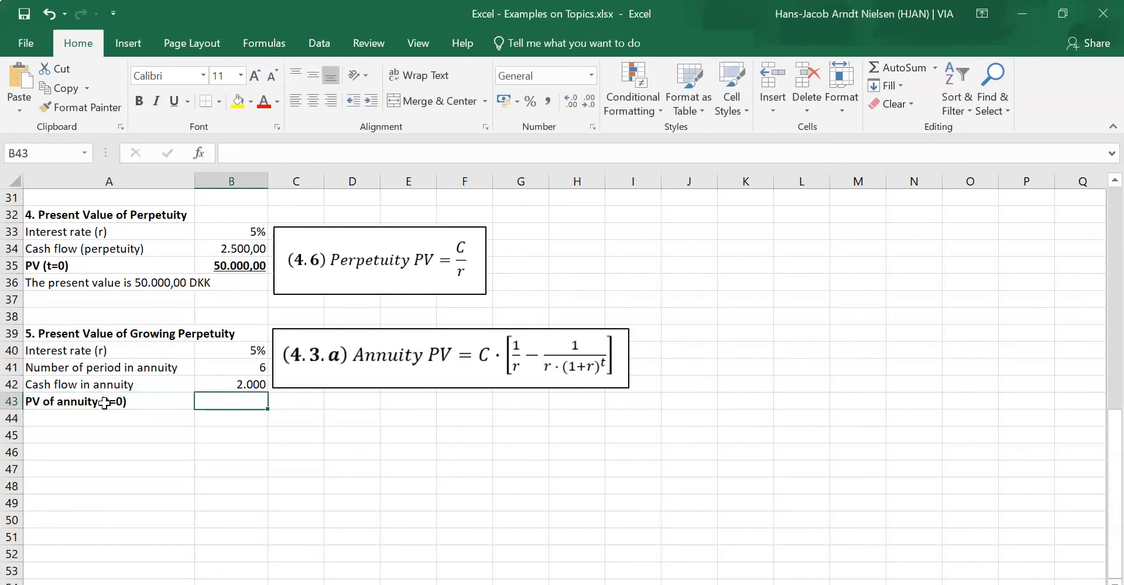
{"action": "left_click", "coordinate": [88, 402]}
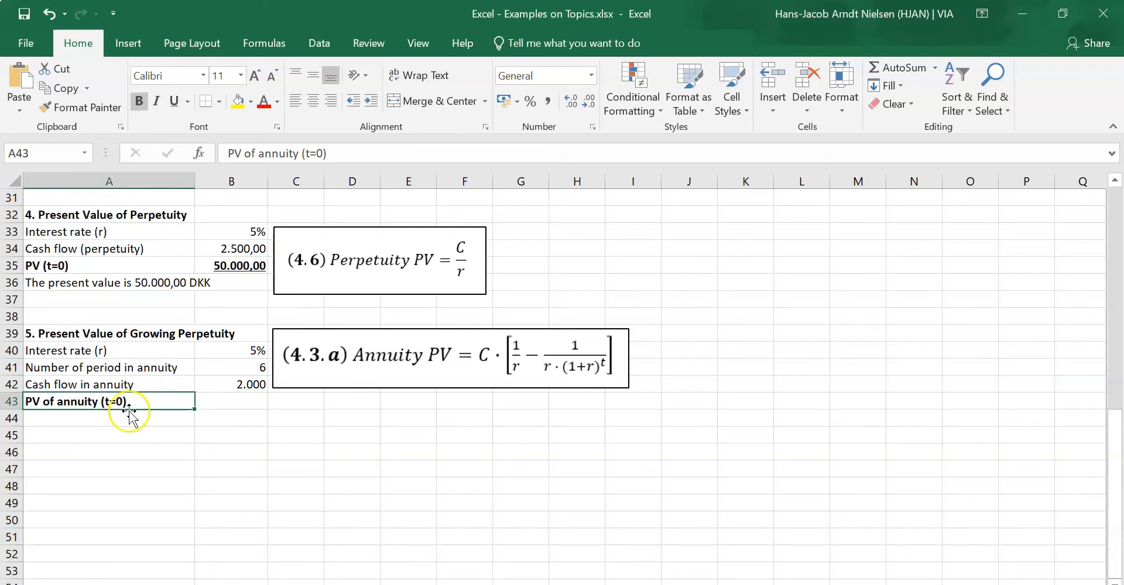
{"action": "mouse_move", "coordinate": [137, 446]}
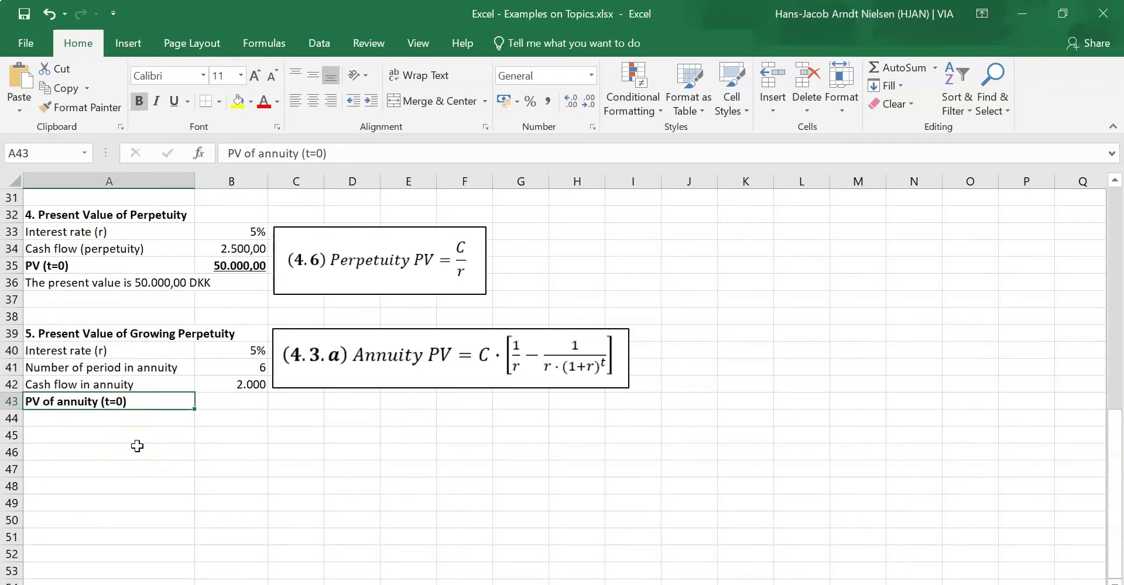
{"action": "left_click", "coordinate": [231, 401]}
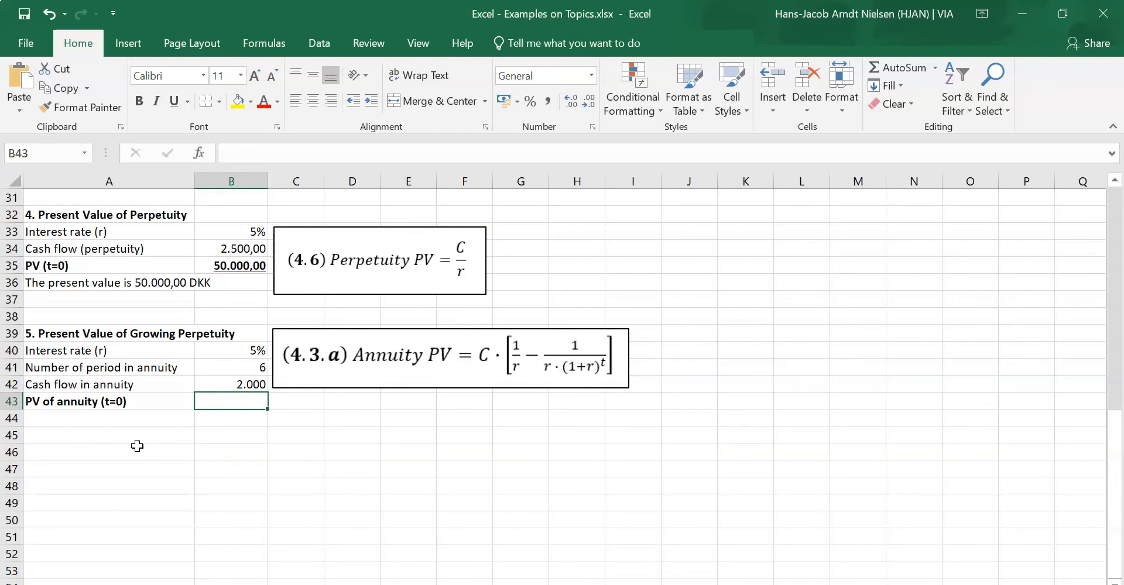
Enter the annuity PV formula in B43 using the B40 rate, returning 10.151,38.
{"action": "type", "text": "=B42"}
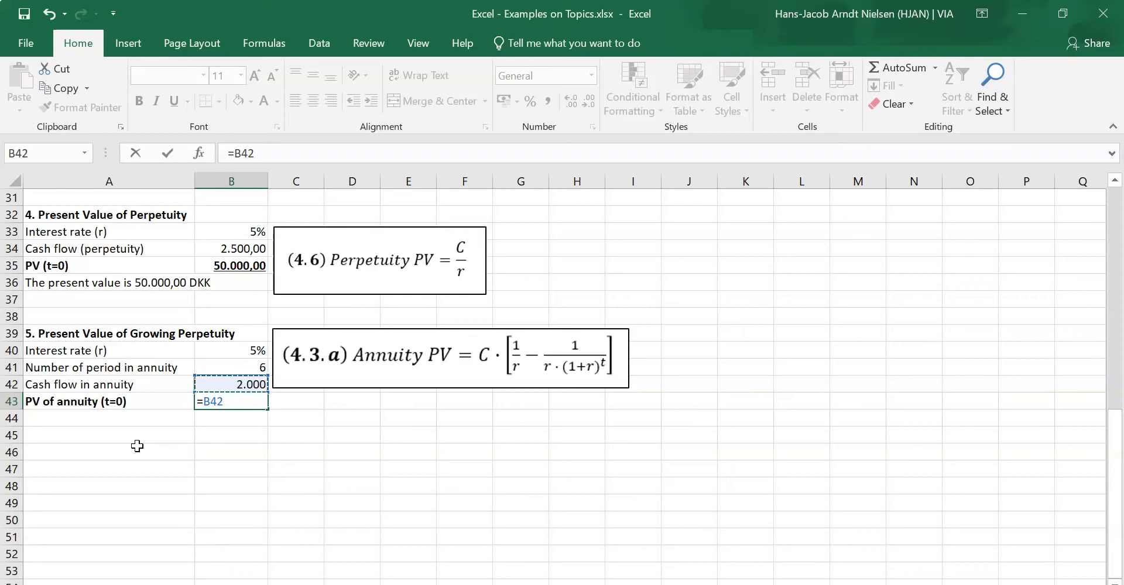
{"action": "type", "text": "*"}
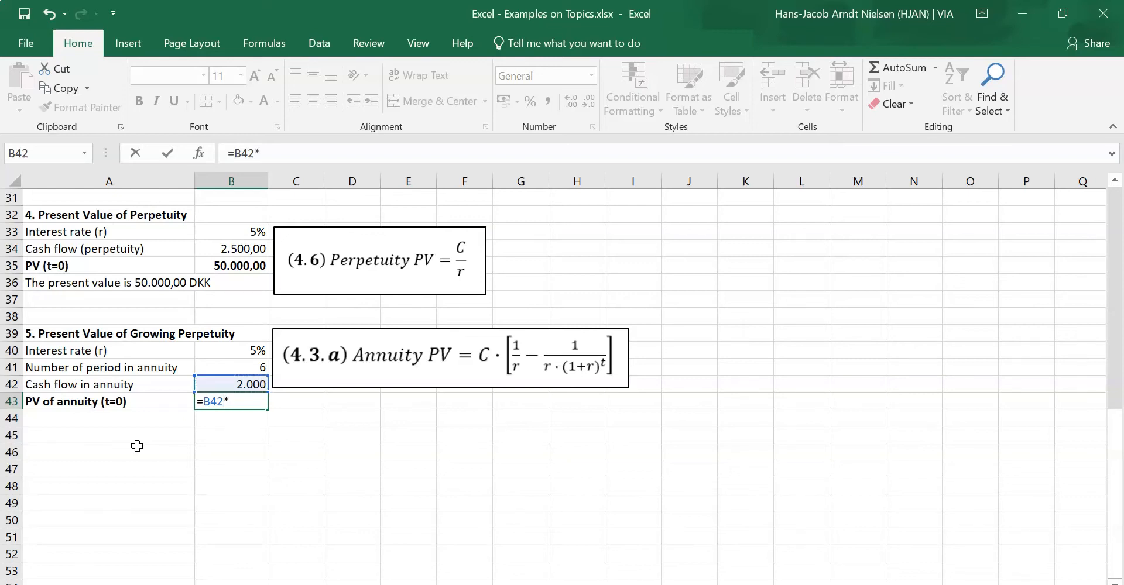
{"action": "type", "text": "((1/"}
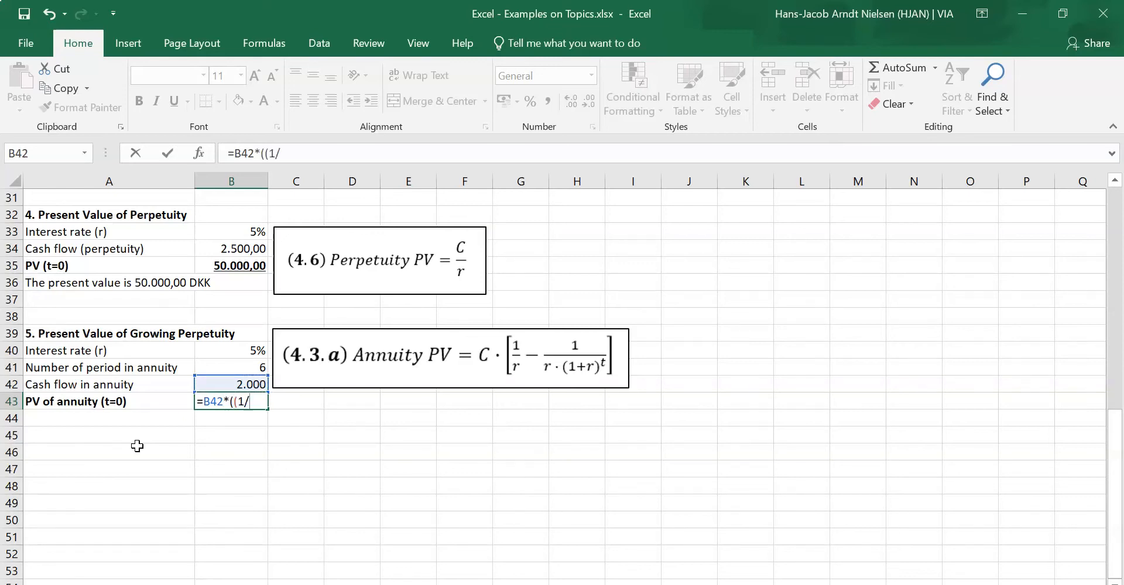
{"action": "left_click", "coordinate": [230, 350]}
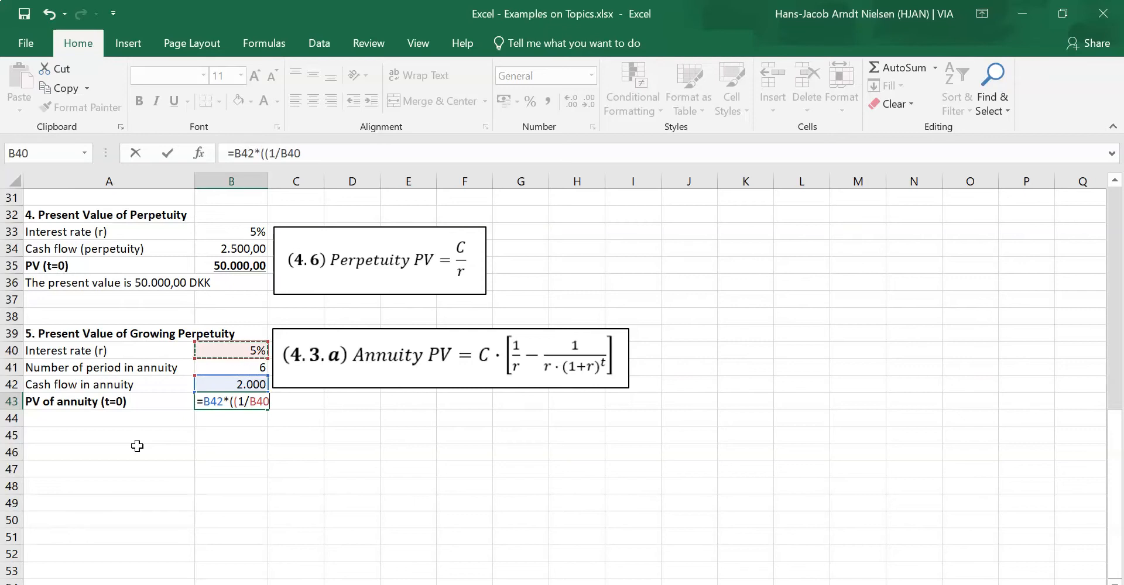
{"action": "type", "text": "-"}
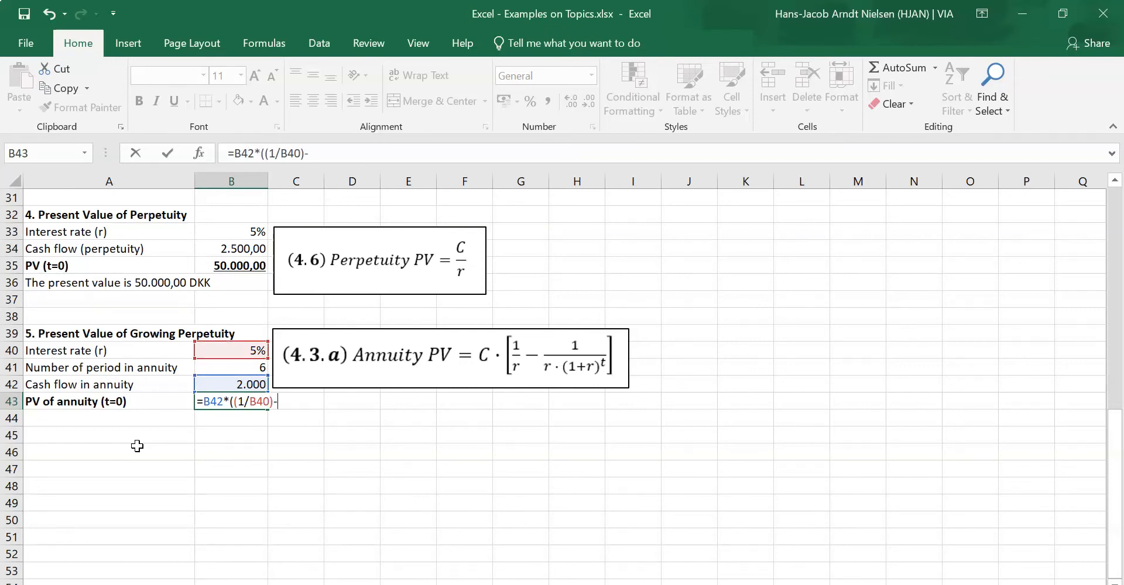
{"action": "type", "text": "1"}
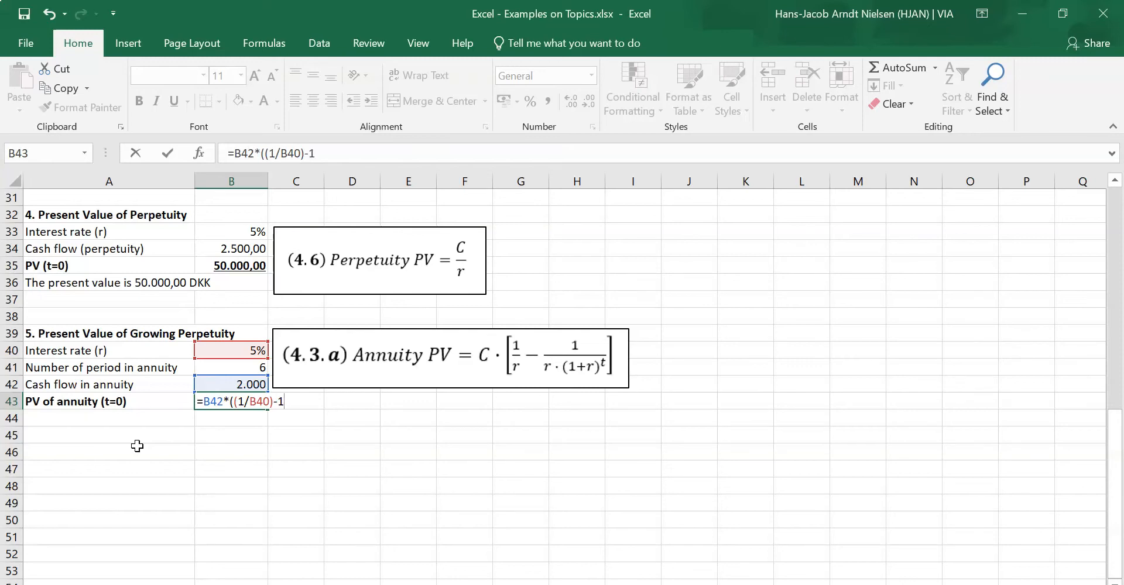
{"action": "type", "text": "/("}
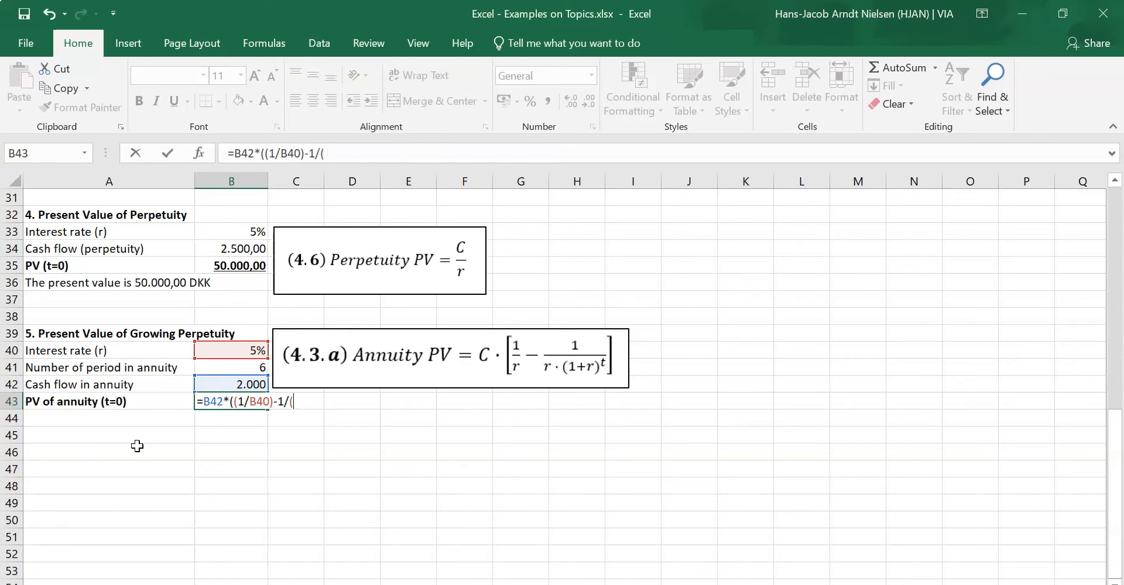
{"action": "type", "text": "B40*"}
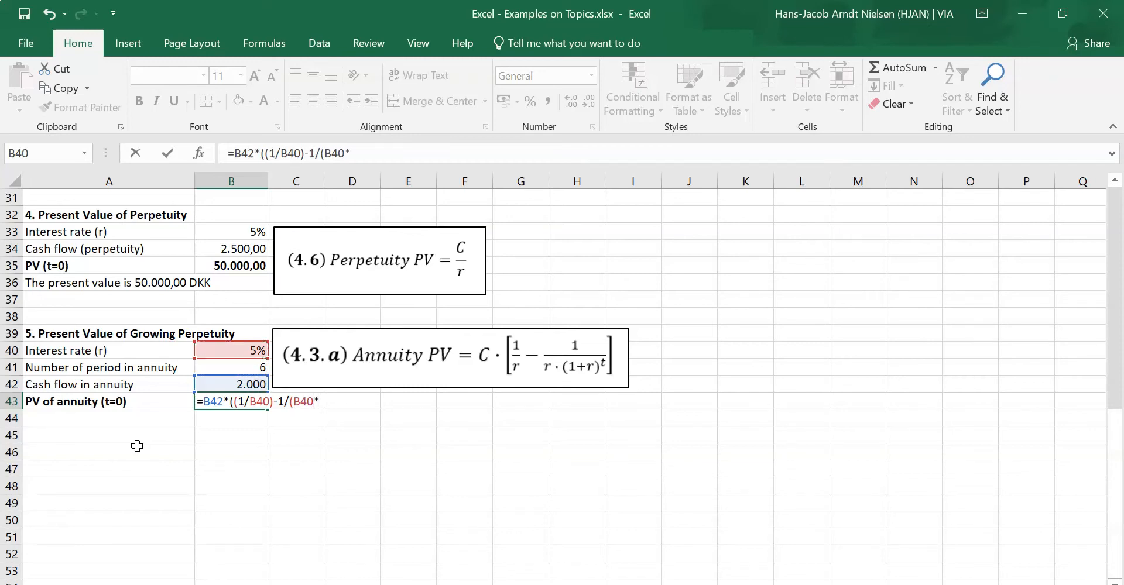
{"action": "type", "text": "1+B40)^B41"}
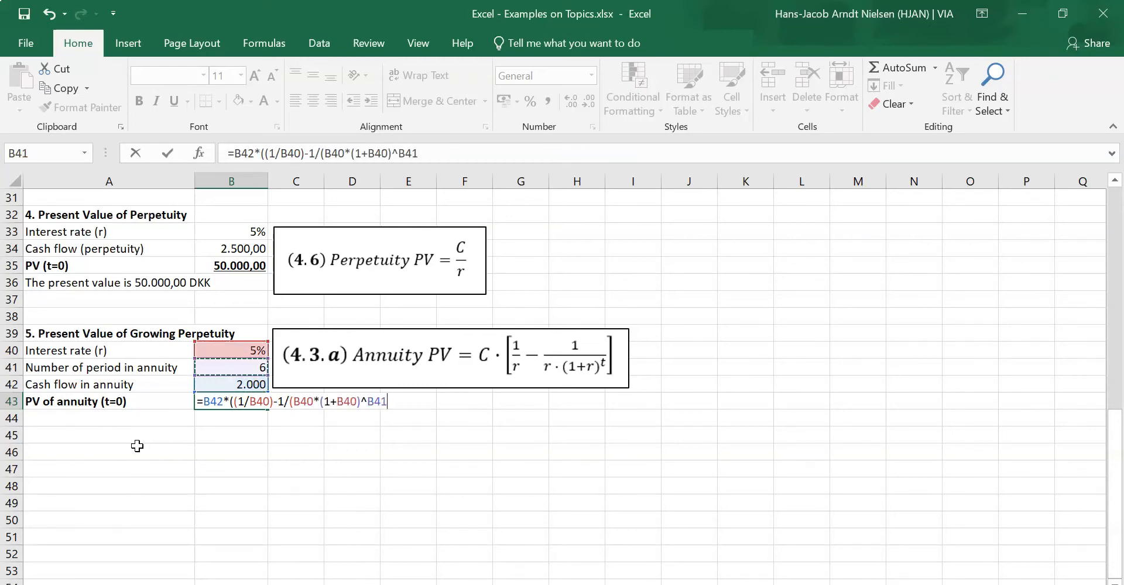
{"action": "type", "text": "))"}
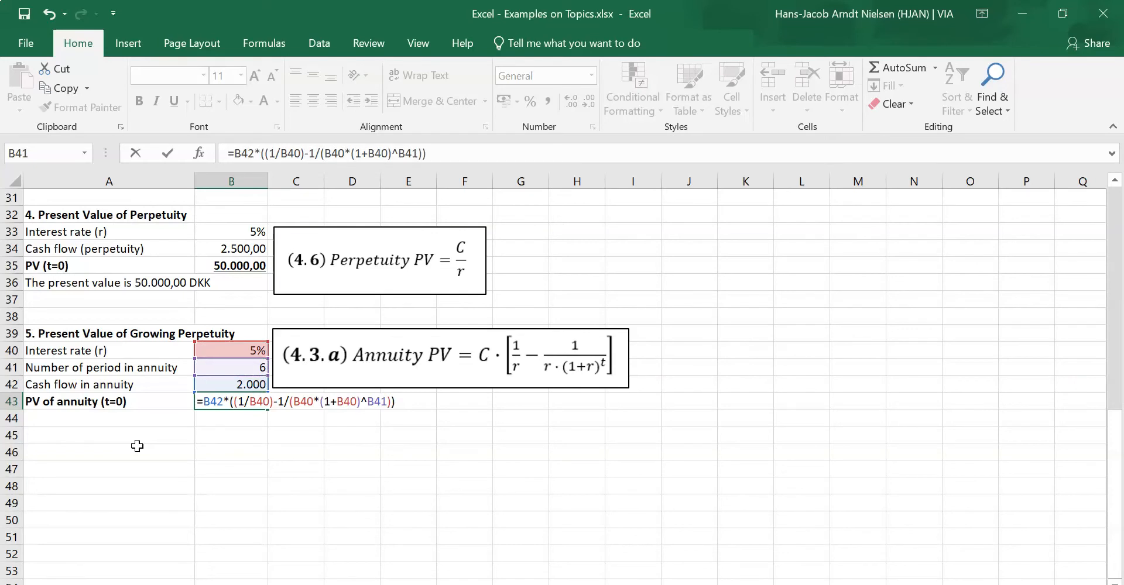
{"action": "key", "text": "Enter"}
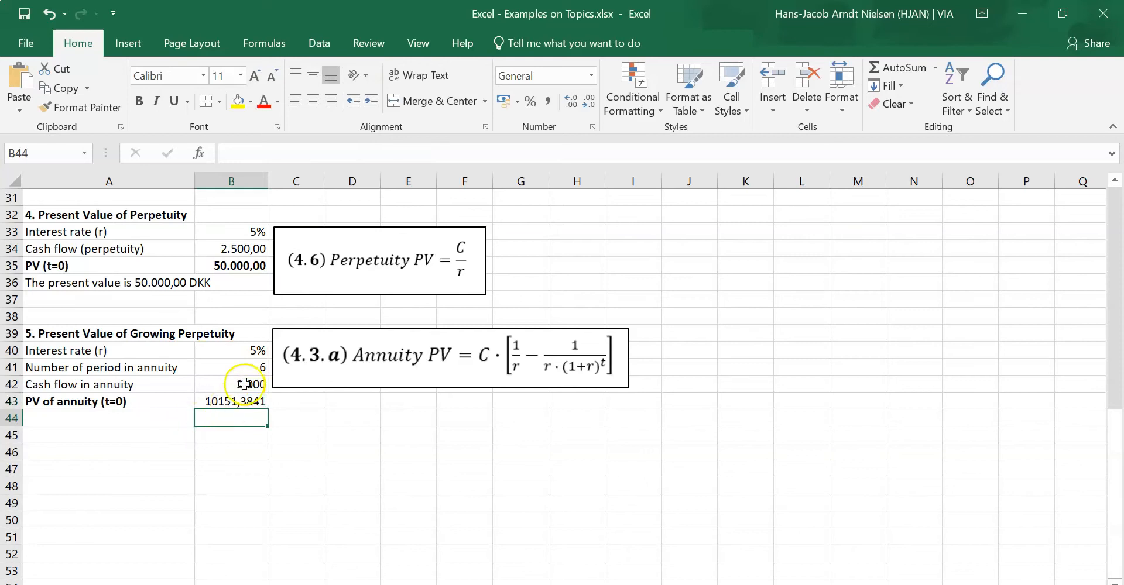
Apply Comma Style so the cash flow and annuity PV show two decimals.
{"action": "left_click", "coordinate": [231, 401]}
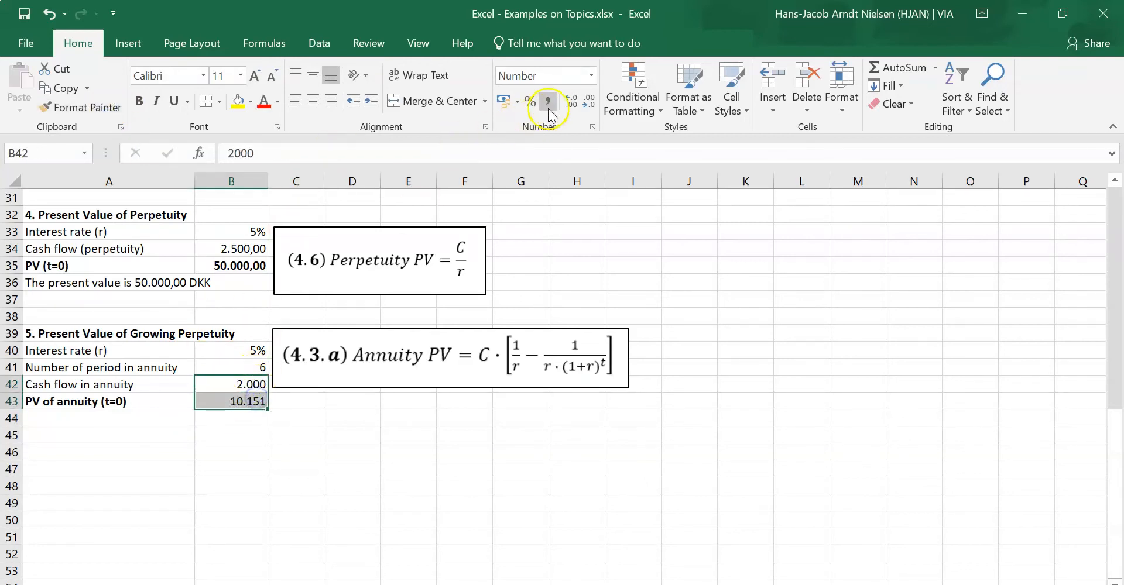
{"action": "left_click", "coordinate": [548, 101]}
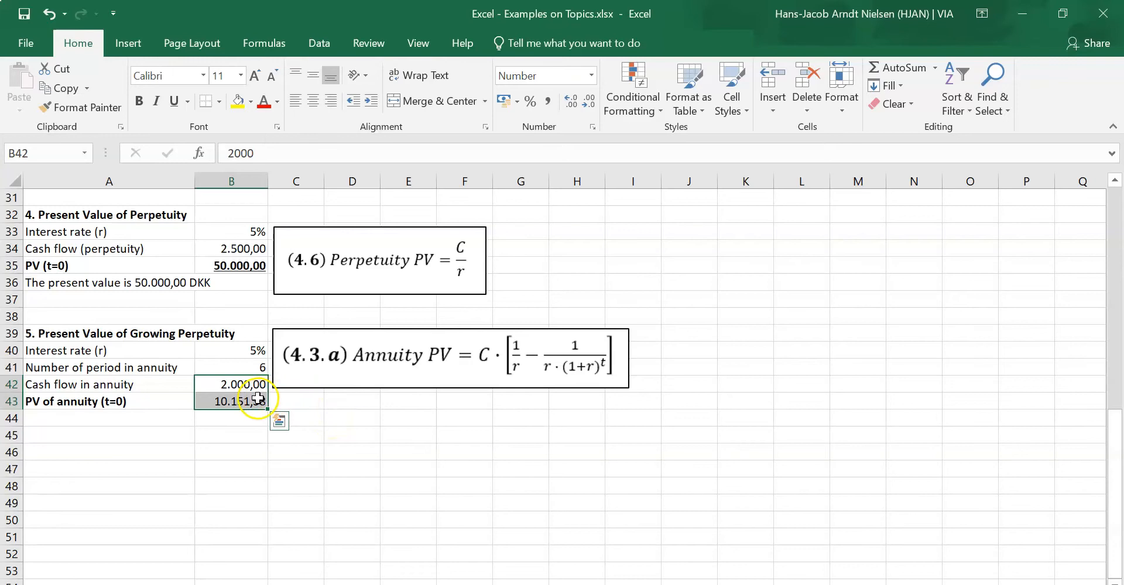
{"action": "left_click", "coordinate": [232, 401]}
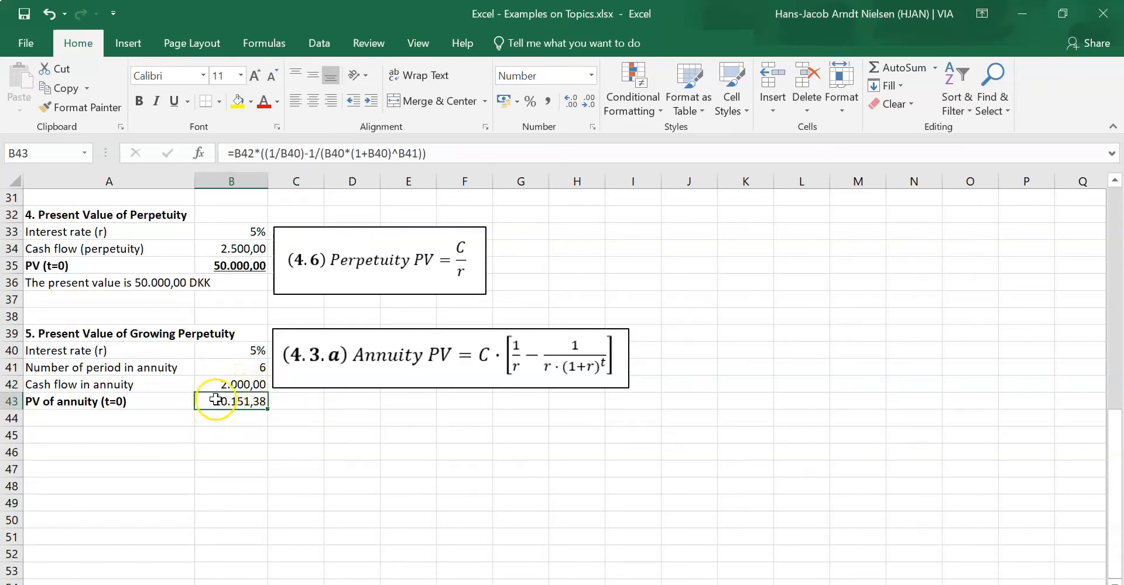
{"action": "left_click", "coordinate": [88, 402]}
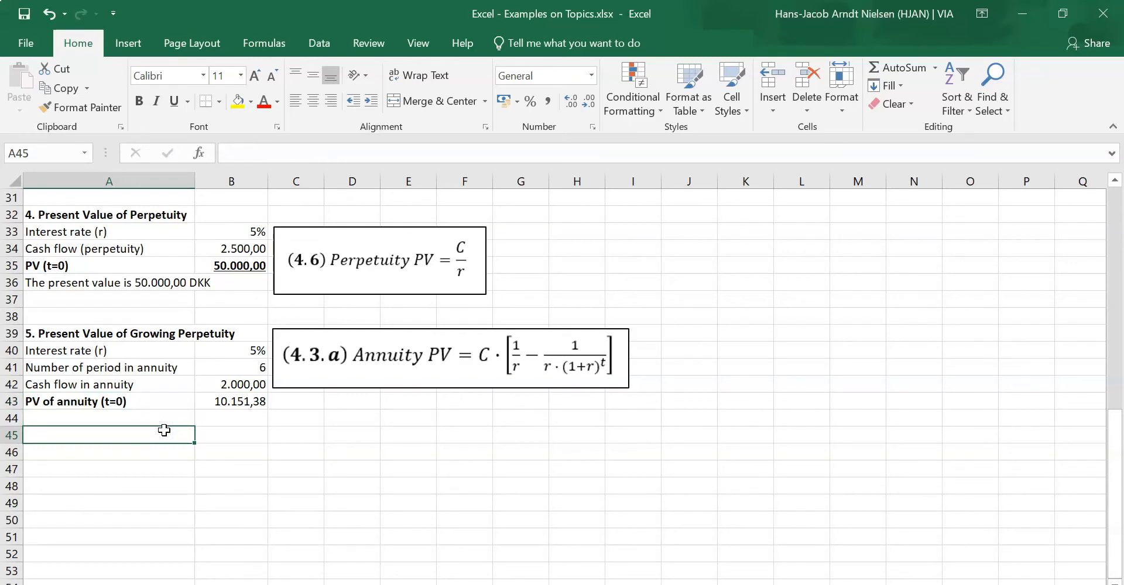
Enter the 'Growth rate (g)' label in A45 with 3% in B45.
{"action": "type", "text": "Growth rate (g"}
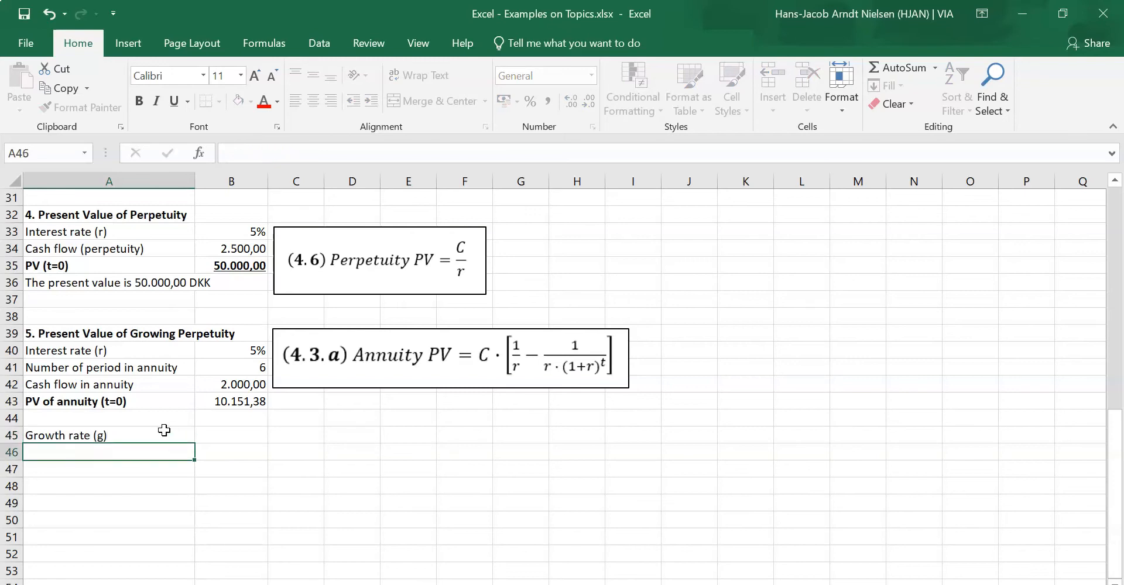
{"action": "type", "text": "3%"}
{"action": "left_click", "coordinate": [353, 436]}
{"action": "type", "text": "T"}
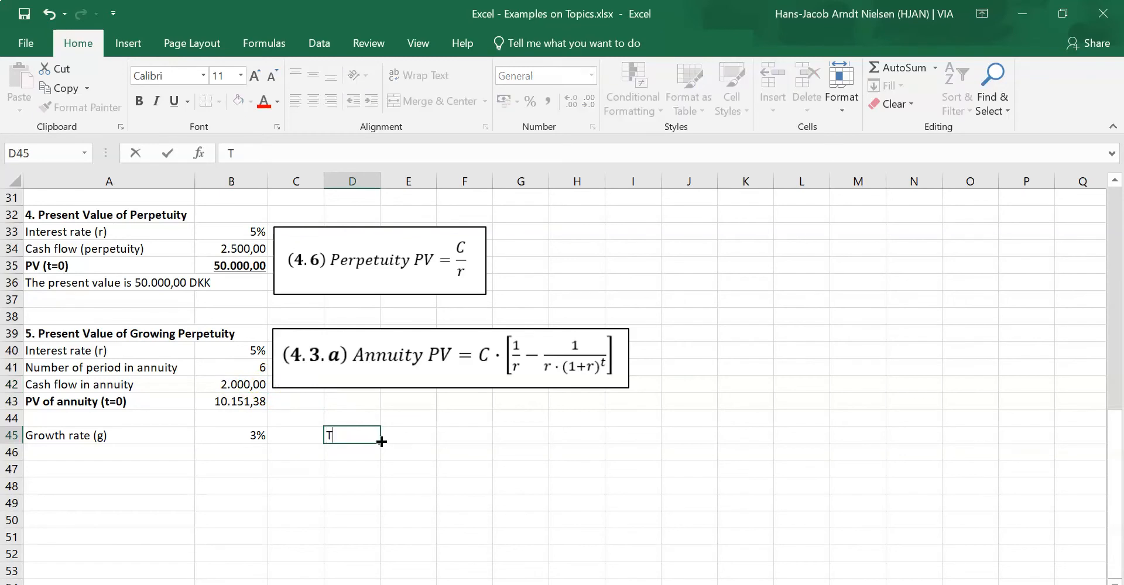
Build a centred Time 0–7 and Cash Flow table: 0 at time 0, 2.000 for times 1–6.
{"action": "type", "text": "Cash Flow"}
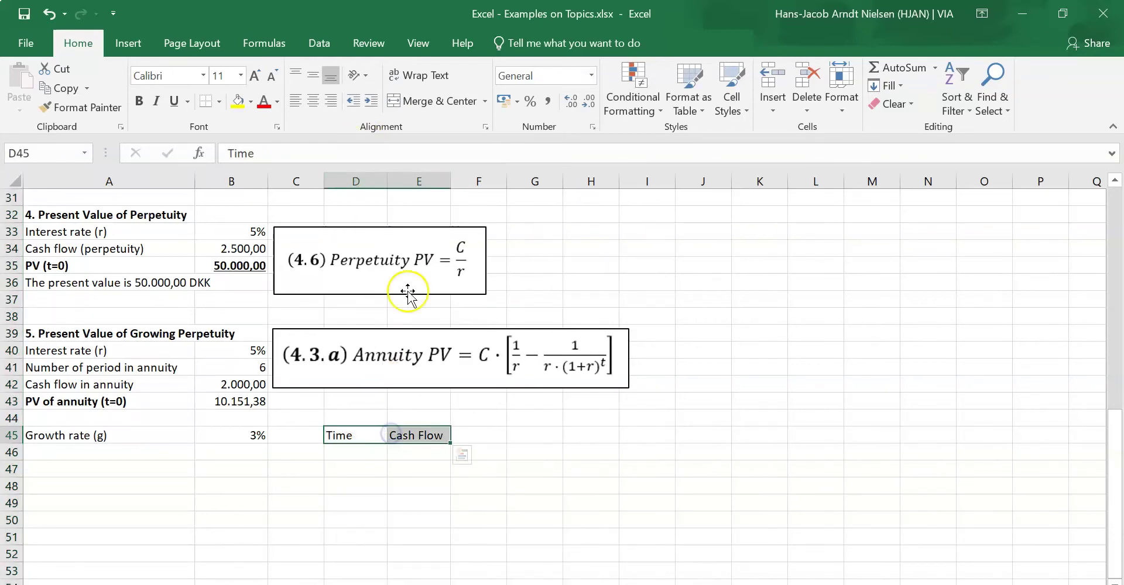
{"action": "left_click", "coordinate": [356, 453]}
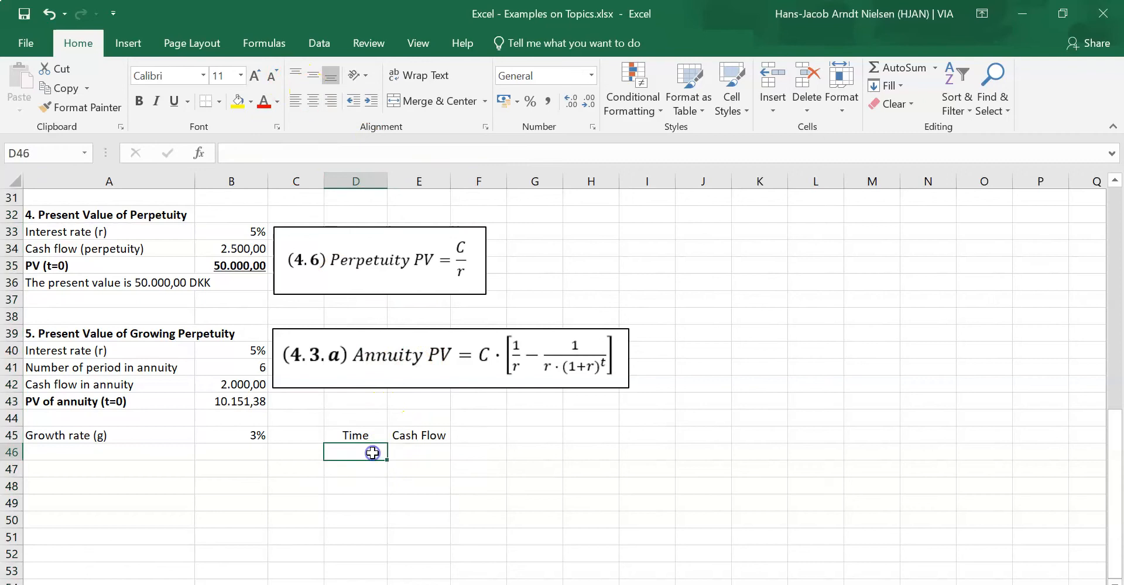
{"action": "type", "text": "0"}
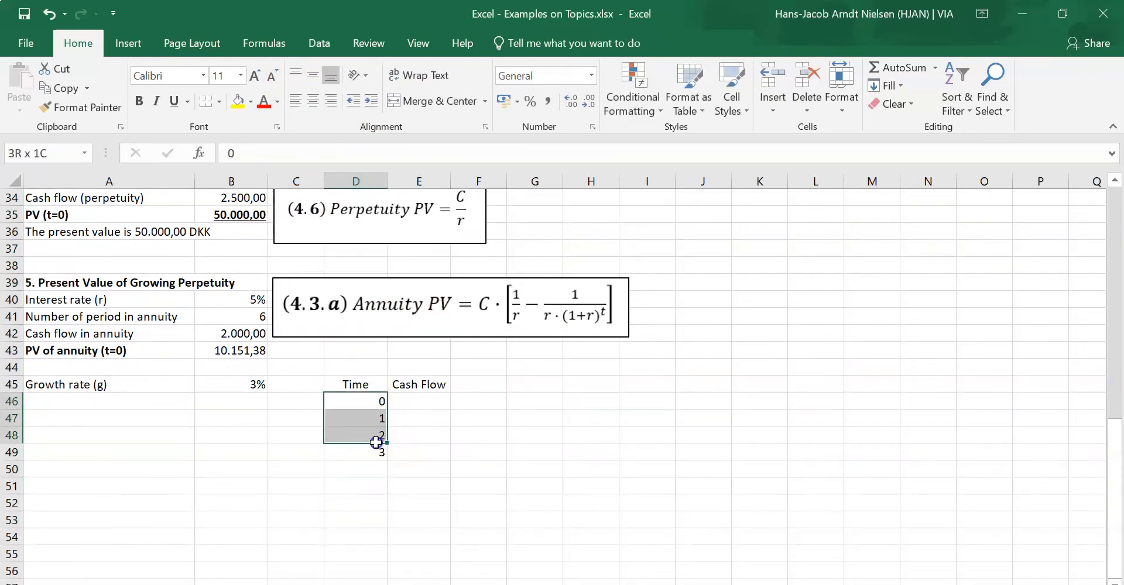
{"action": "left_click_drag", "start_coordinate": [379, 443], "coordinate": [385, 519]}
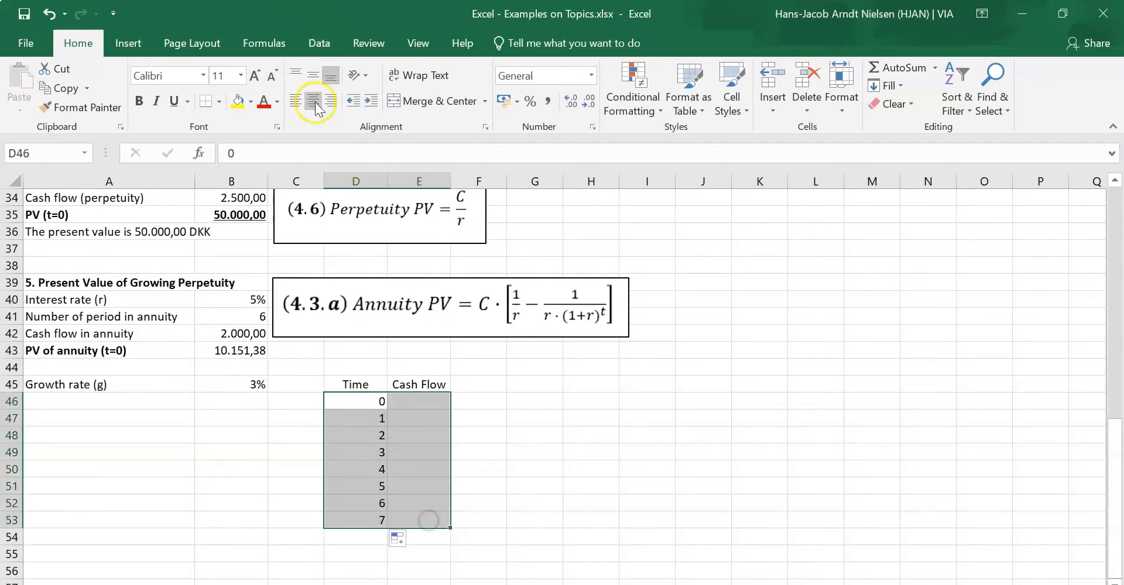
{"action": "left_click", "coordinate": [418, 401]}
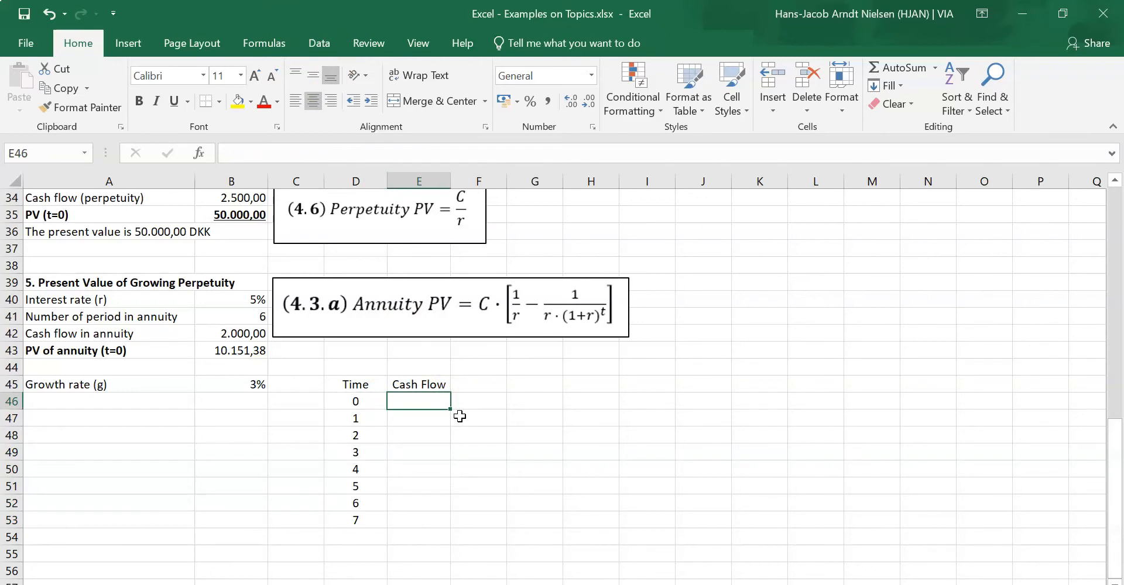
{"action": "type", "text": "2.000"}
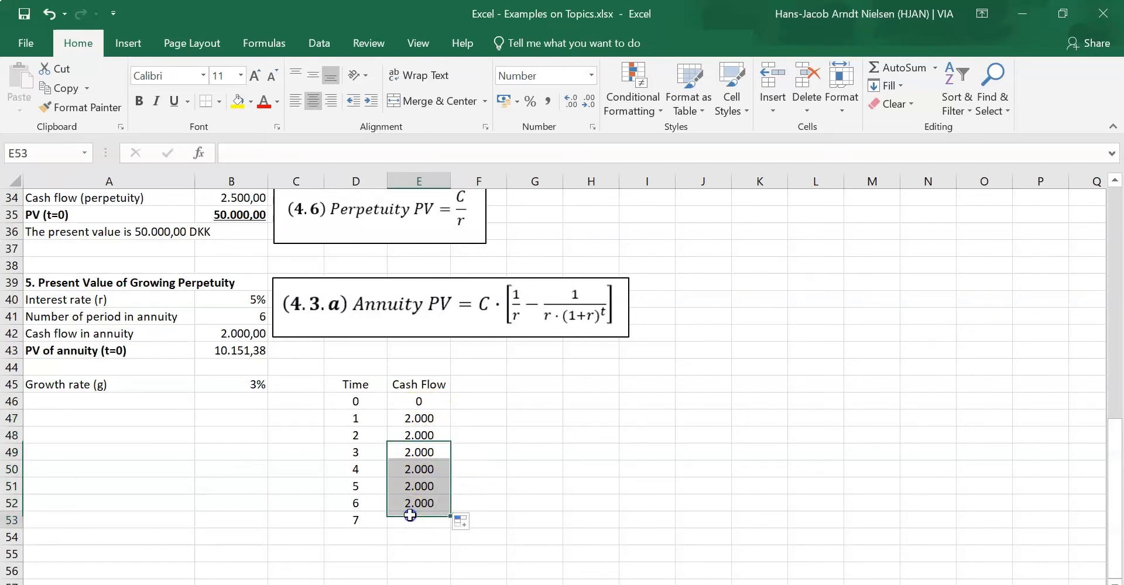
{"action": "left_click", "coordinate": [419, 520]}
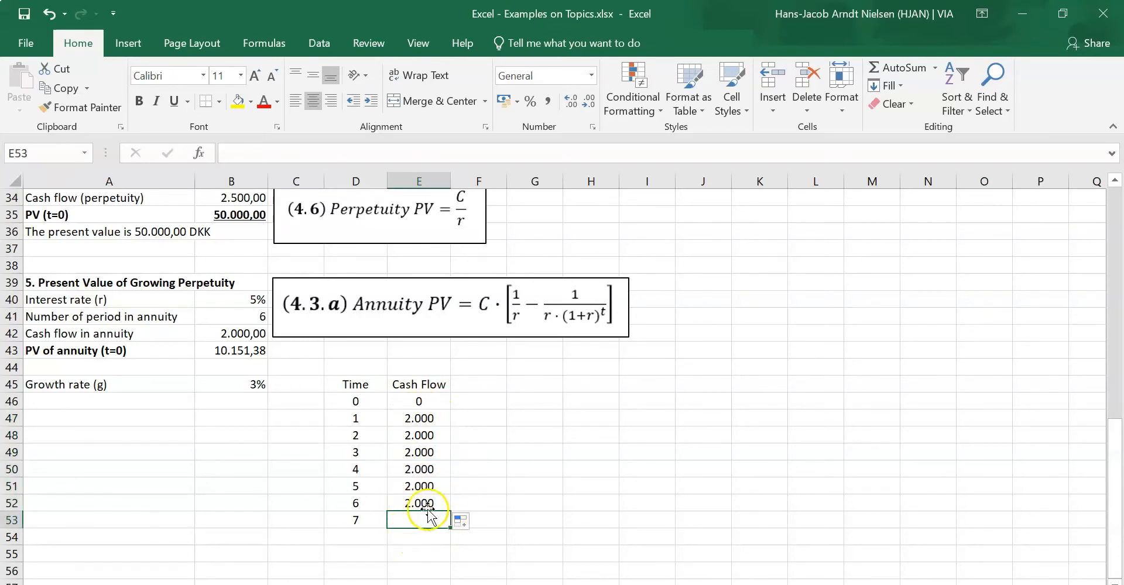
{"action": "mouse_move", "coordinate": [437, 546]}
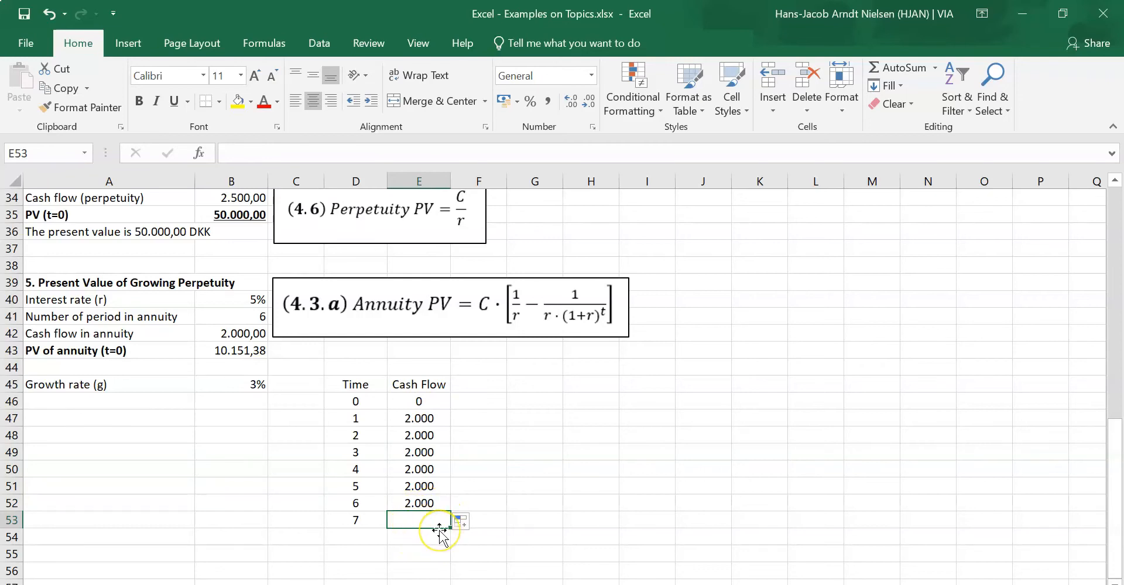
In E53, grow the time-6 cash flow by the 3% rate, giving 2.060.
{"action": "type", "text": "=E52"}
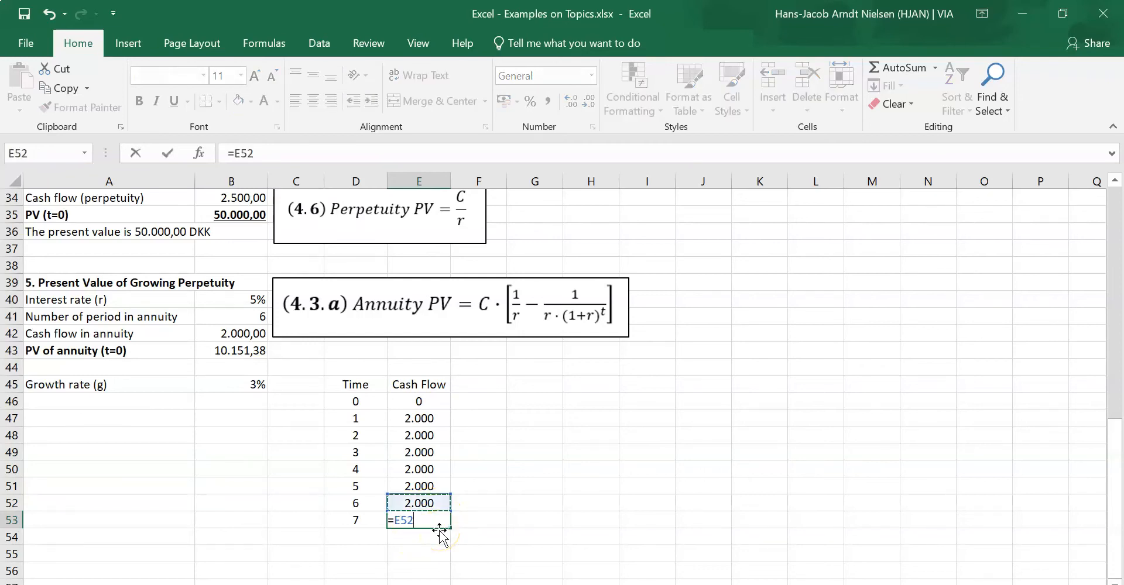
{"action": "type", "text": "*(1+"}
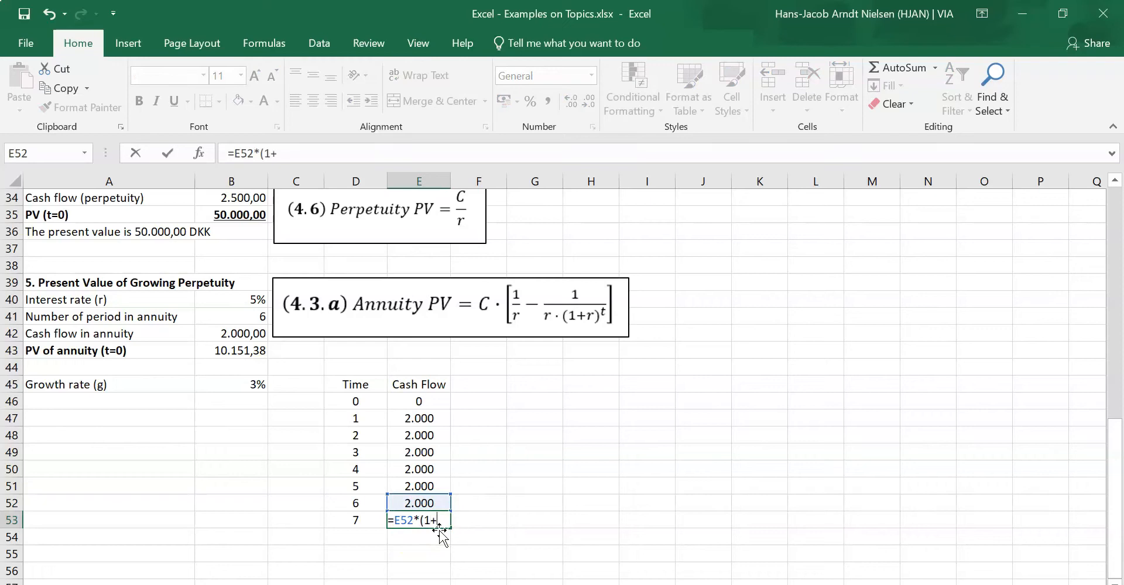
{"action": "left_click", "coordinate": [230, 384]}
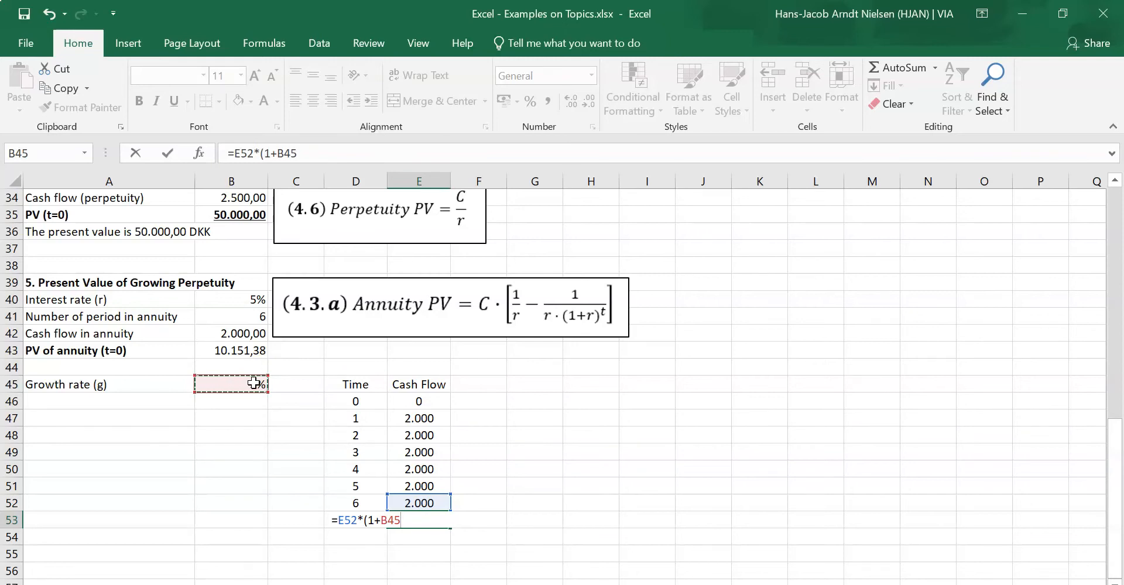
{"action": "key", "text": "Enter"}
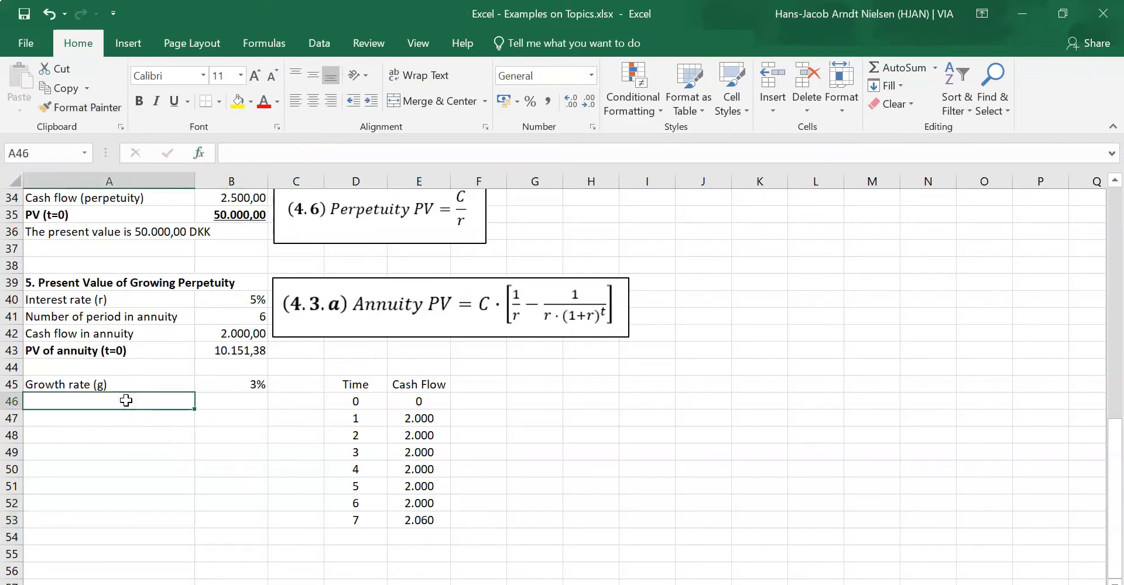
Label the first perpetuity cash flow (CF at t=7) and compute 2.060,00 from B42 and B45.
{"action": "type", "text": "First cash"}
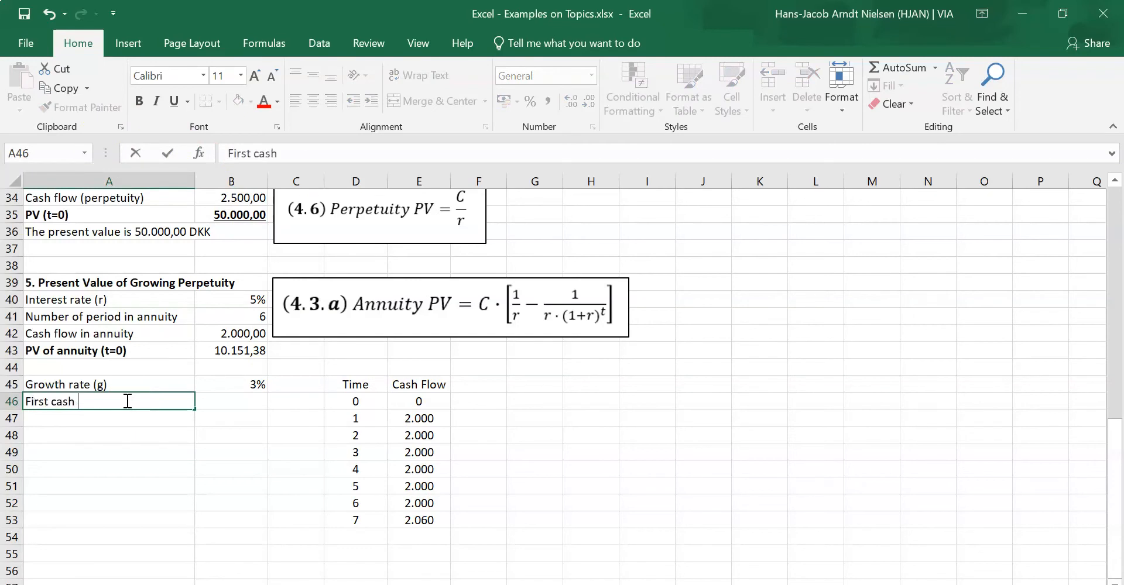
{"action": "type", "text": "flow in perp"}
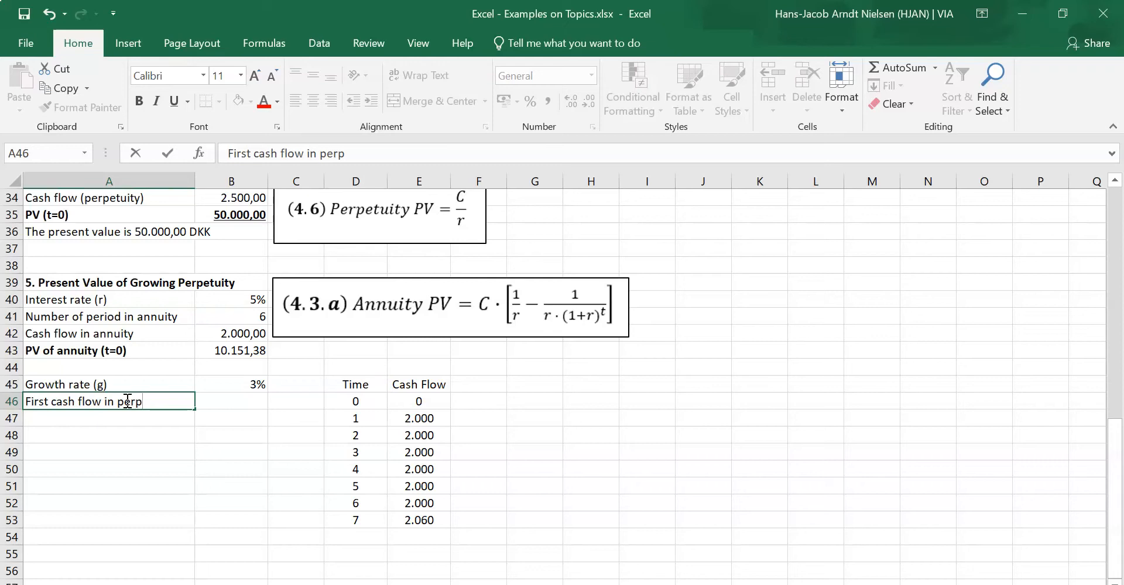
{"action": "type", "text": "."}
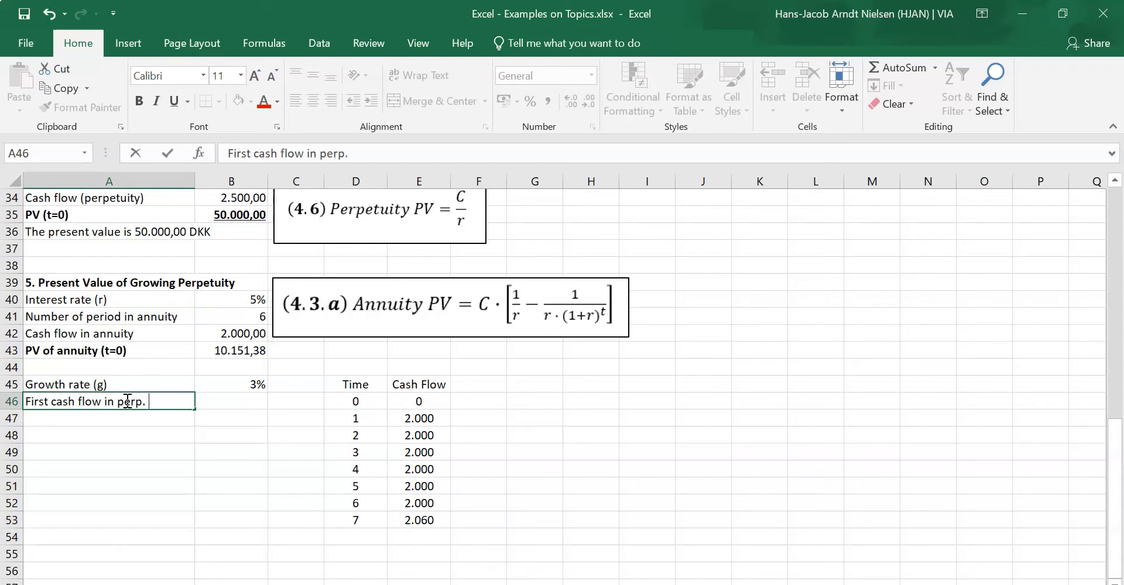
{"action": "type", "text": "(CF"}
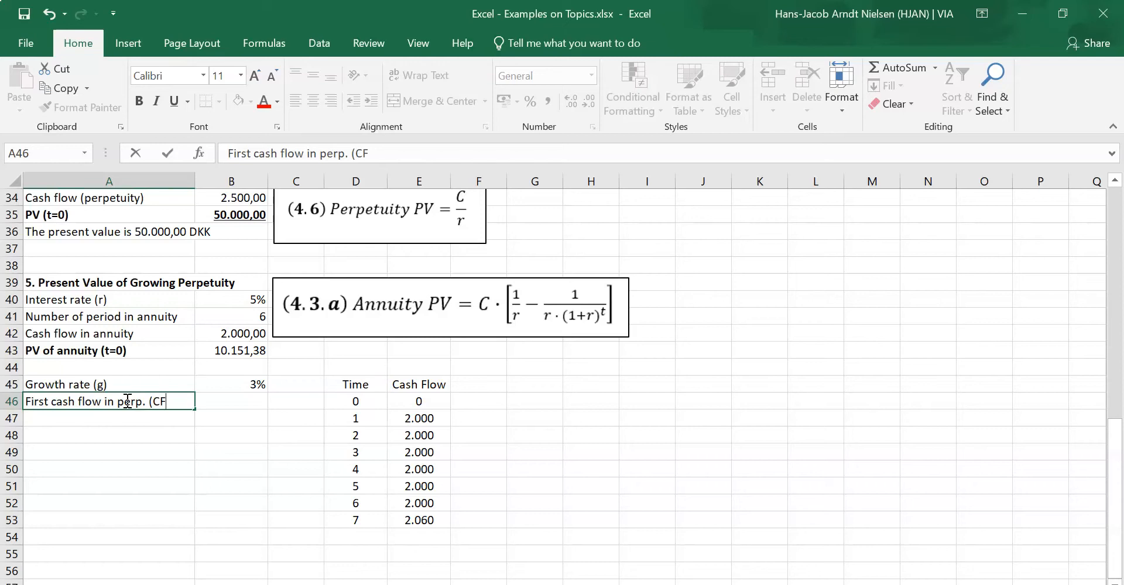
{"action": "type", "text": "at t=7"}
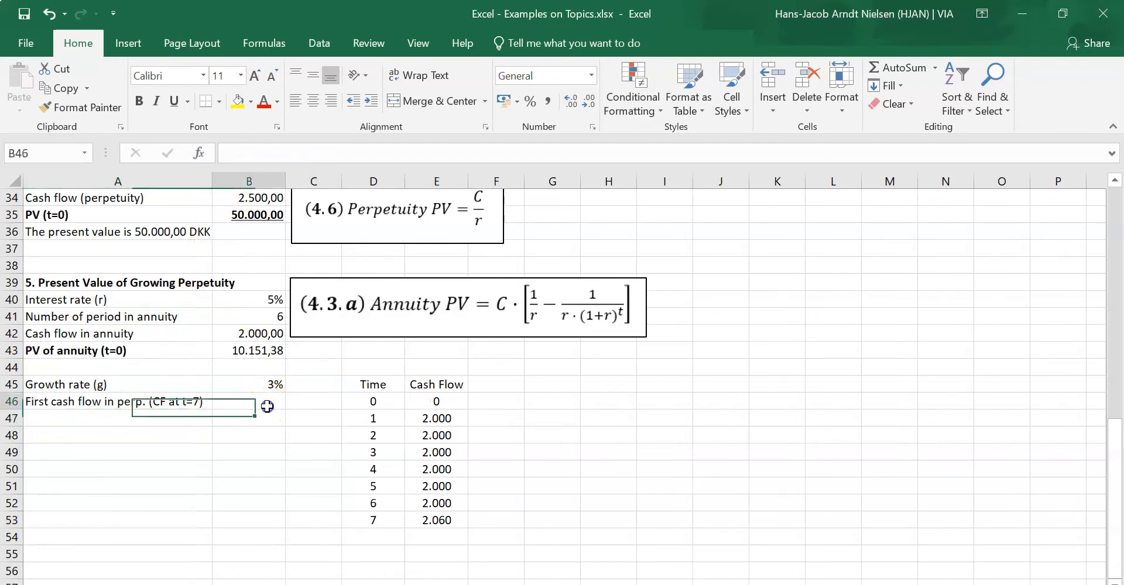
{"action": "type", "text": "="}
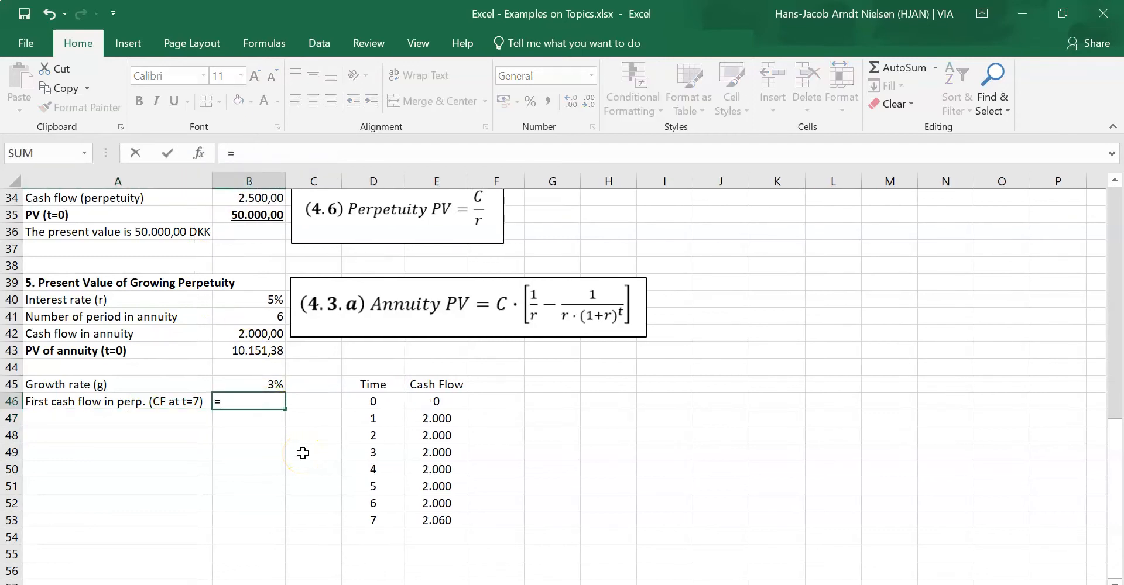
{"action": "left_click", "coordinate": [249, 334]}
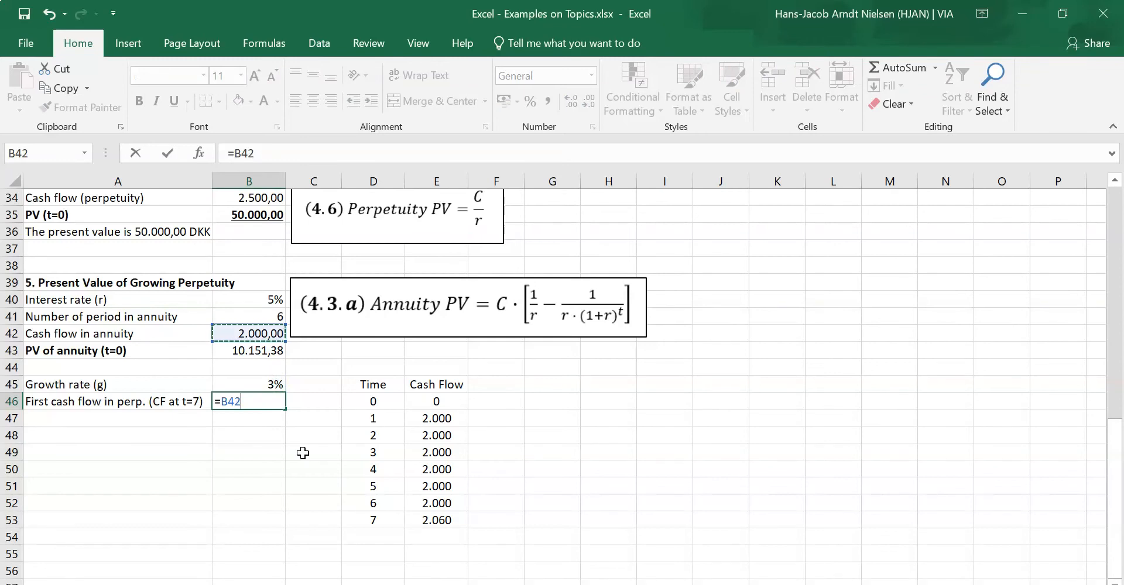
{"action": "type", "text": "*(1+B45"}
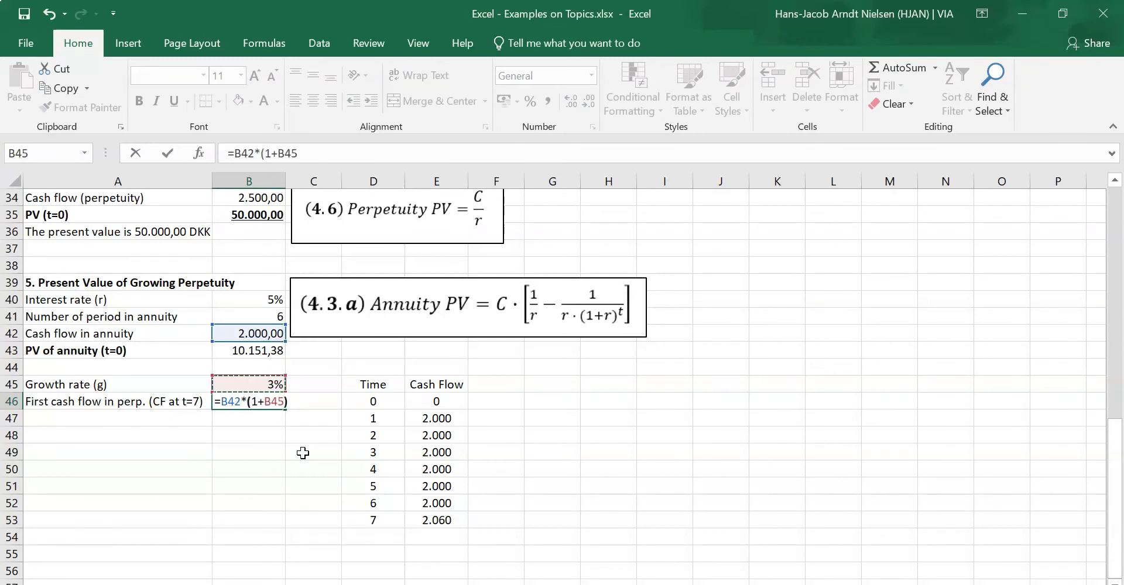
{"action": "key", "text": "Enter"}
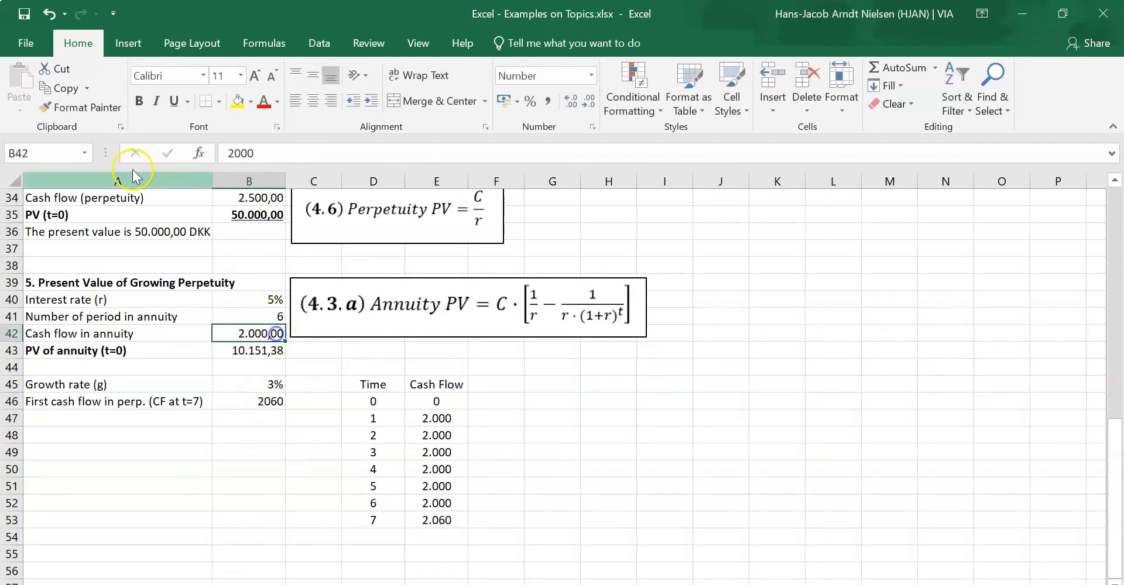
{"action": "left_click", "coordinate": [248, 402]}
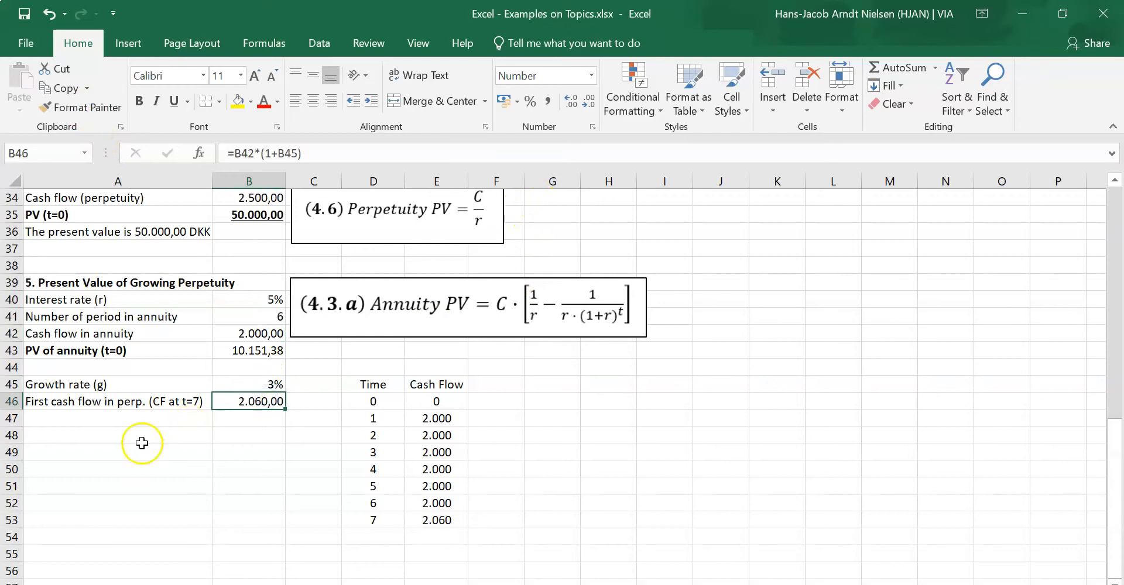
Apply All Borders to the Time and Cash Flow table.
{"action": "left_click", "coordinate": [117, 417]}
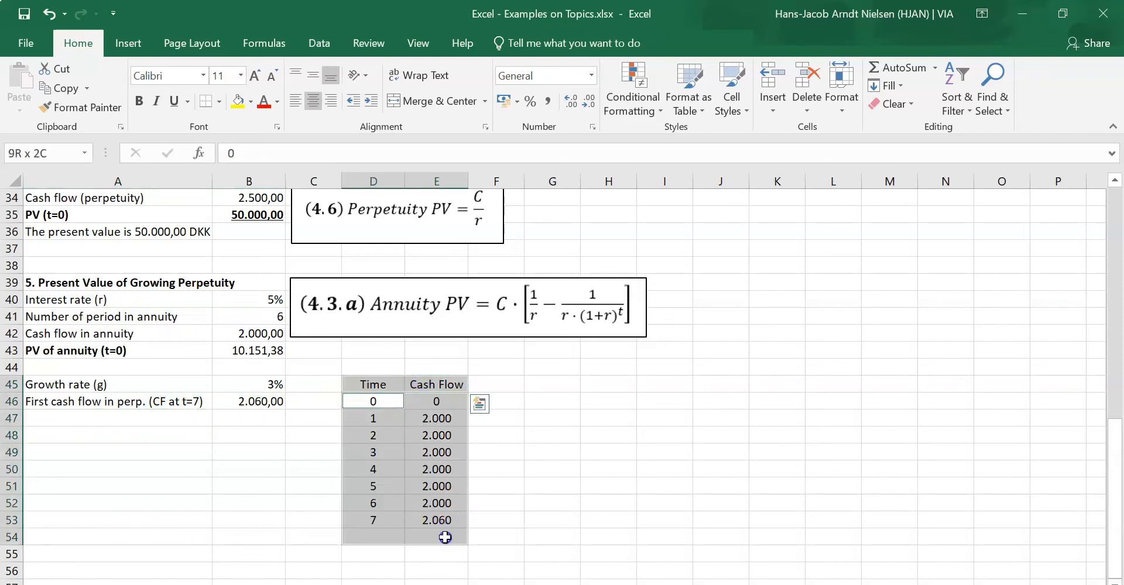
{"action": "left_click", "coordinate": [216, 101]}
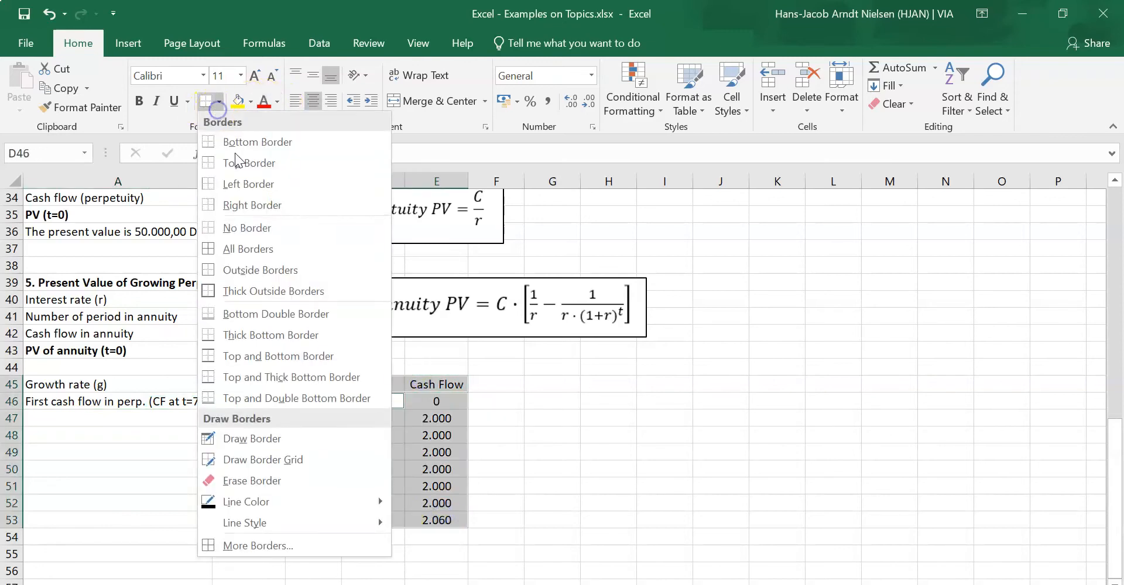
{"action": "left_click", "coordinate": [106, 418]}
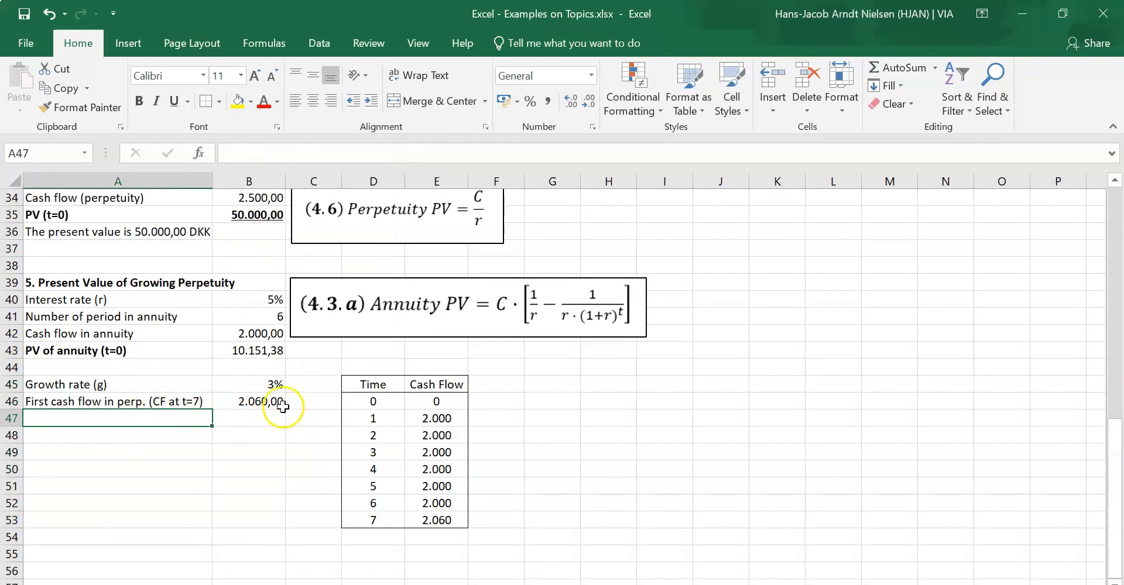
{"action": "left_click", "coordinate": [379, 209]}
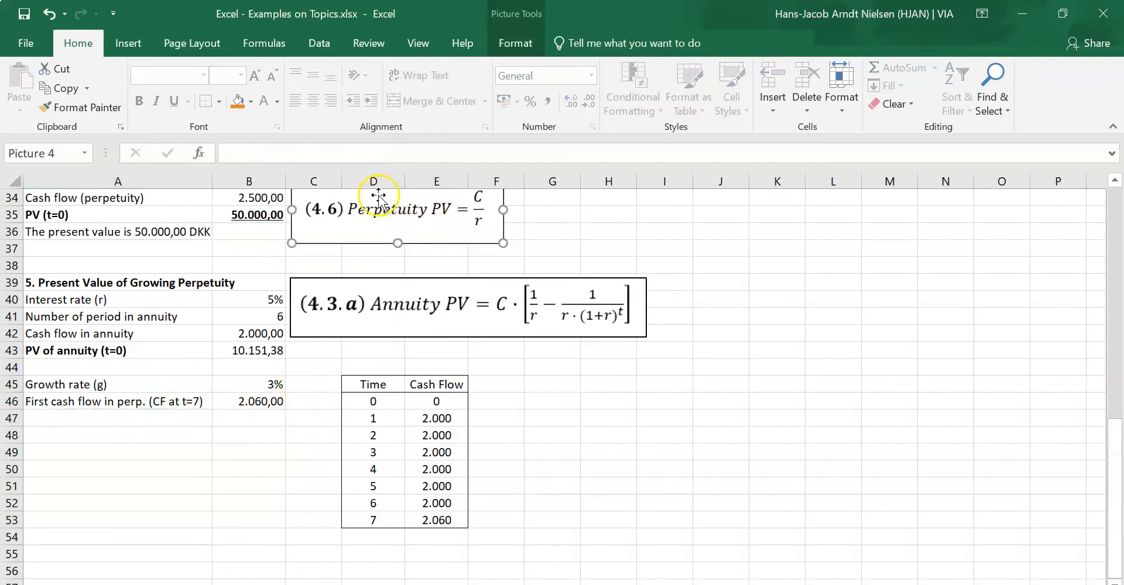
Capture growing perpetuity formula 4.7 from PowerPoint and give it the annuity picture's outline.
{"action": "key", "text": "alt+tab"}
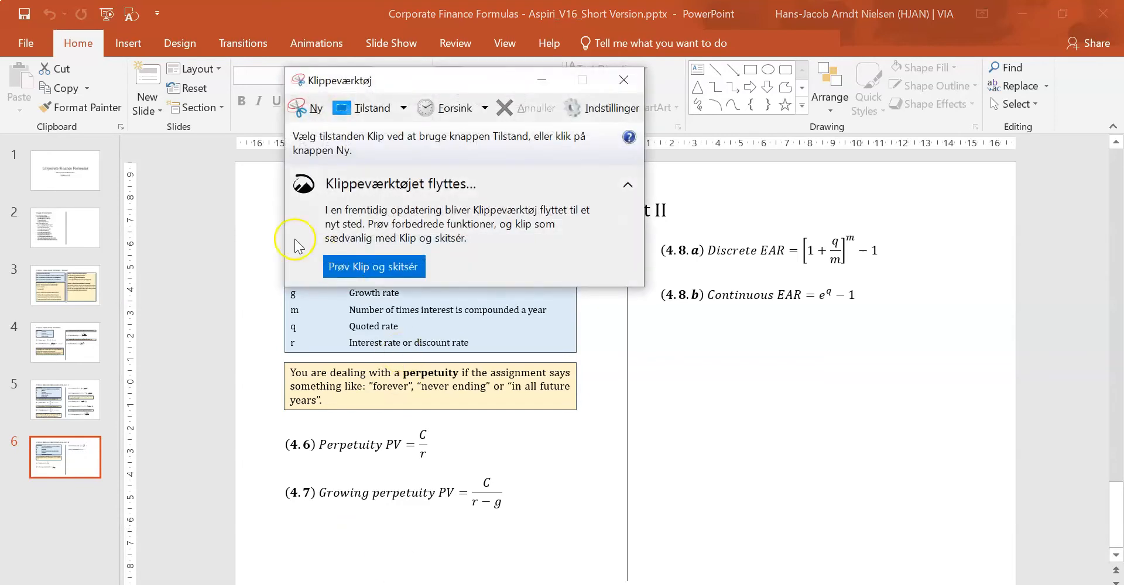
{"action": "left_click", "coordinate": [315, 109]}
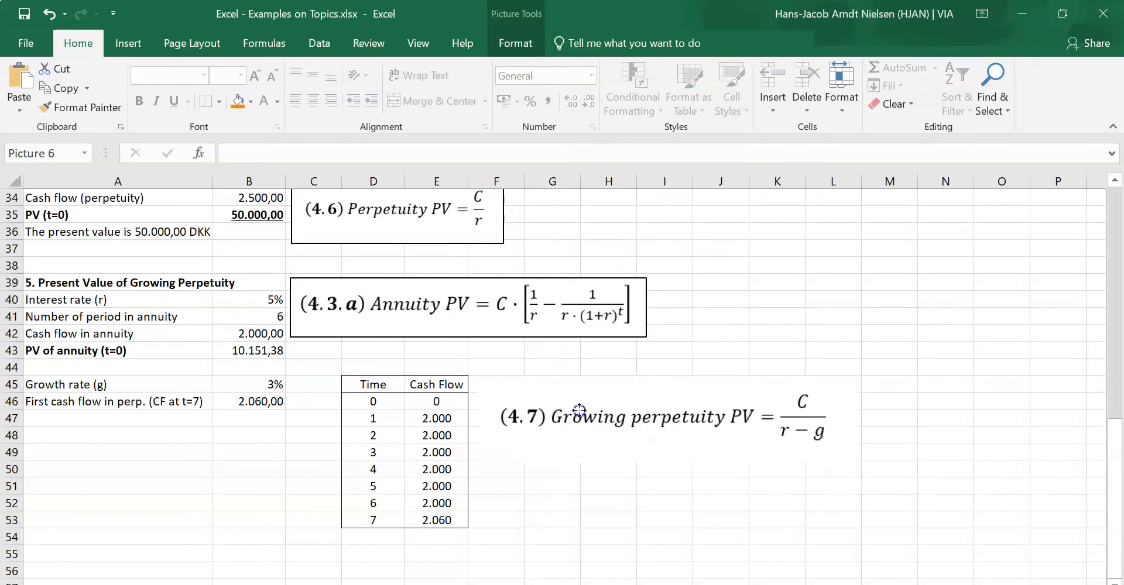
{"action": "left_click", "coordinate": [468, 304]}
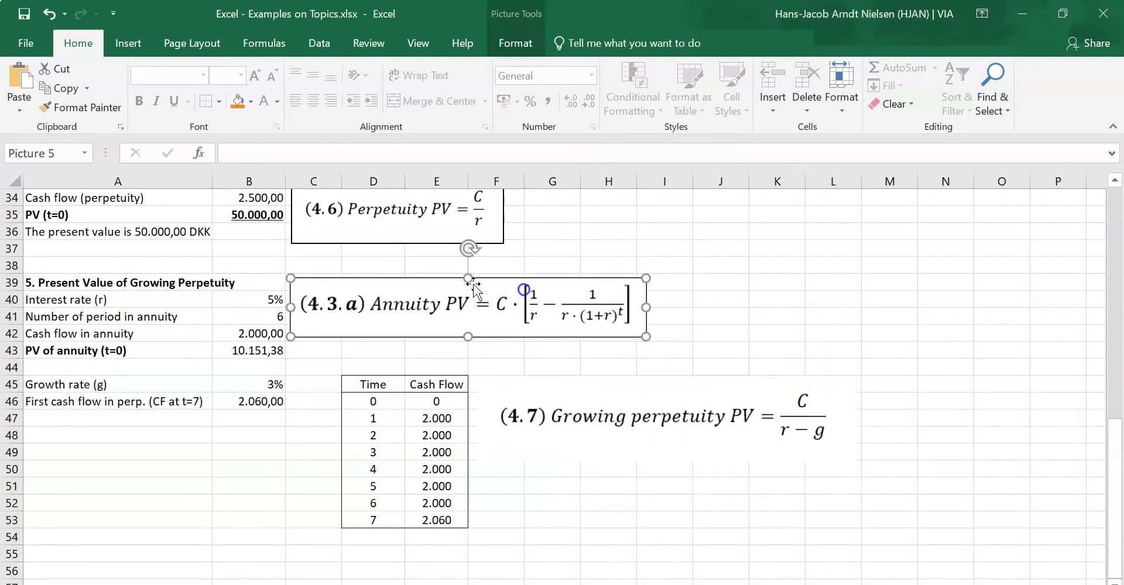
{"action": "left_click", "coordinate": [572, 429]}
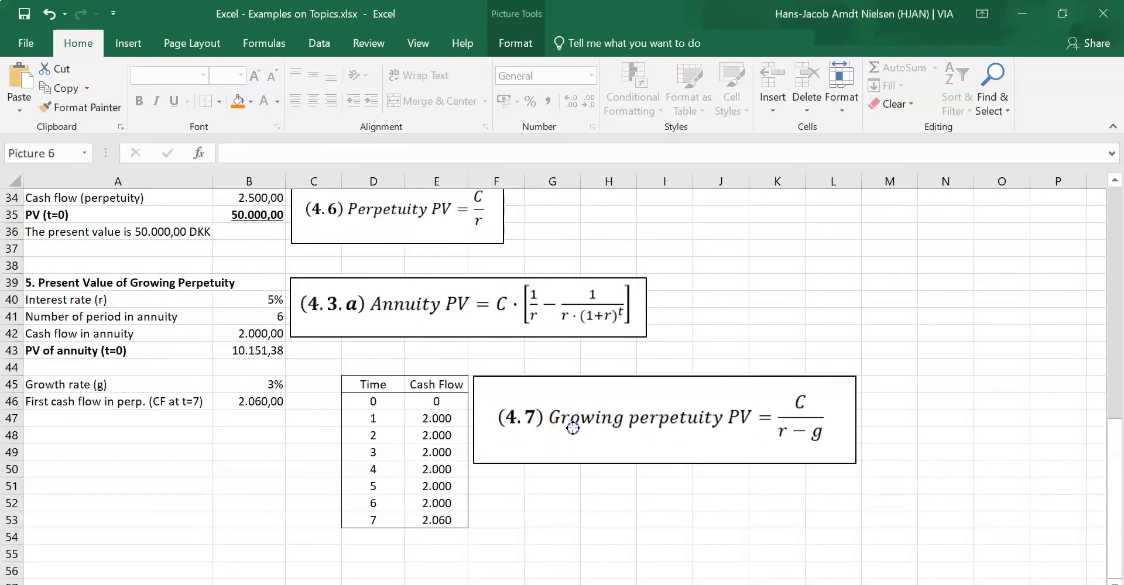
{"action": "left_click", "coordinate": [572, 430]}
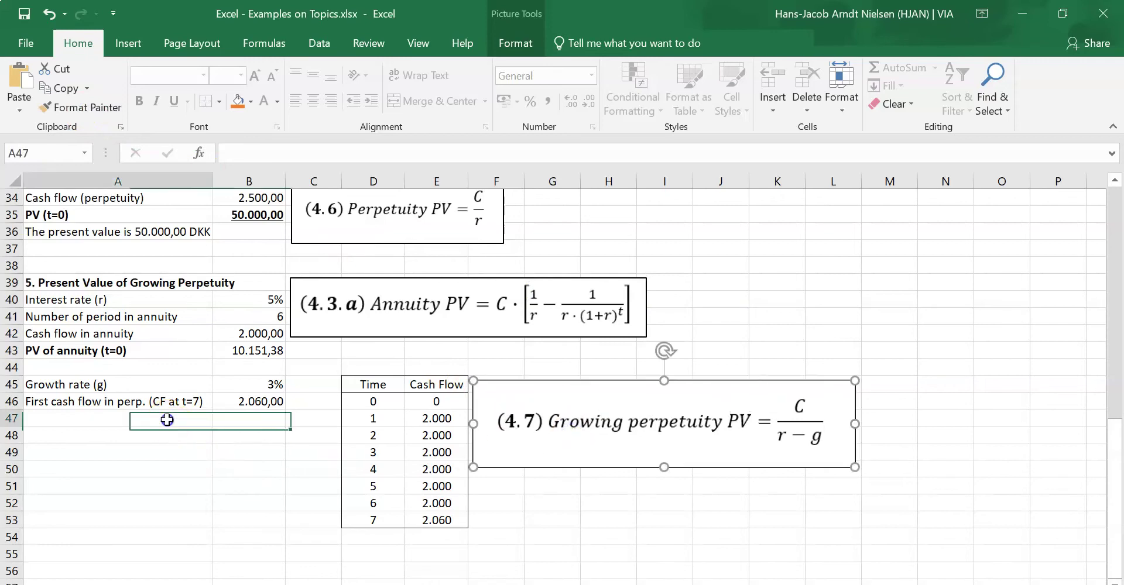
Type the row 47 label 'PV of growing perp. (t=6)'.
{"action": "type", "text": "P"}
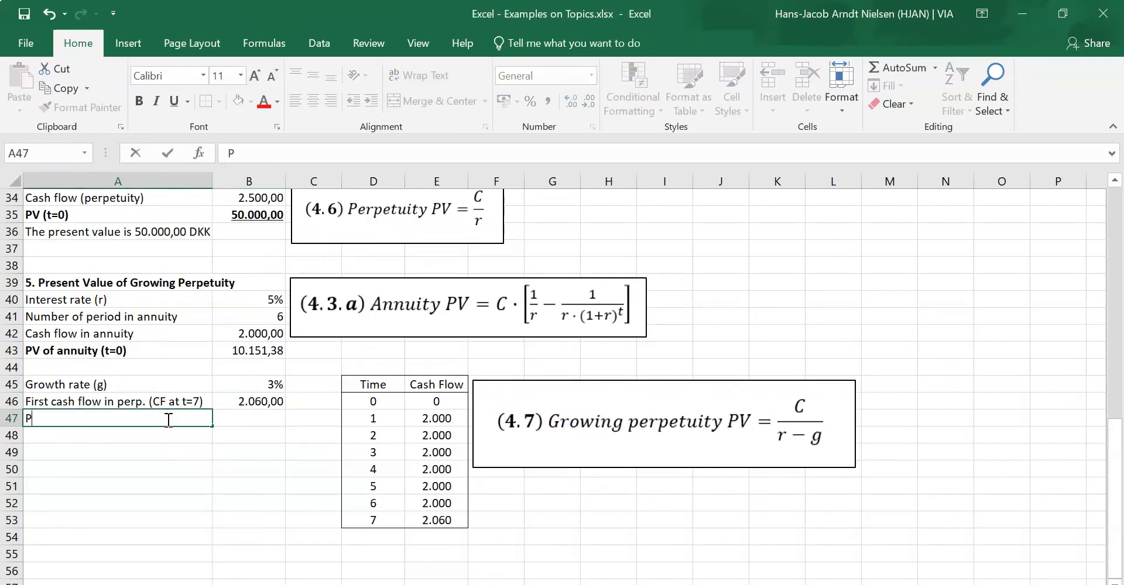
{"action": "type", "text": "V ("}
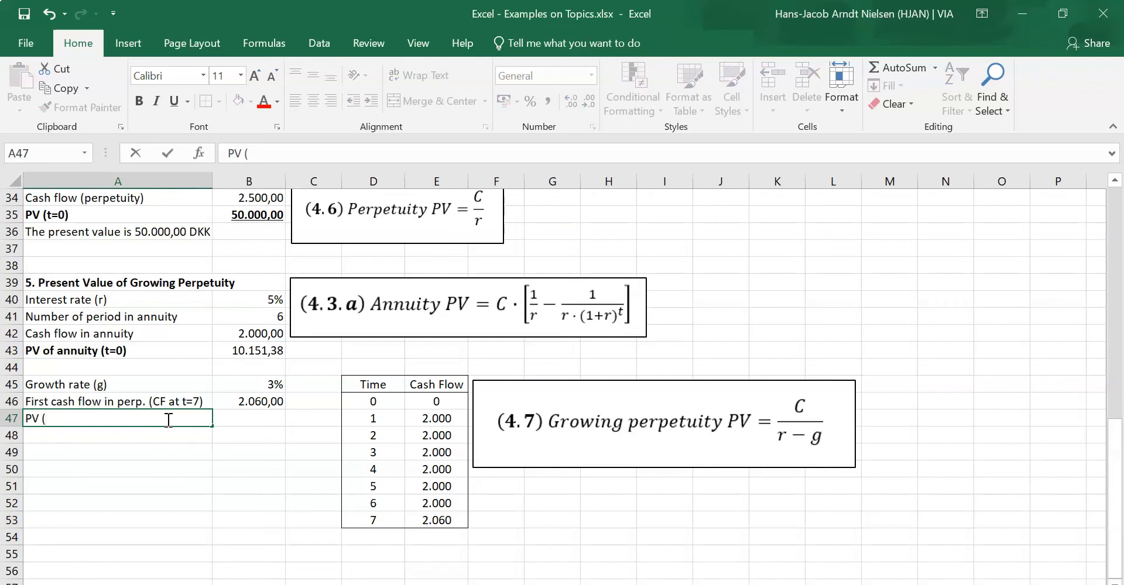
{"action": "type", "text": "of"}
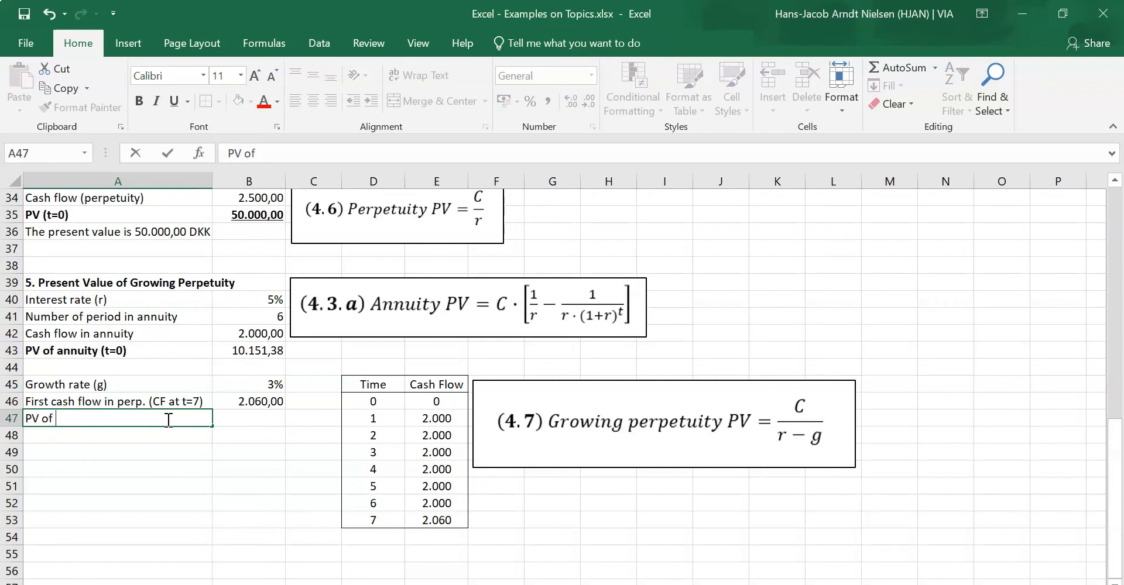
{"action": "type", "text": "growing"}
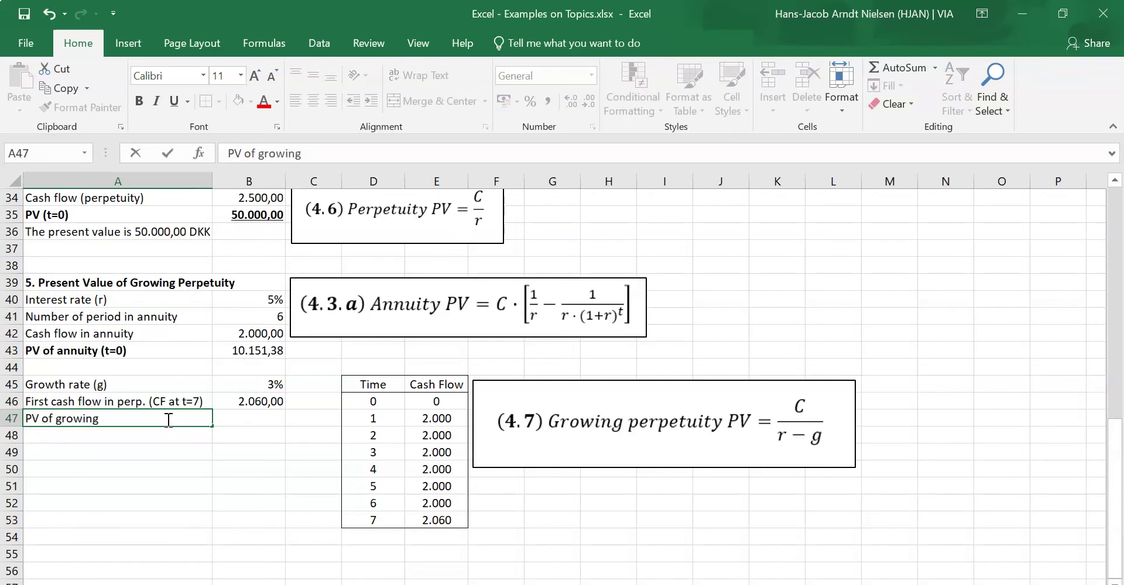
{"action": "type", "text": "perp."}
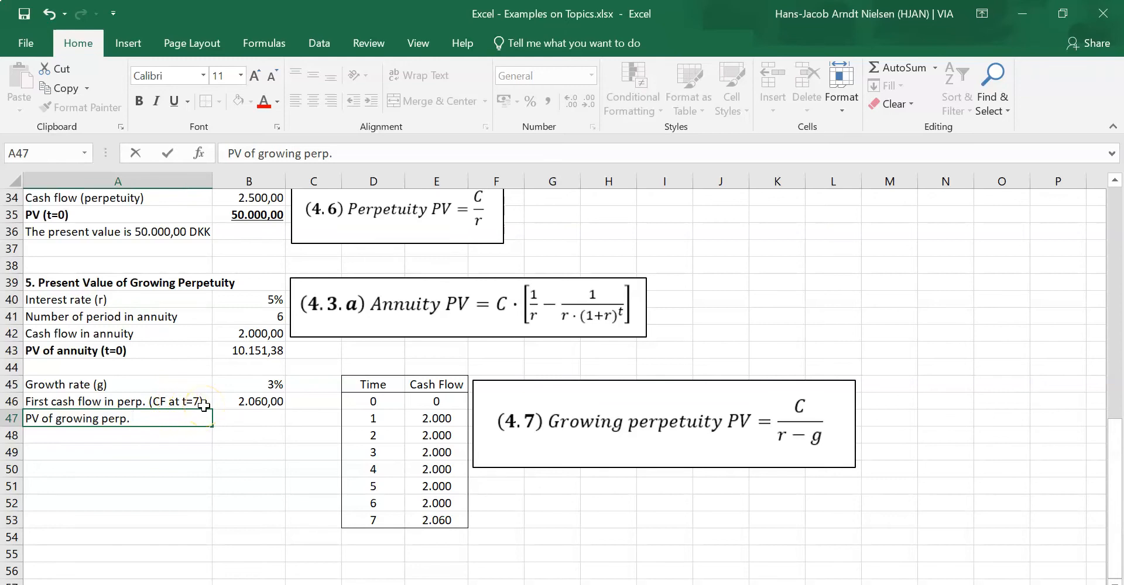
{"action": "type", "text": "(t=6"}
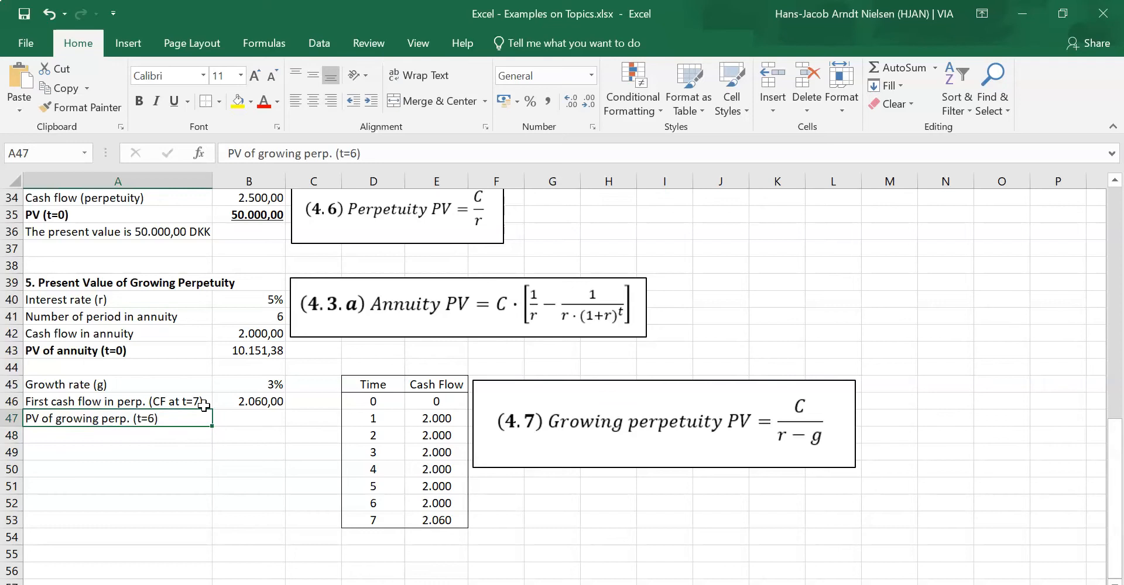
{"action": "mouse_move", "coordinate": [294, 464]}
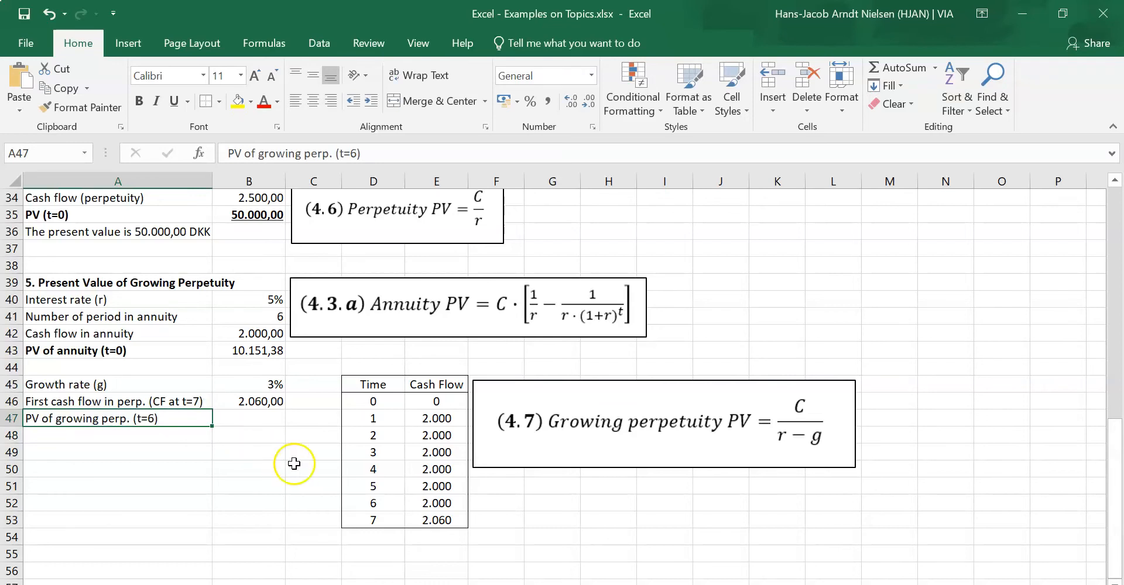
{"action": "mouse_move", "coordinate": [798, 394]}
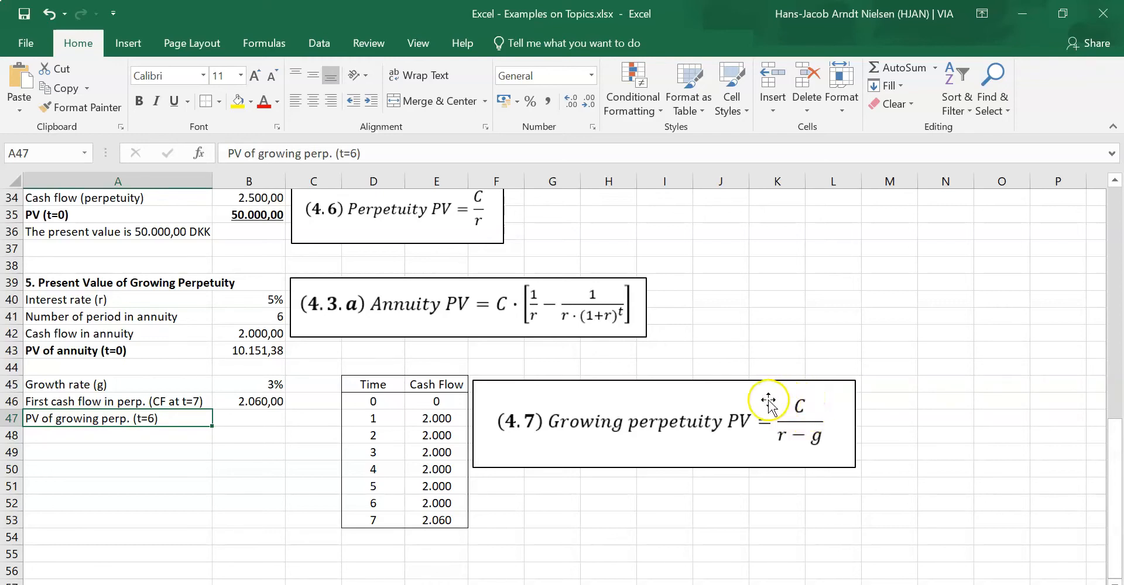
{"action": "mouse_move", "coordinate": [735, 423]}
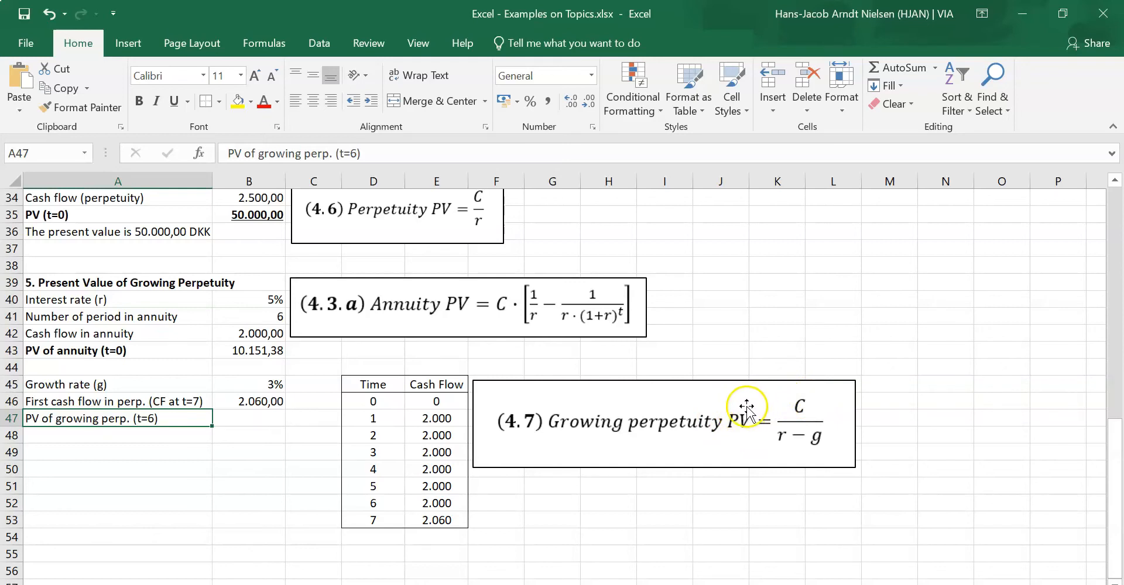
Fill time 6 and the 2.060 cash flow at time 7 green in the table.
{"action": "left_click", "coordinate": [435, 520]}
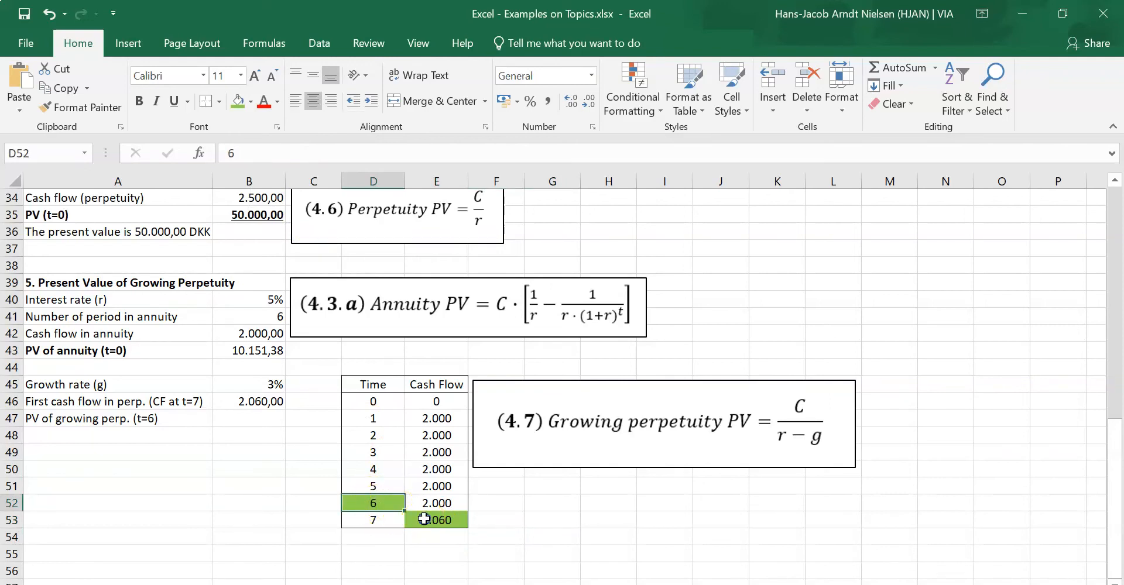
{"action": "left_click", "coordinate": [434, 520]}
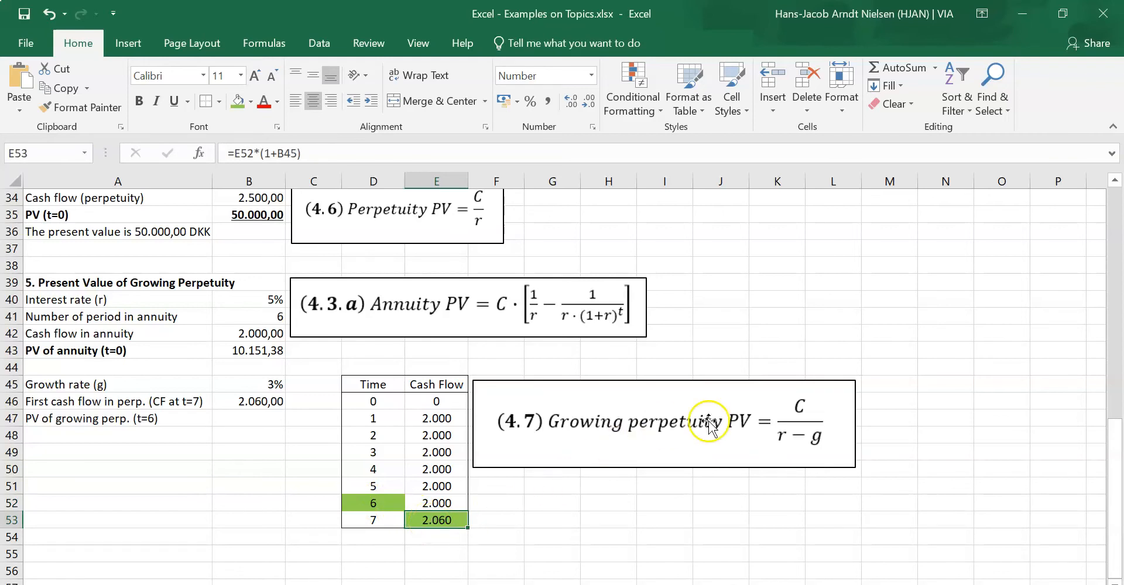
{"action": "mouse_move", "coordinate": [679, 376]}
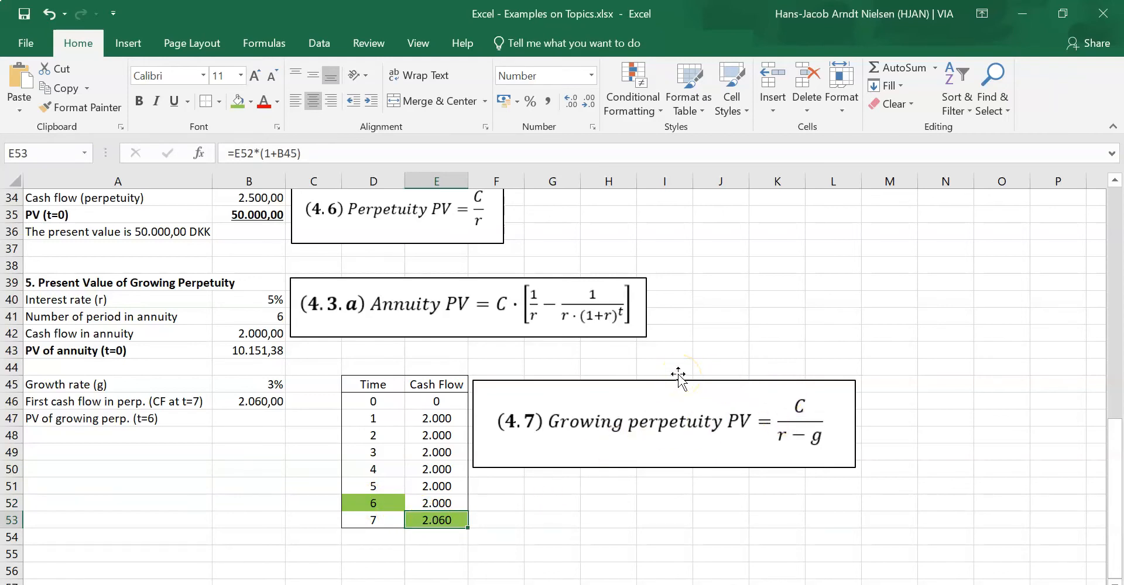
{"action": "left_click", "coordinate": [150, 418]}
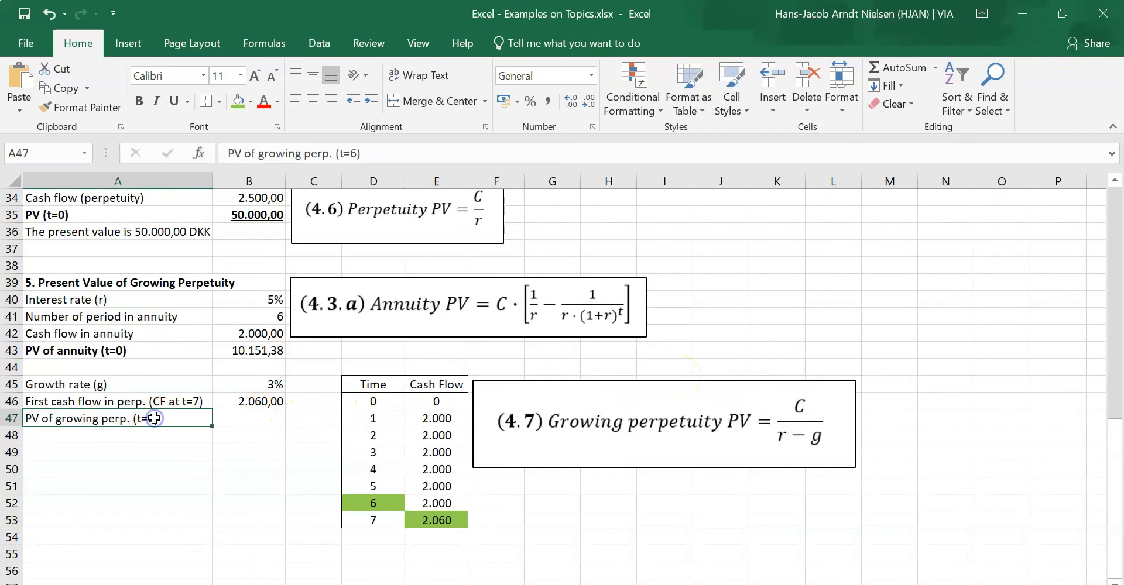
{"action": "left_click", "coordinate": [249, 419]}
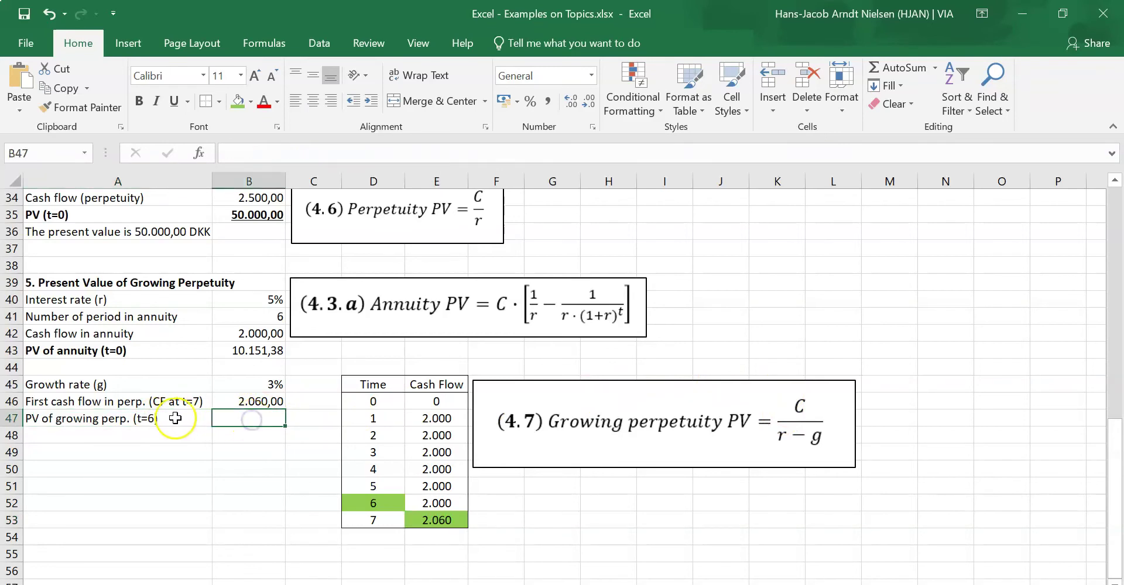
{"action": "mouse_move", "coordinate": [245, 421]}
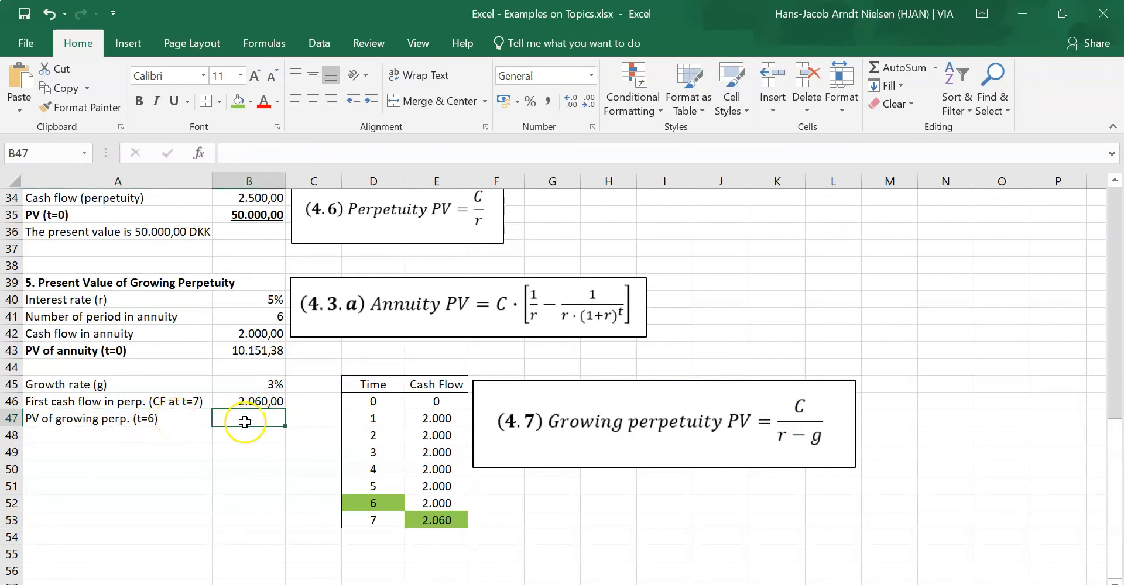
Enter the t=6 growing perpetuity value 103.000,00 and copy B46's number format onto it.
{"action": "type", "text": "=B46"}
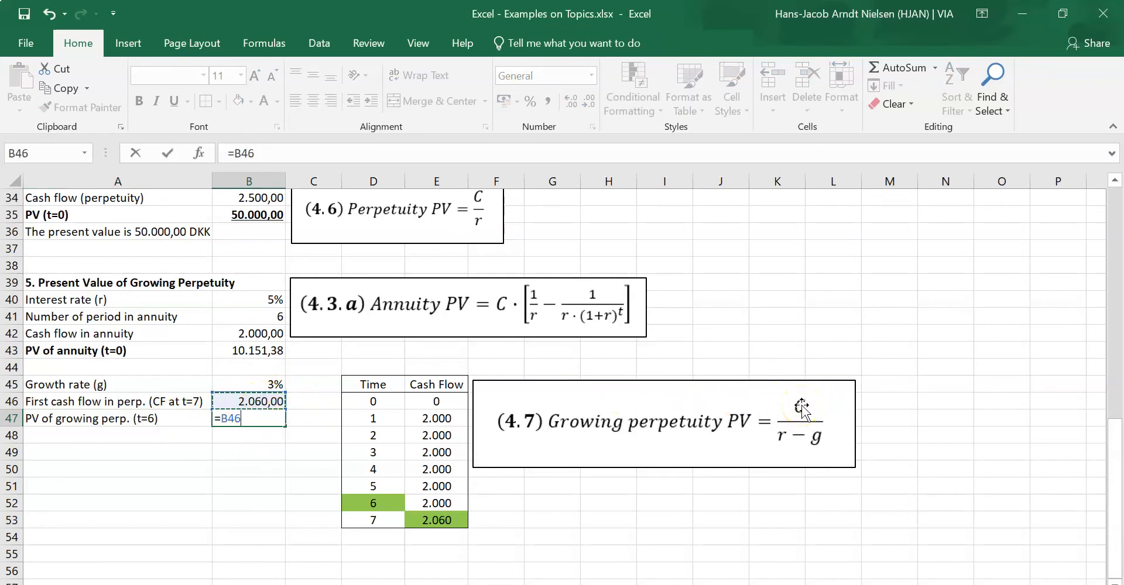
{"action": "left_click", "coordinate": [249, 384]}
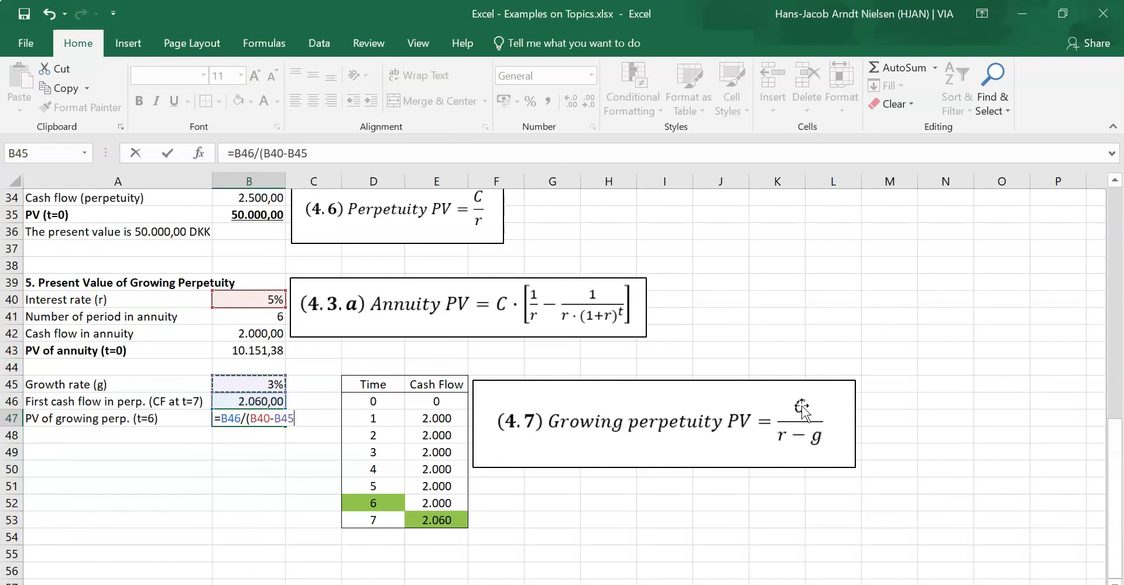
{"action": "key", "text": "Enter"}
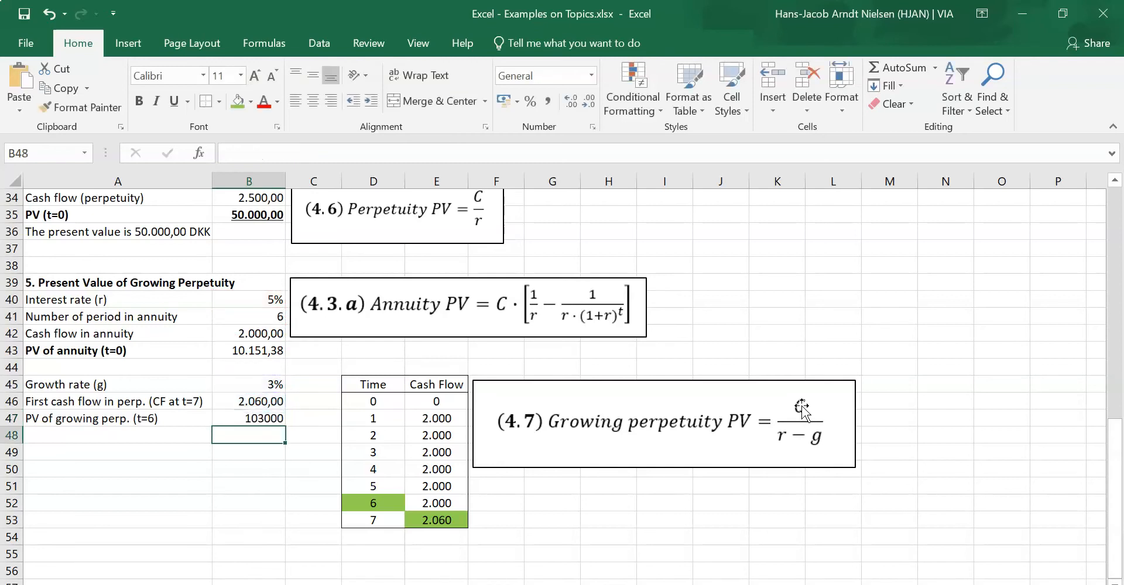
{"action": "left_click", "coordinate": [248, 402]}
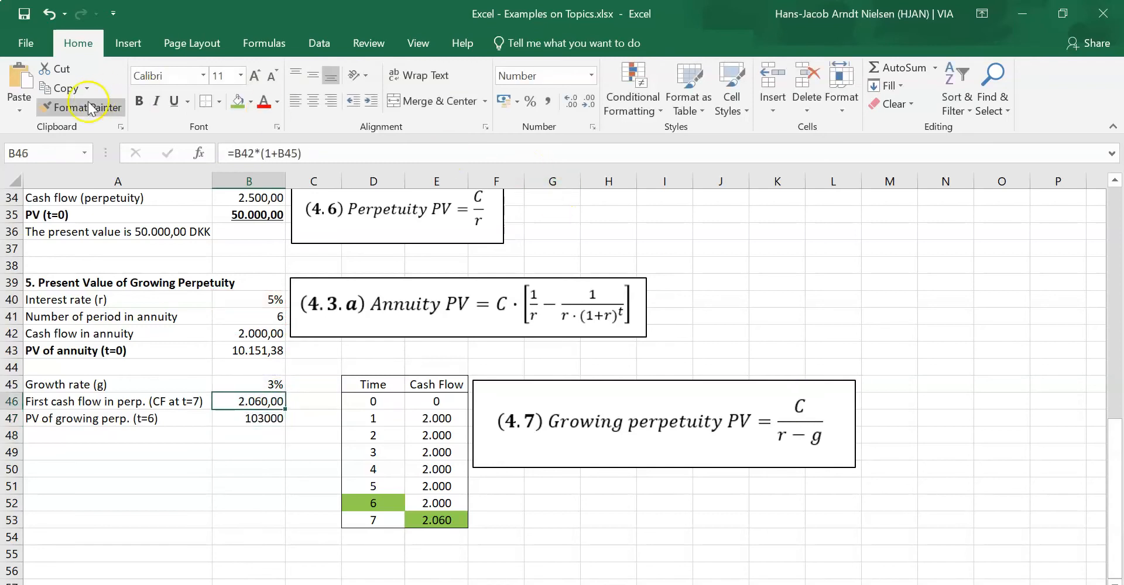
{"action": "left_click", "coordinate": [248, 418]}
{"action": "type", "text": "PV of growing perp. (t=0)"}
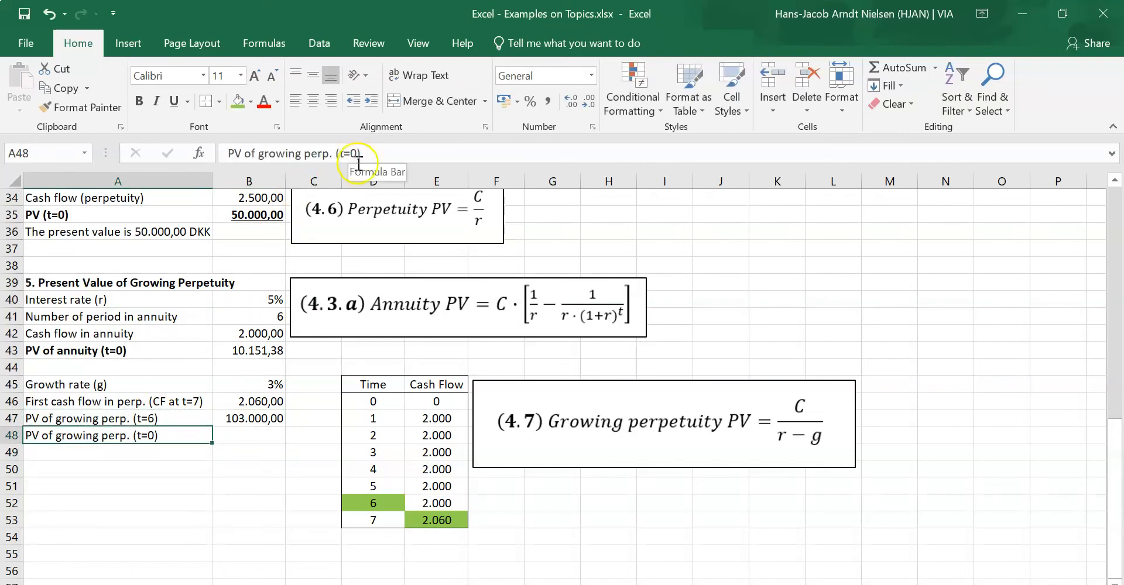
{"action": "key", "text": "alt+tab"}
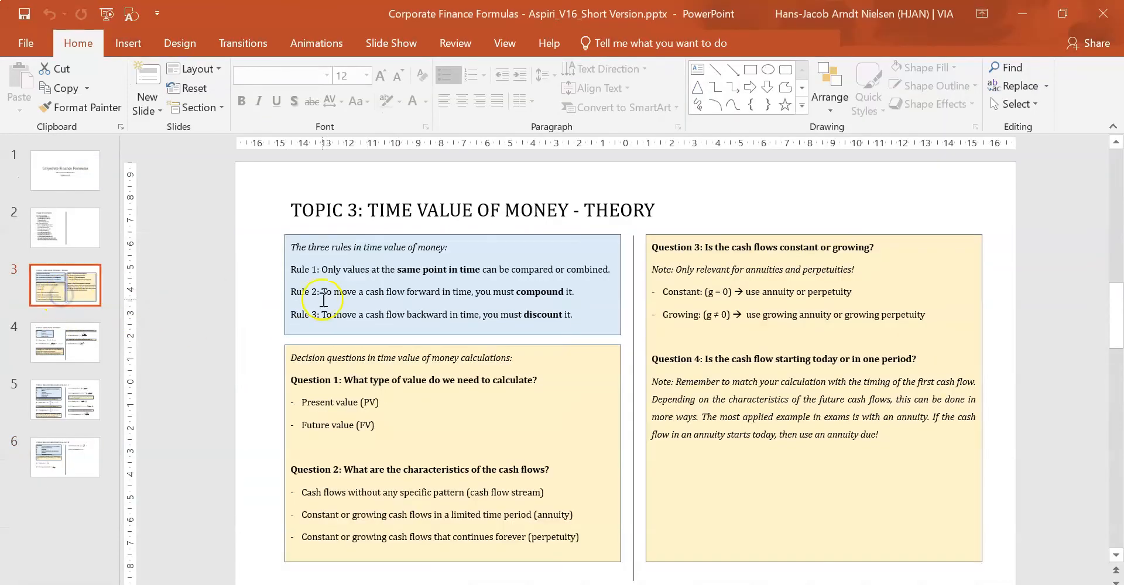
{"action": "double_click", "coordinate": [332, 270]}
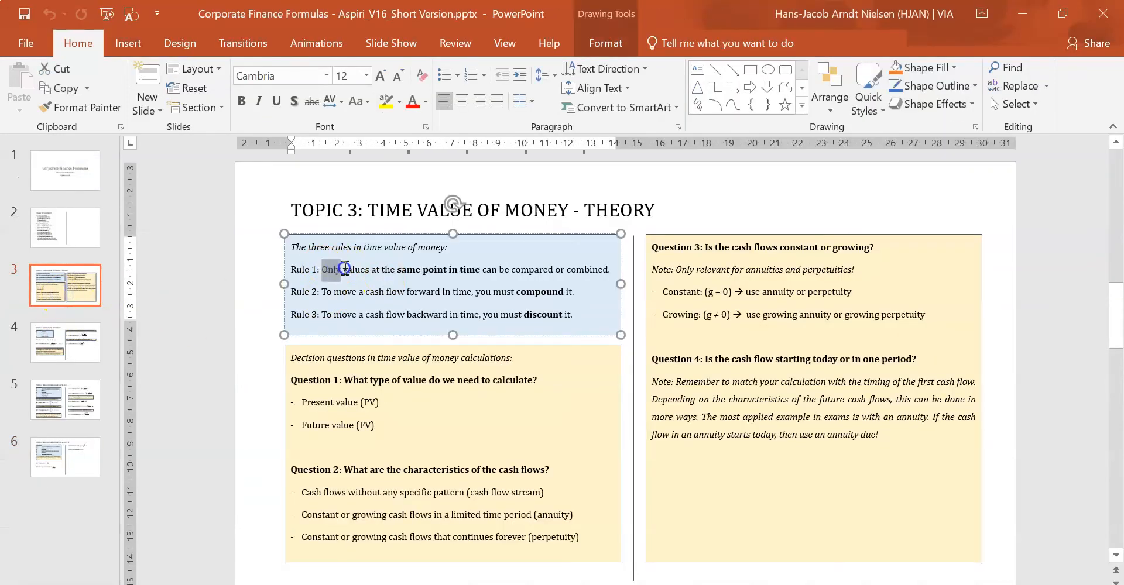
{"action": "left_click_drag", "start_coordinate": [323, 269], "coordinate": [480, 270]}
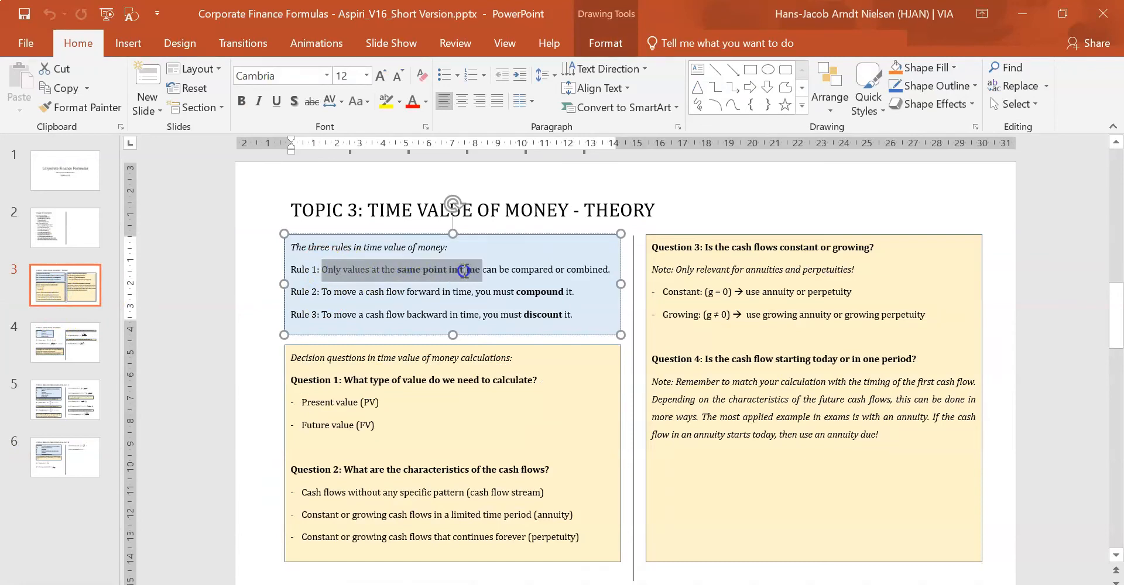
{"action": "left_click_drag", "start_coordinate": [463, 271], "coordinate": [602, 269]}
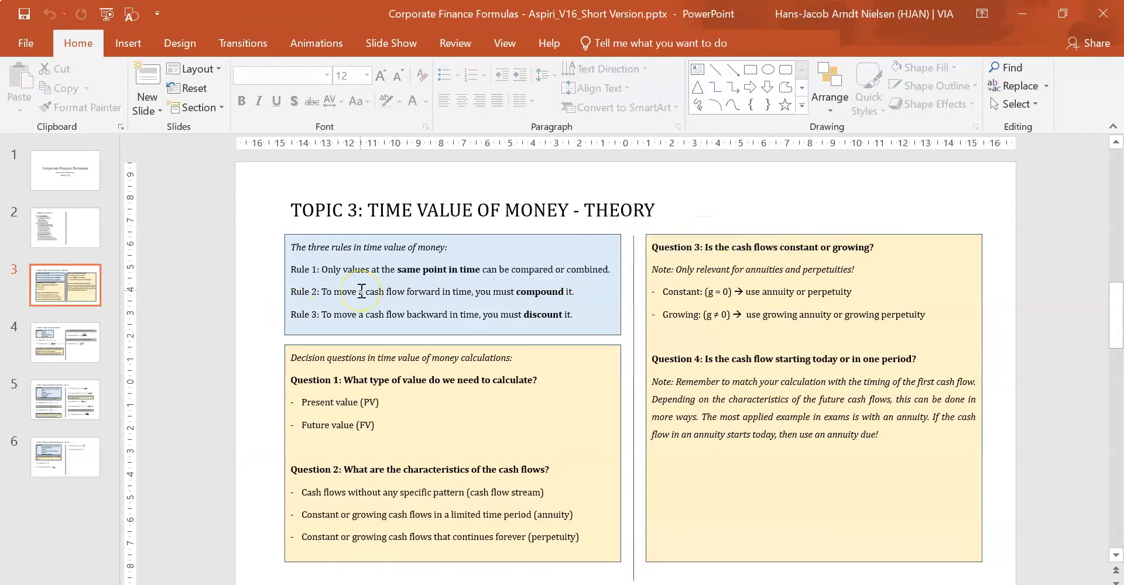
{"action": "mouse_move", "coordinate": [375, 280]}
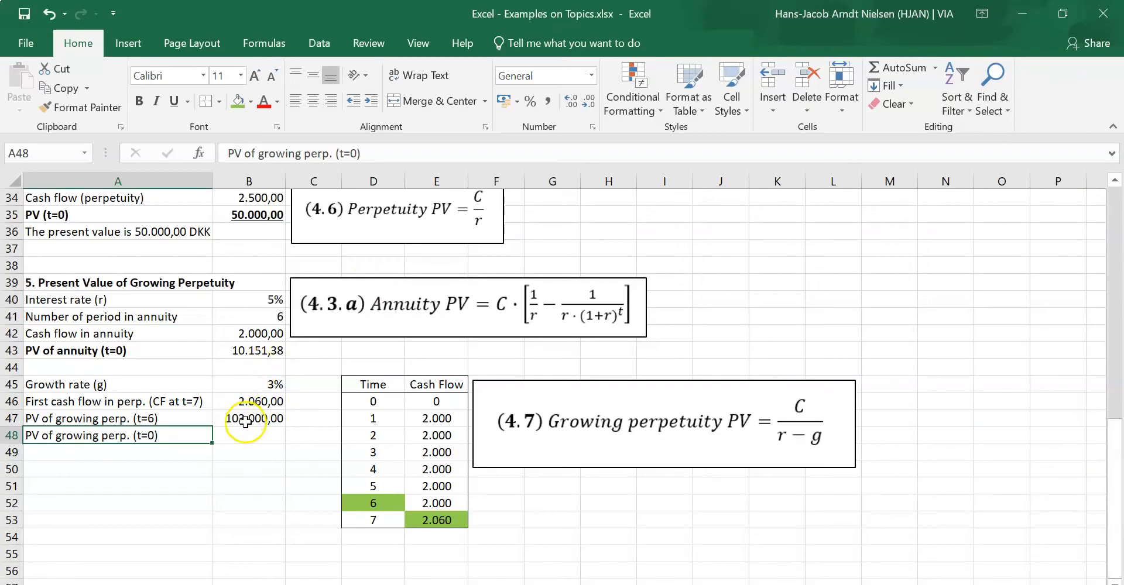
{"action": "left_click", "coordinate": [248, 418]}
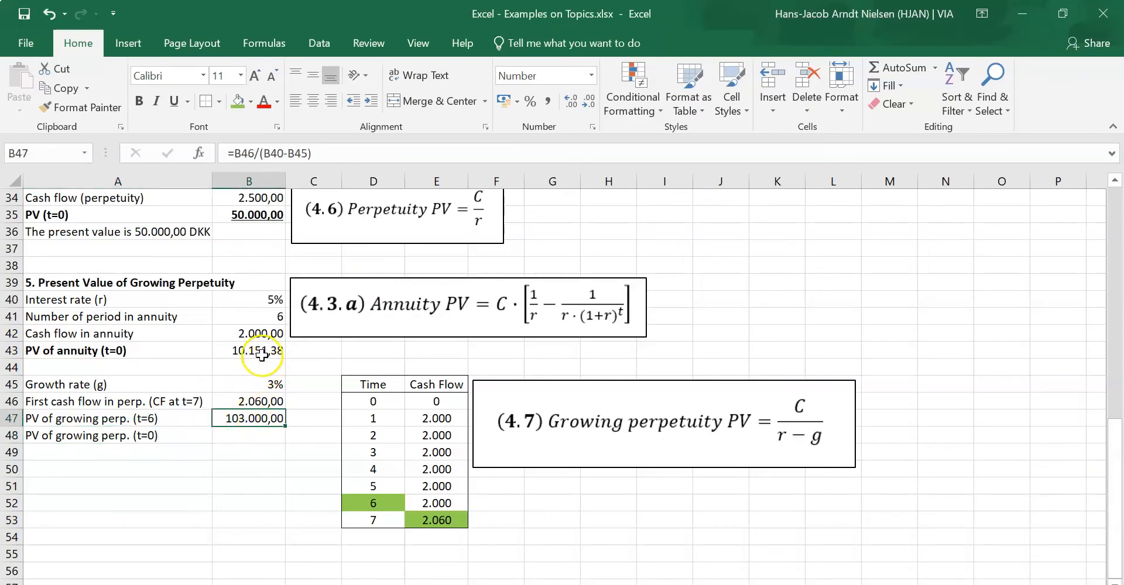
{"action": "left_click", "coordinate": [248, 351]}
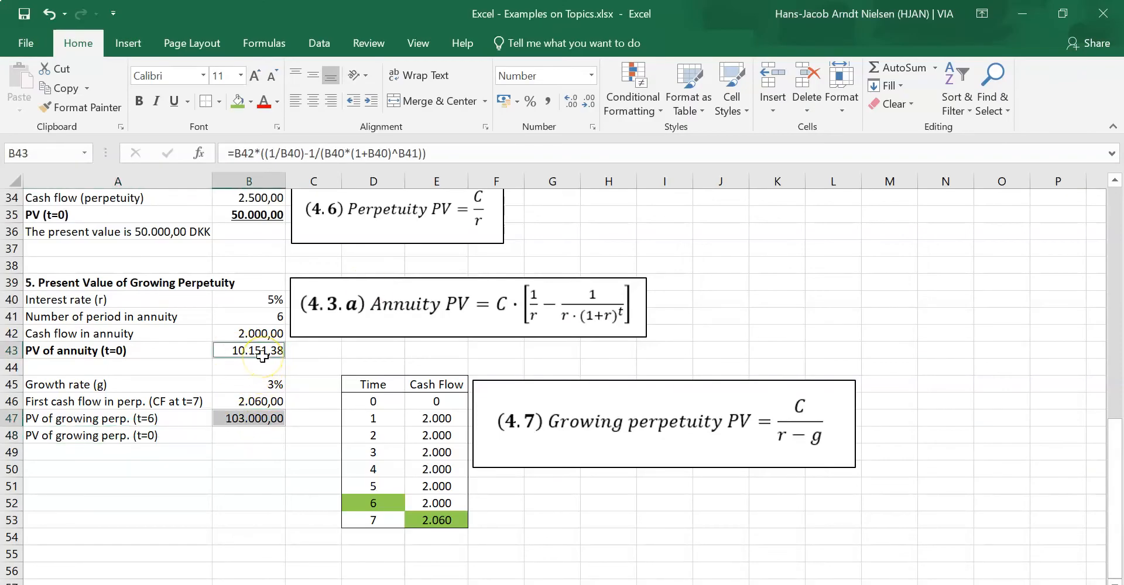
{"action": "mouse_move", "coordinate": [239, 331]}
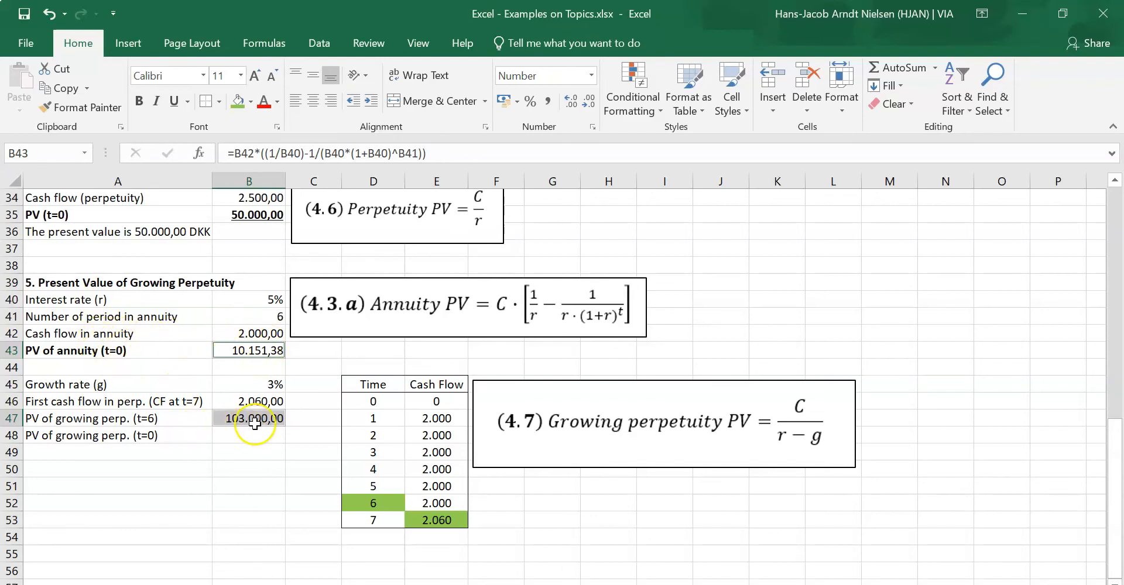
{"action": "left_click", "coordinate": [265, 433]}
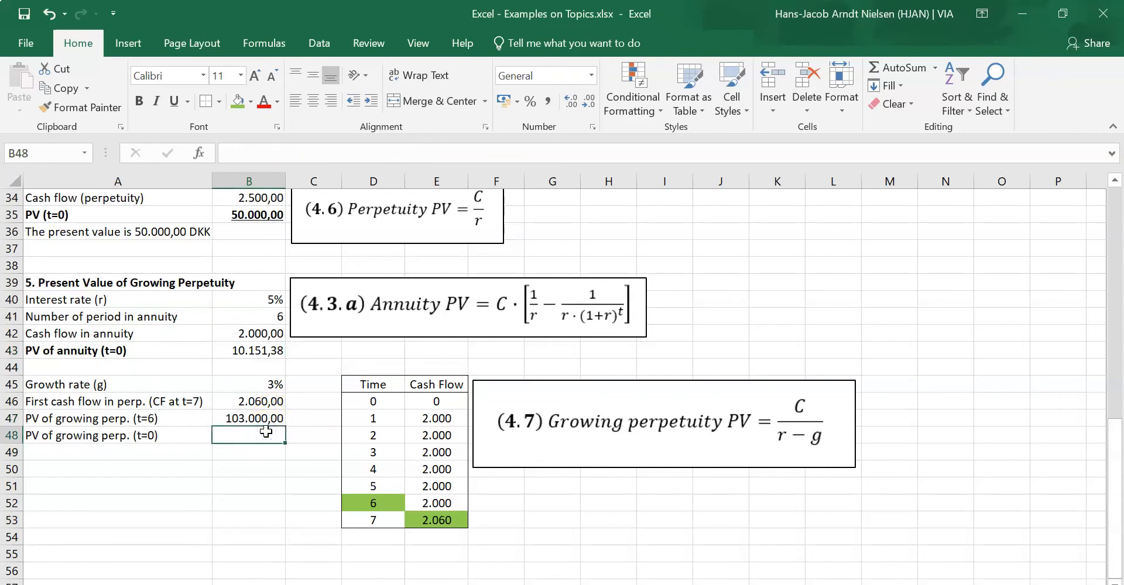
Enter =B47/(1+B40)^B41 in B48 to discount the perpetuity to t=0.
{"action": "type", "text": "=B47"}
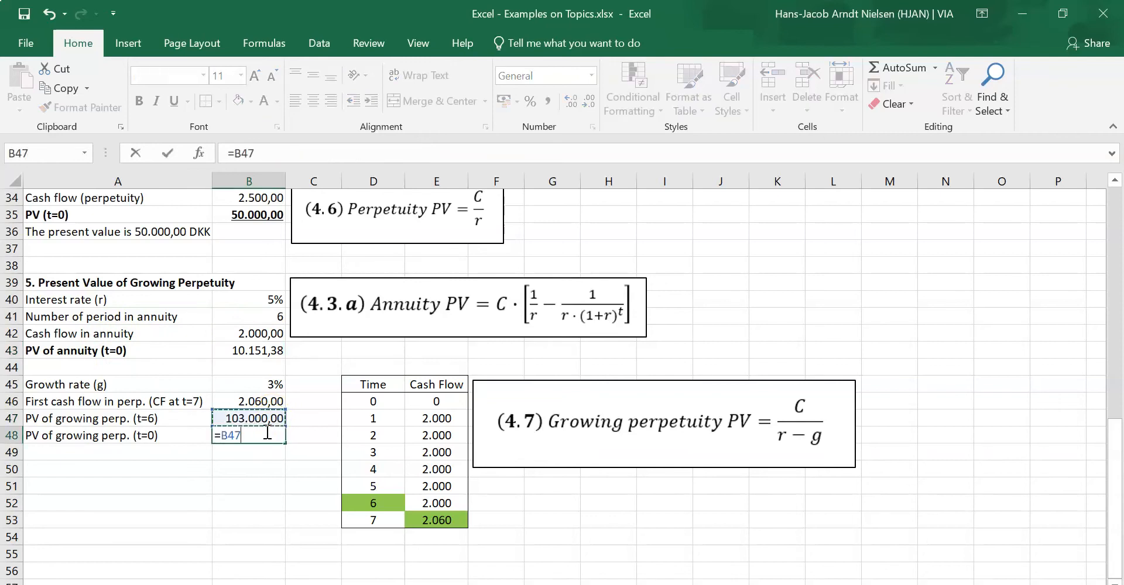
{"action": "type", "text": "/"}
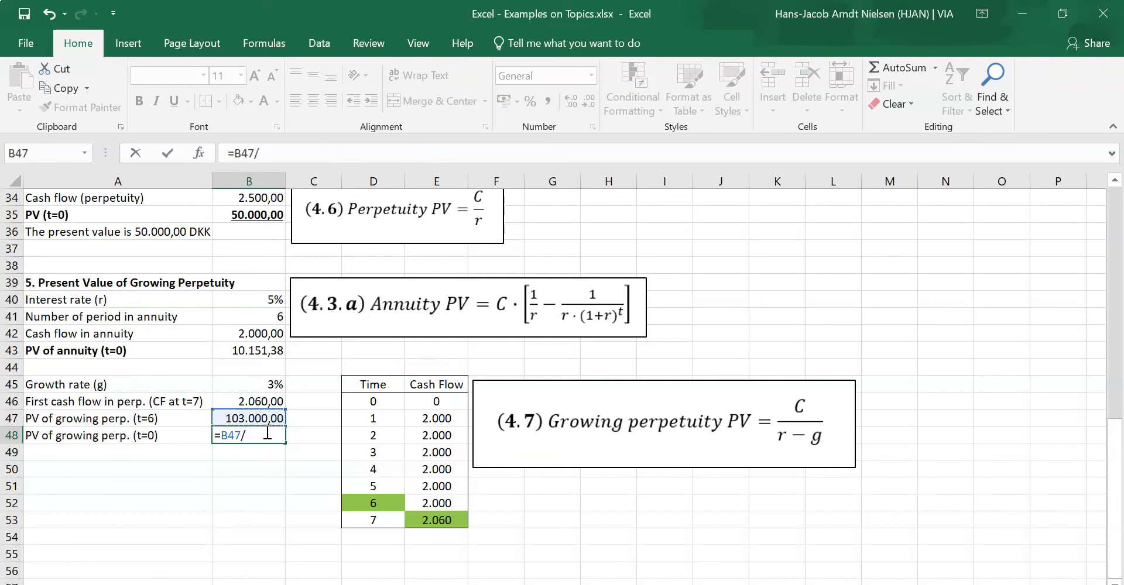
{"action": "type", "text": "(1+"}
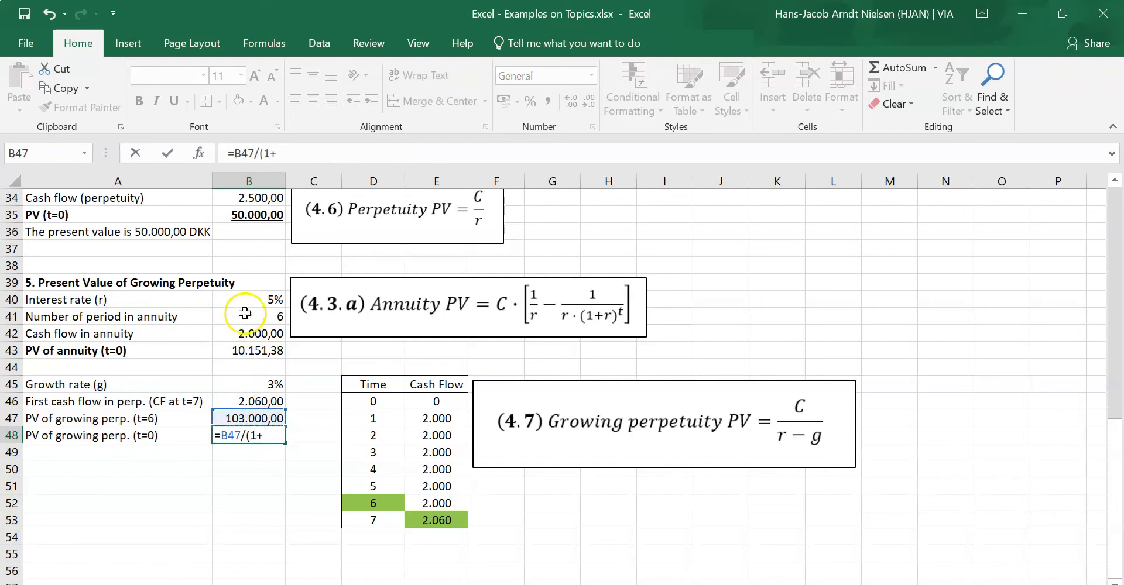
{"action": "left_click", "coordinate": [248, 299]}
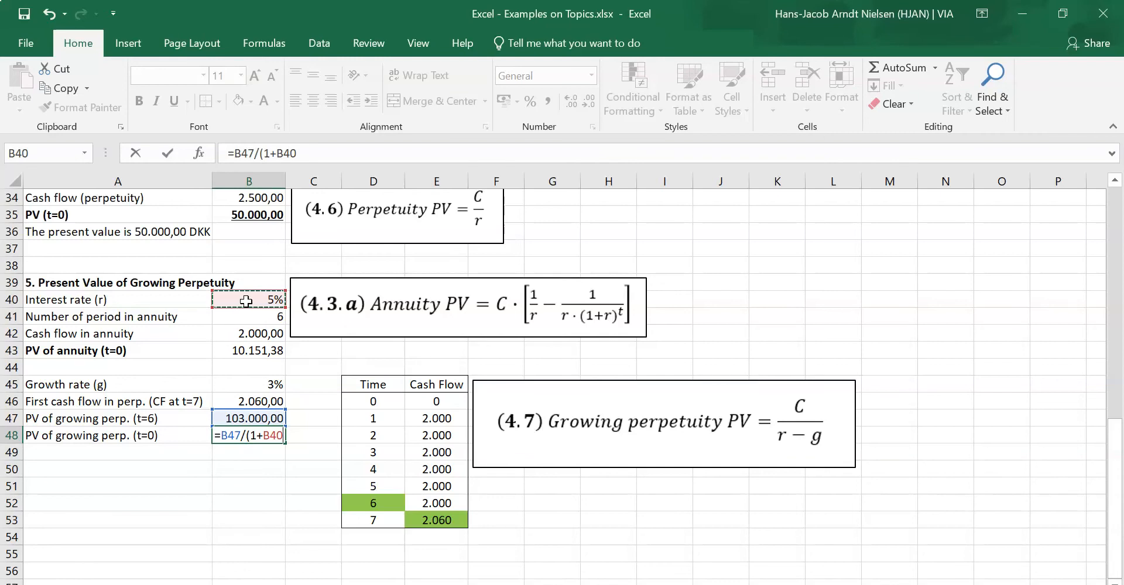
{"action": "type", "text": "^"}
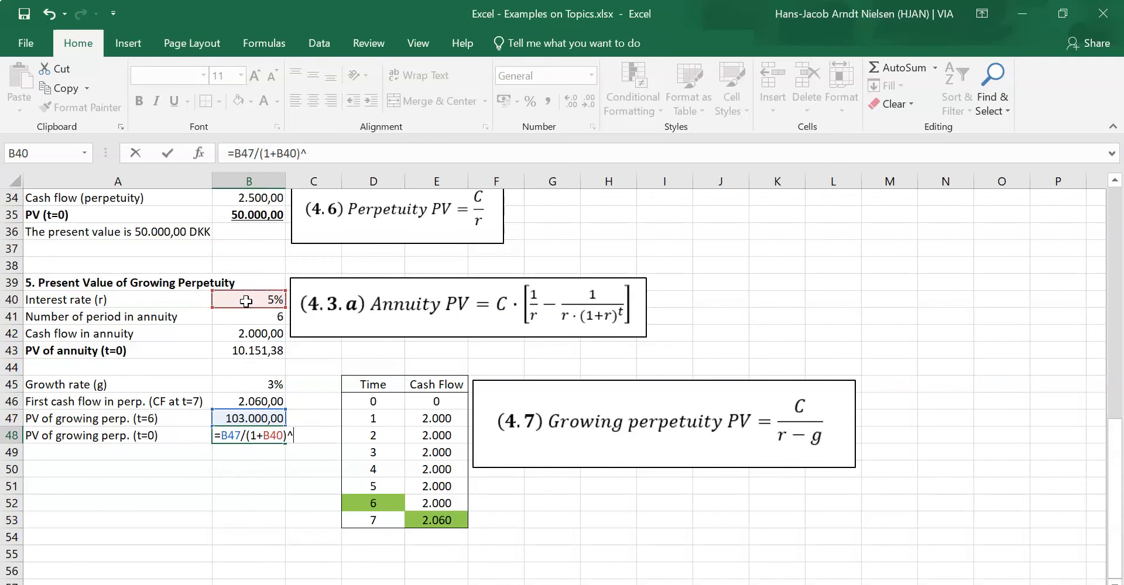
{"action": "left_click", "coordinate": [249, 317]}
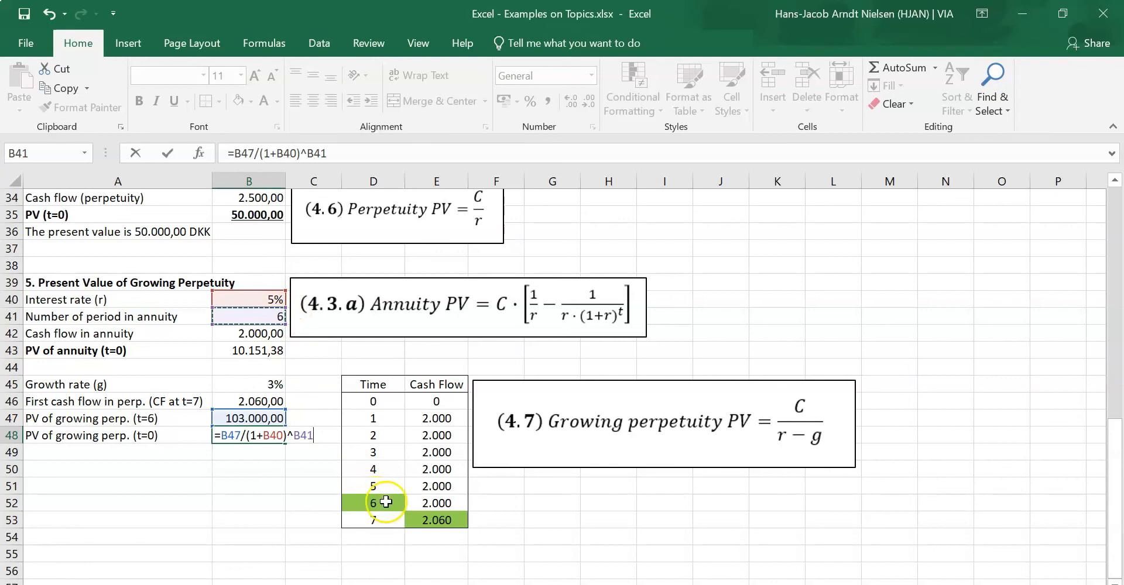
{"action": "mouse_move", "coordinate": [387, 511]}
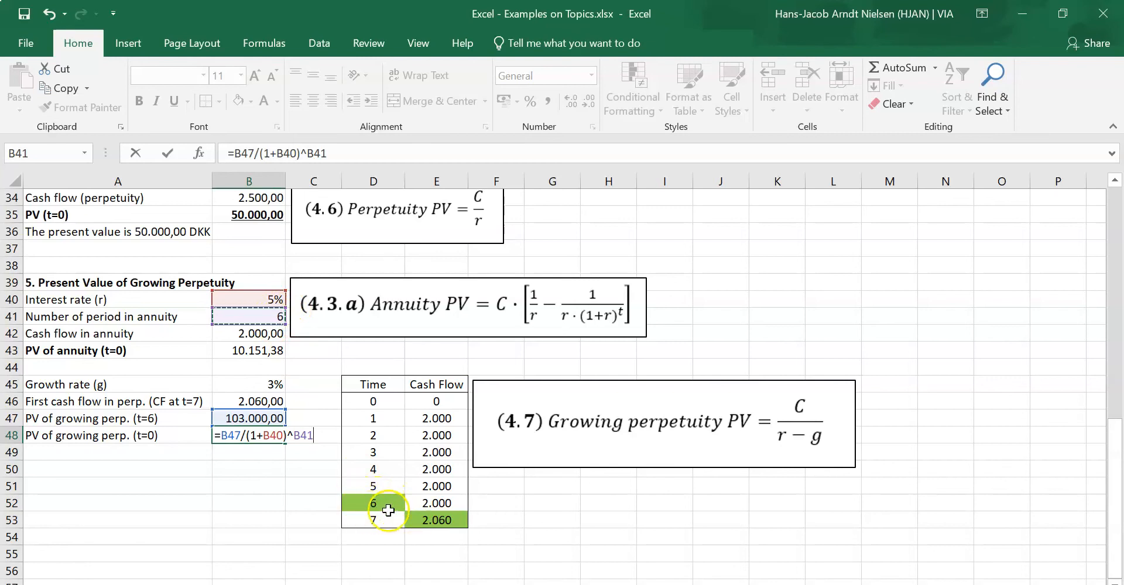
{"action": "mouse_move", "coordinate": [398, 507]}
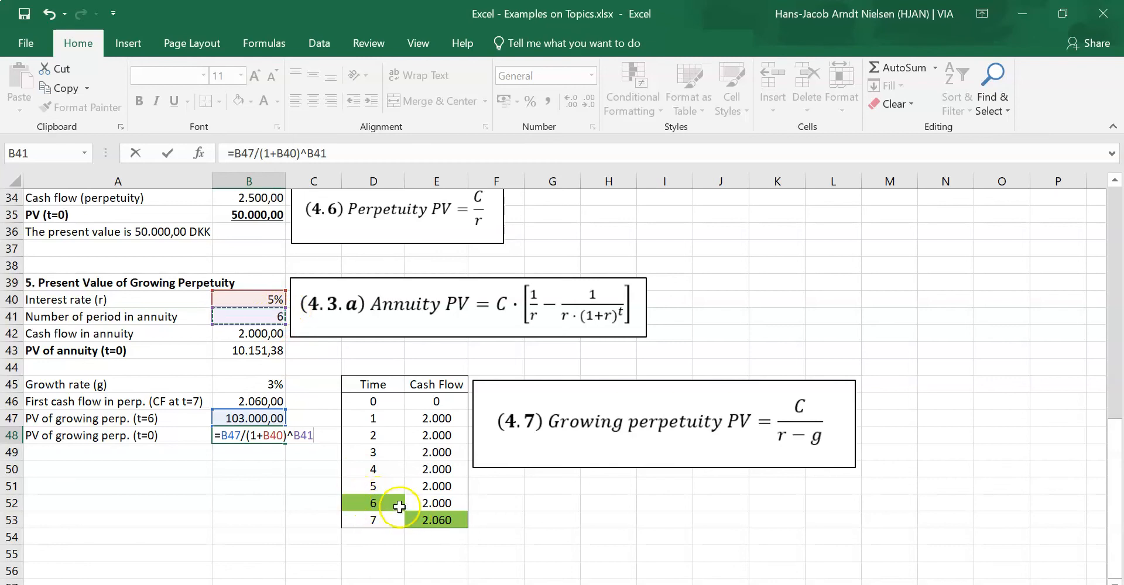
{"action": "mouse_move", "coordinate": [402, 512]}
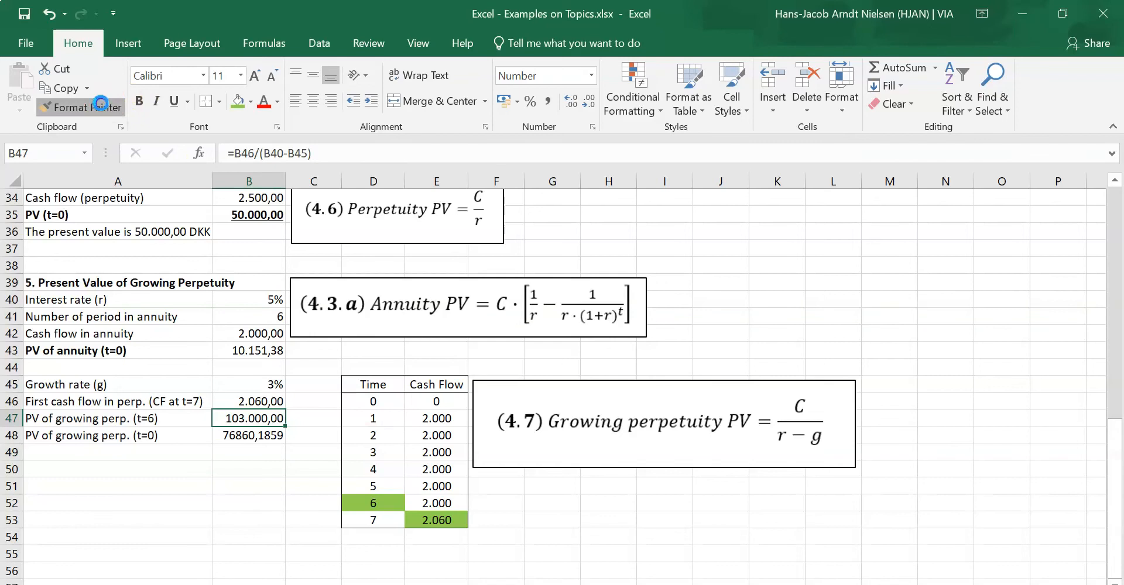
Give B48 the same number format as B47 and make row 48 bold.
{"action": "left_click", "coordinate": [249, 435]}
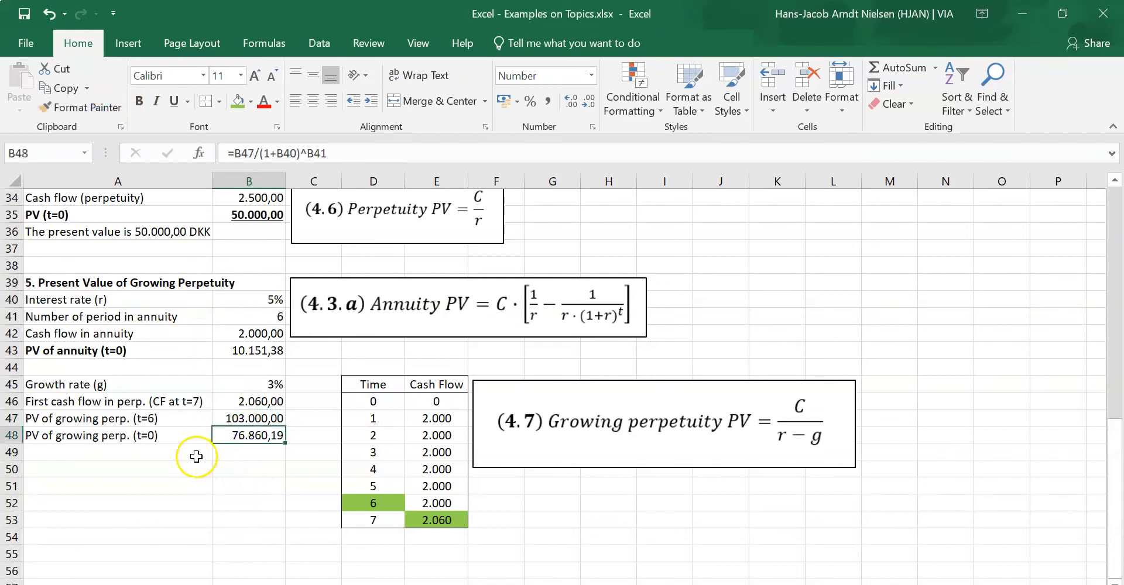
{"action": "mouse_move", "coordinate": [182, 446]}
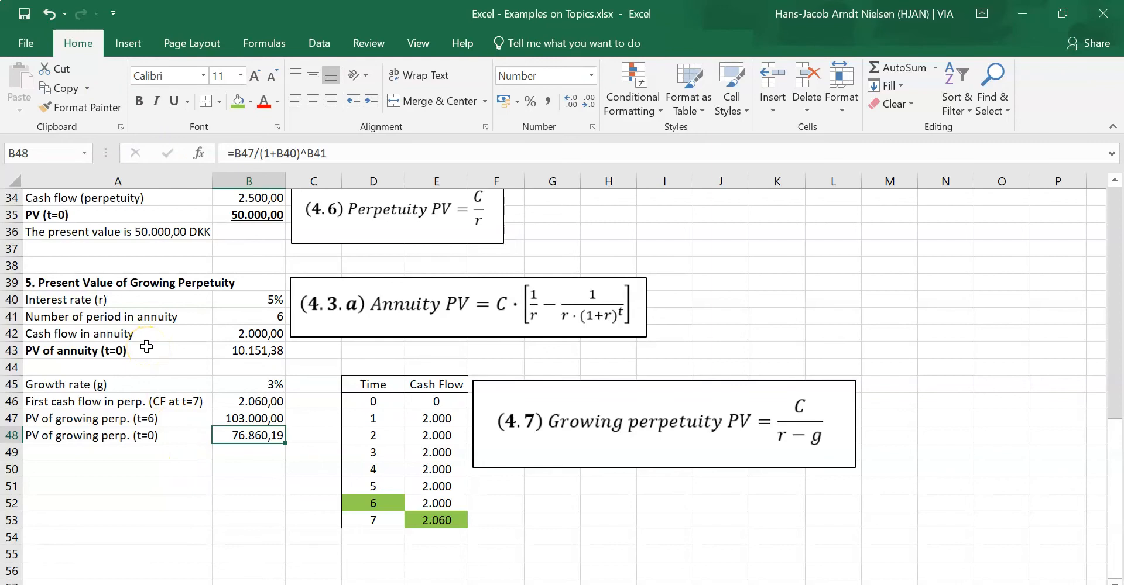
{"action": "left_click", "coordinate": [117, 437]}
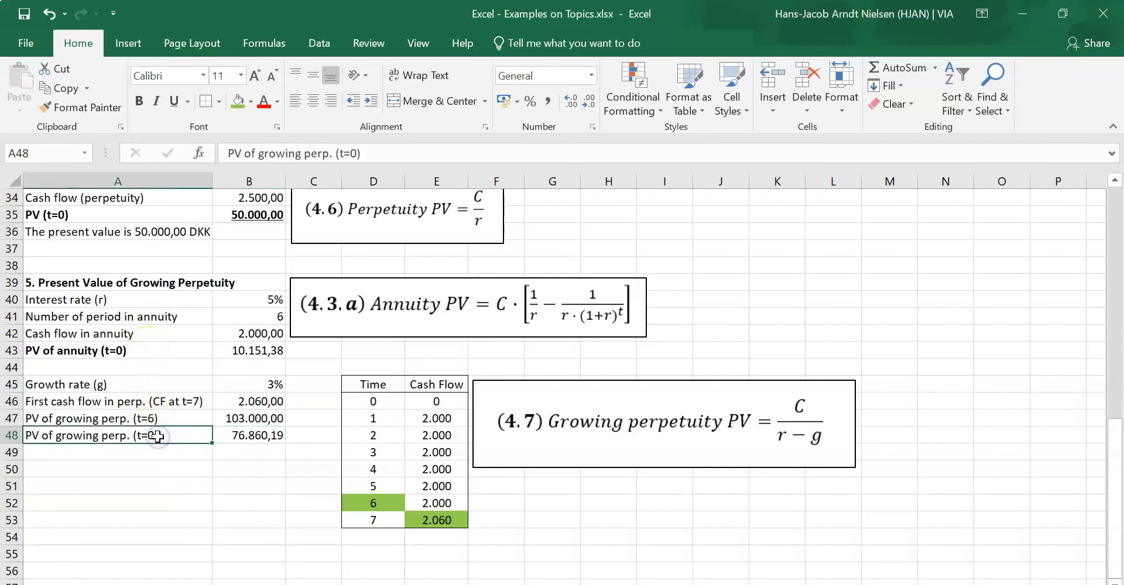
{"action": "left_click", "coordinate": [166, 469]}
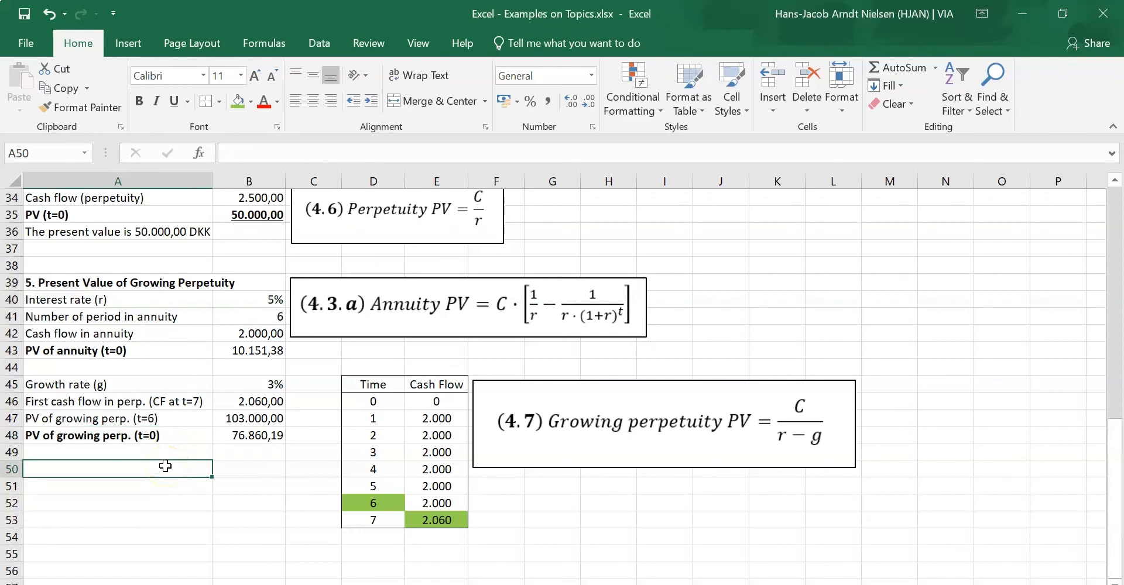
Label 'Total PV (t=0)' and sum the annuity and perpetuity present values in B50.
{"action": "type", "text": "Total PV at"}
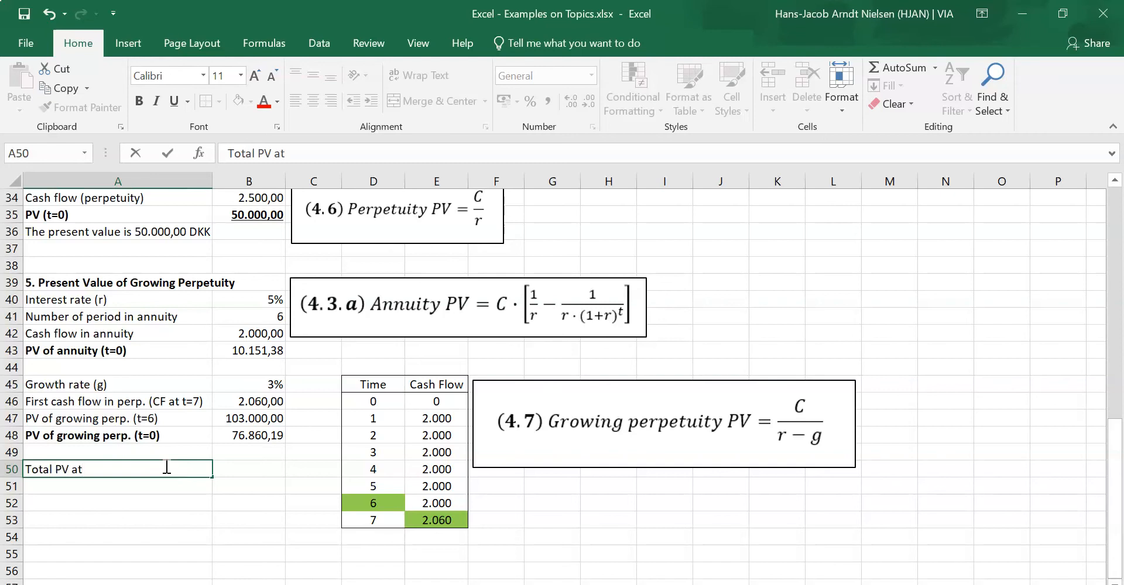
{"action": "type", "text": "(t=0)"}
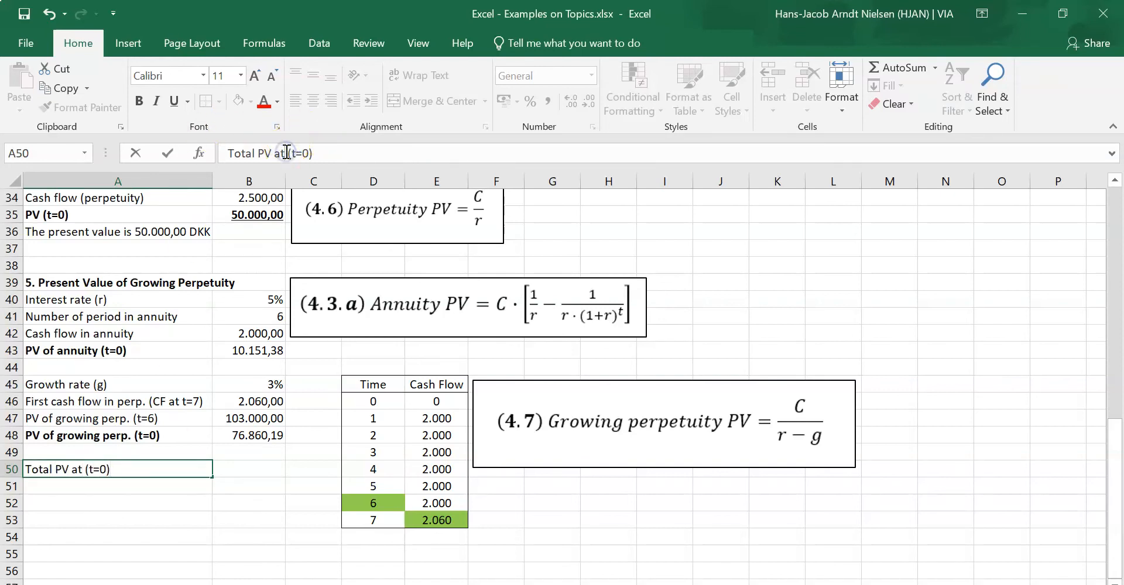
{"action": "left_click", "coordinate": [248, 485]}
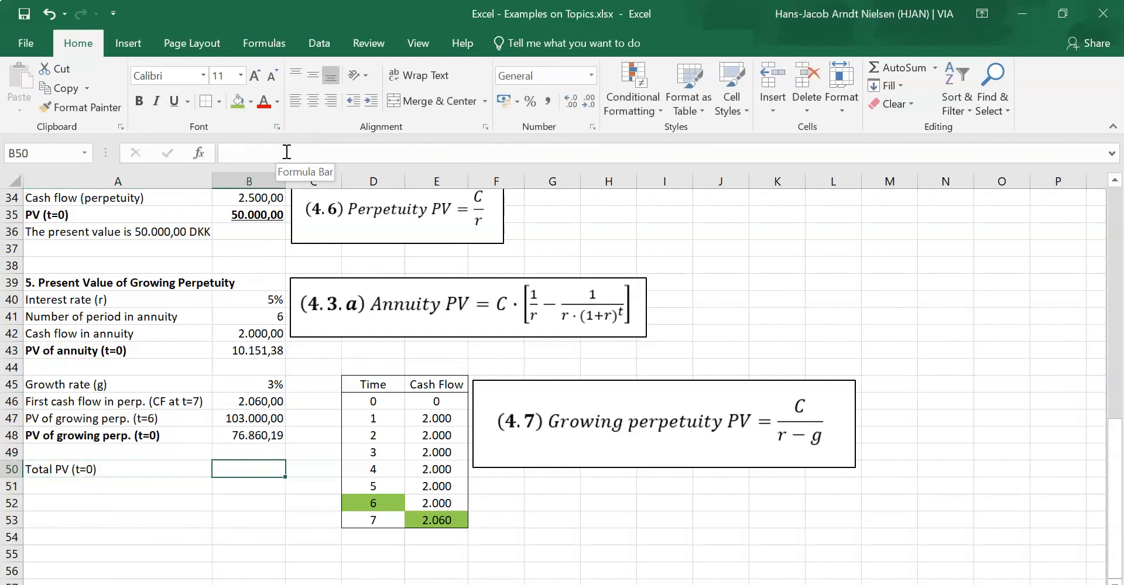
{"action": "type", "text": "=B44"}
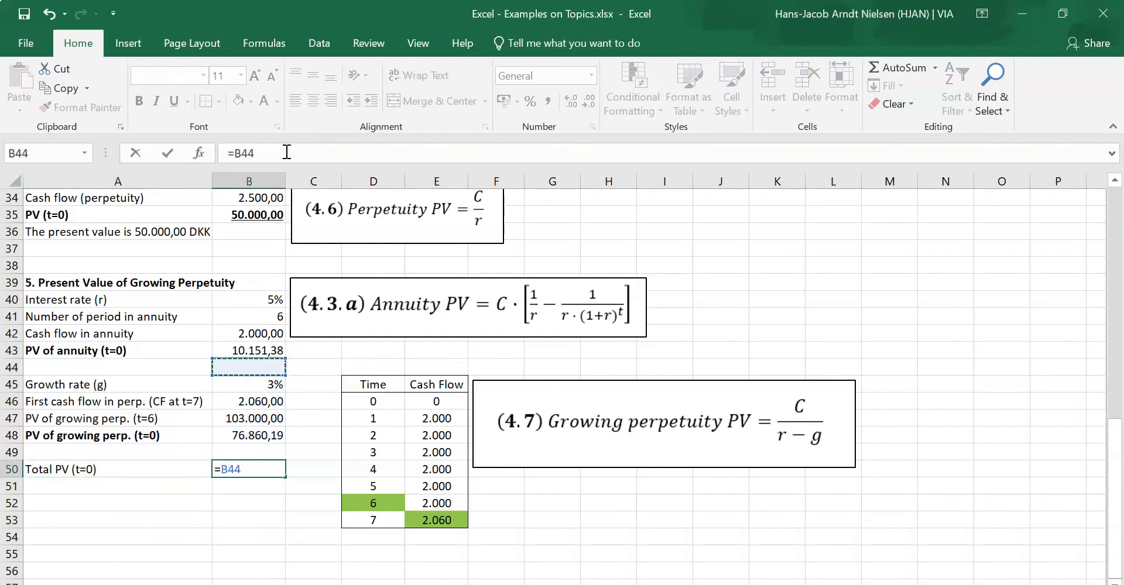
{"action": "left_click", "coordinate": [249, 350]}
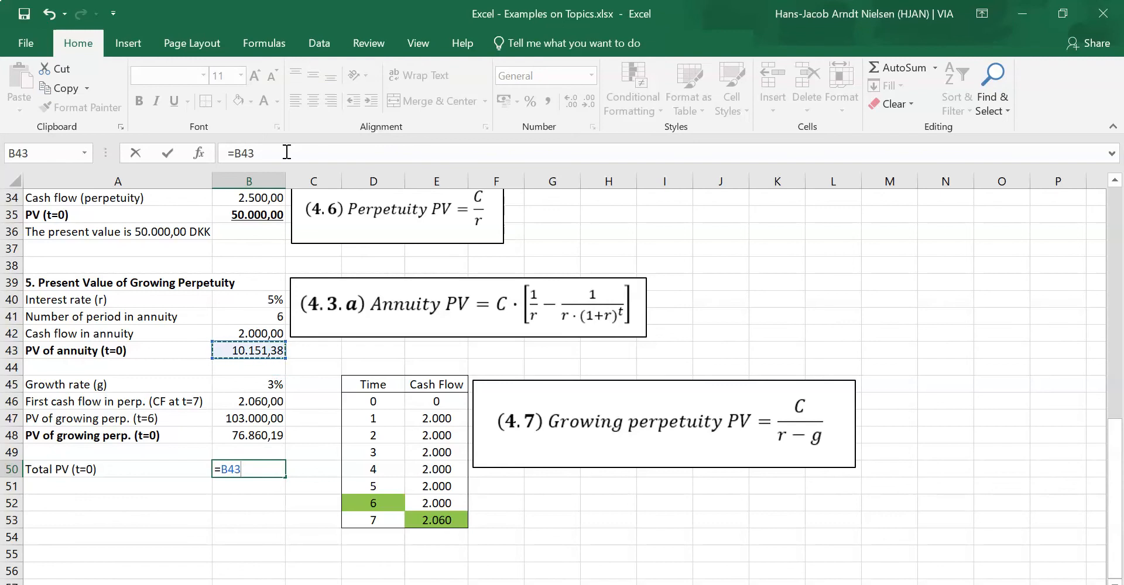
{"action": "type", "text": "+"}
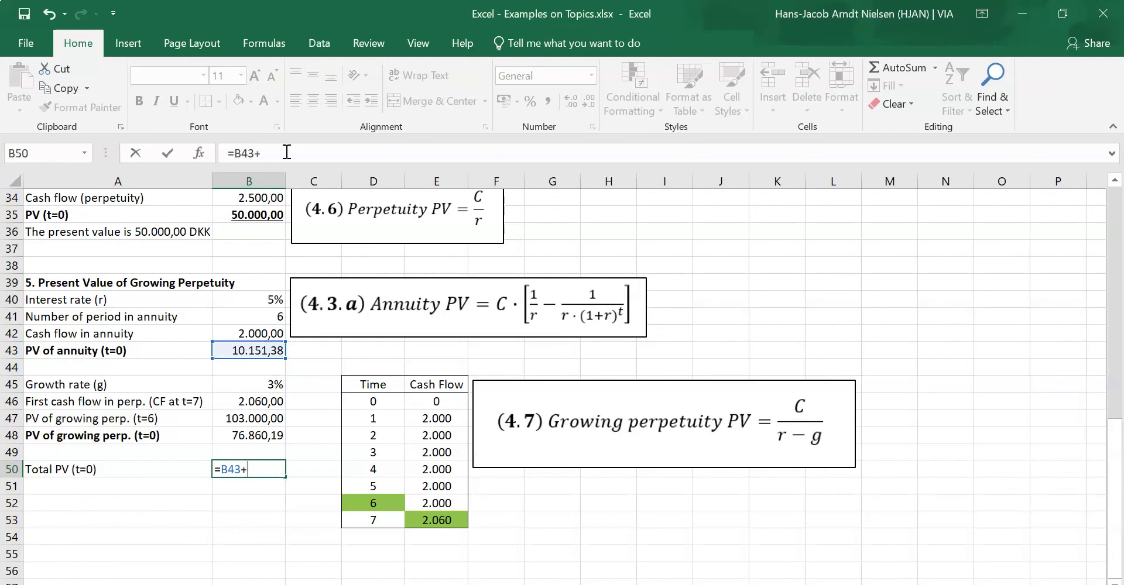
{"action": "left_click", "coordinate": [251, 436]}
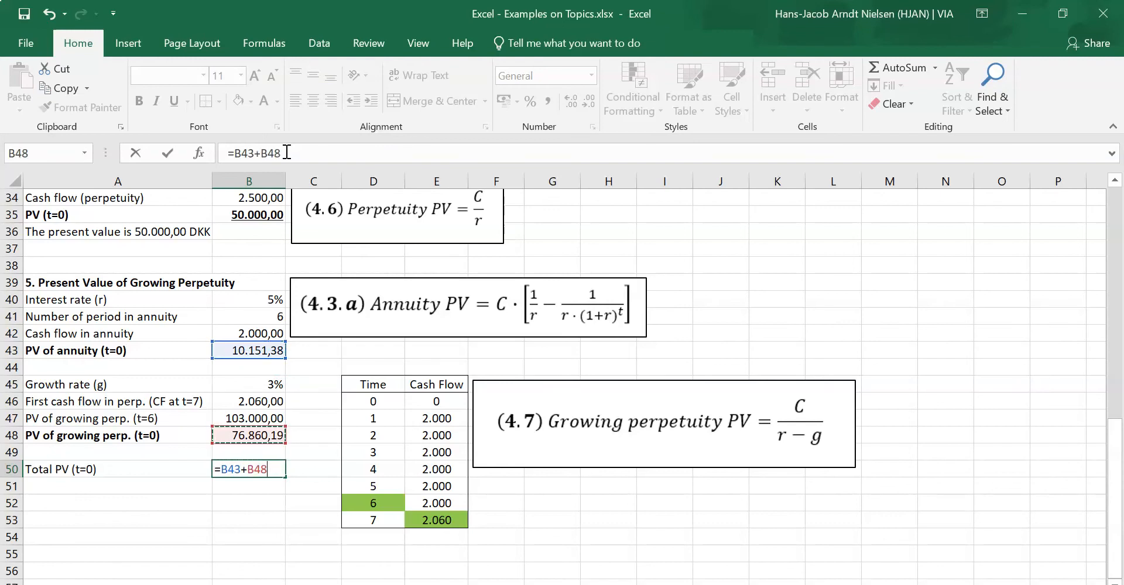
{"action": "key", "text": "Enter"}
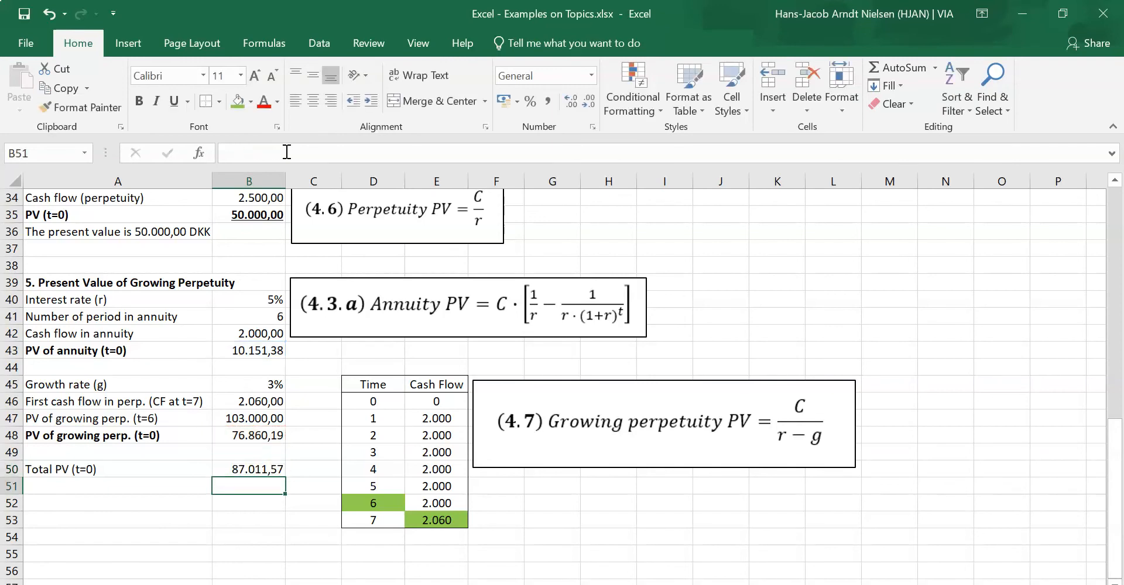
Format the total row and start the conclusion sentence below it.
{"action": "left_click", "coordinate": [248, 469]}
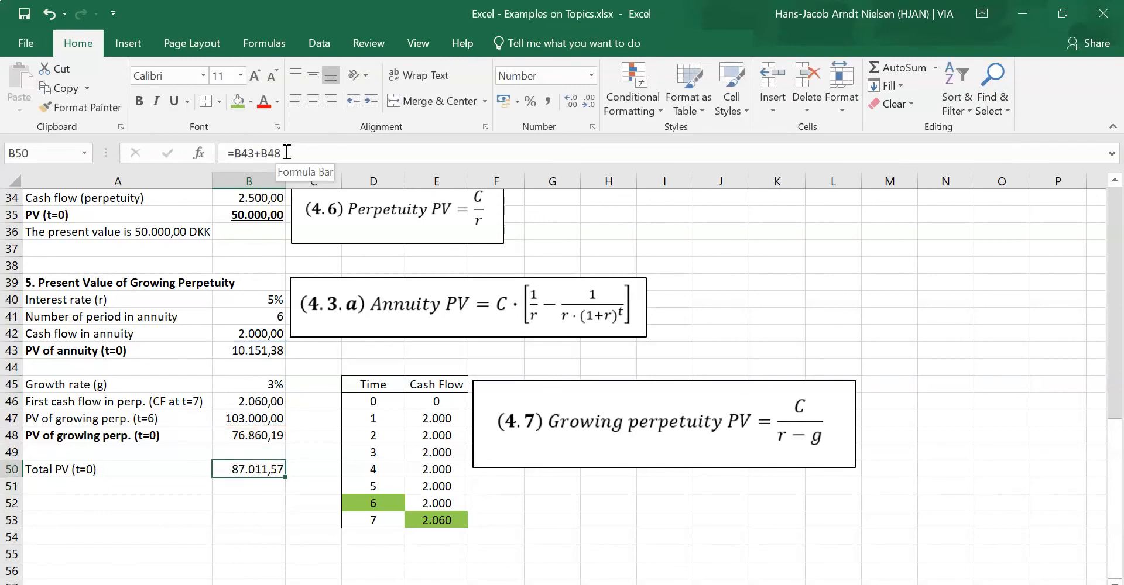
{"action": "left_click", "coordinate": [88, 486]}
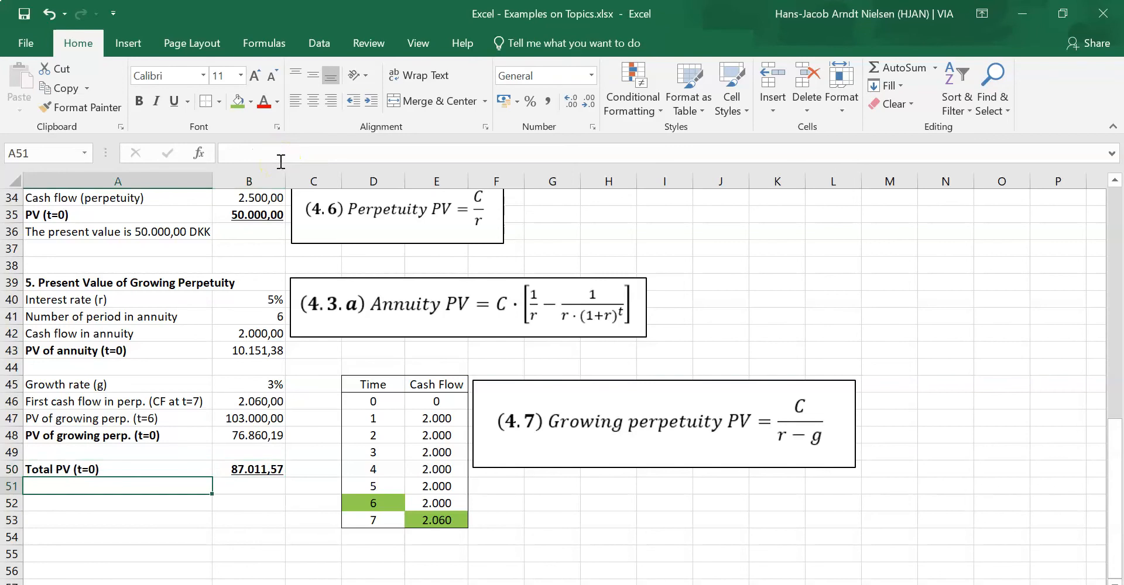
{"action": "type", "text": "The present valu"}
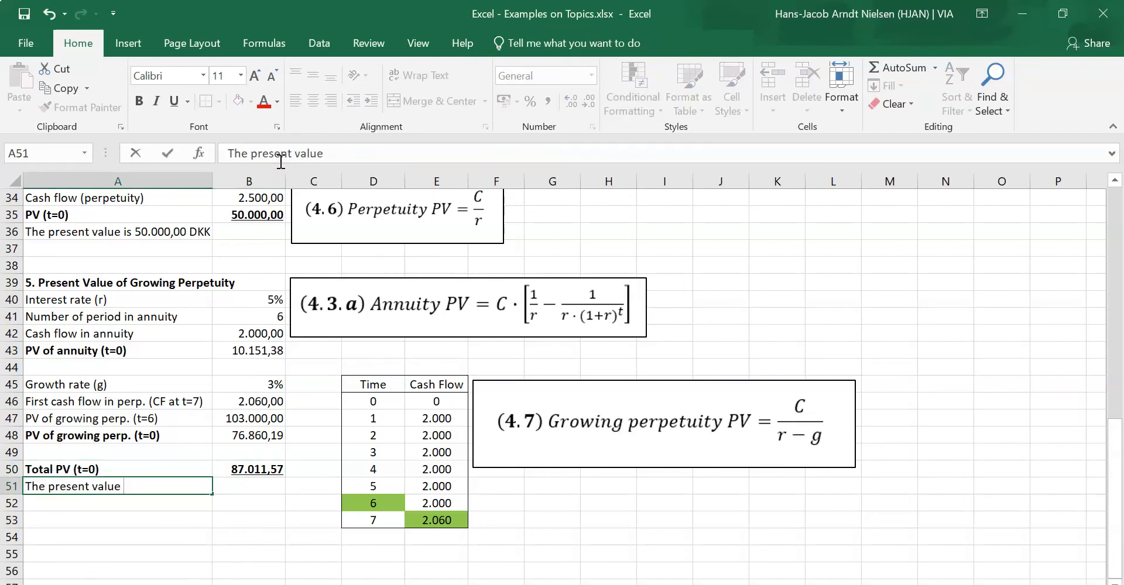
Finish the conclusion 'The present value equal 87.011,57 DKK' in A51.
{"action": "type", "text": "equal"}
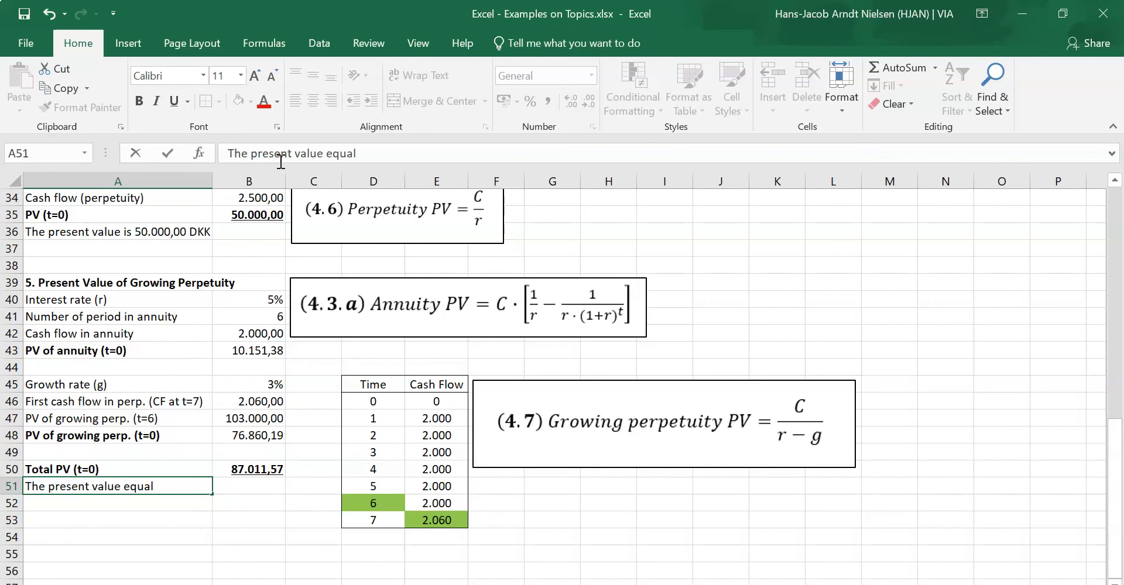
{"action": "type", "text": "87.011"}
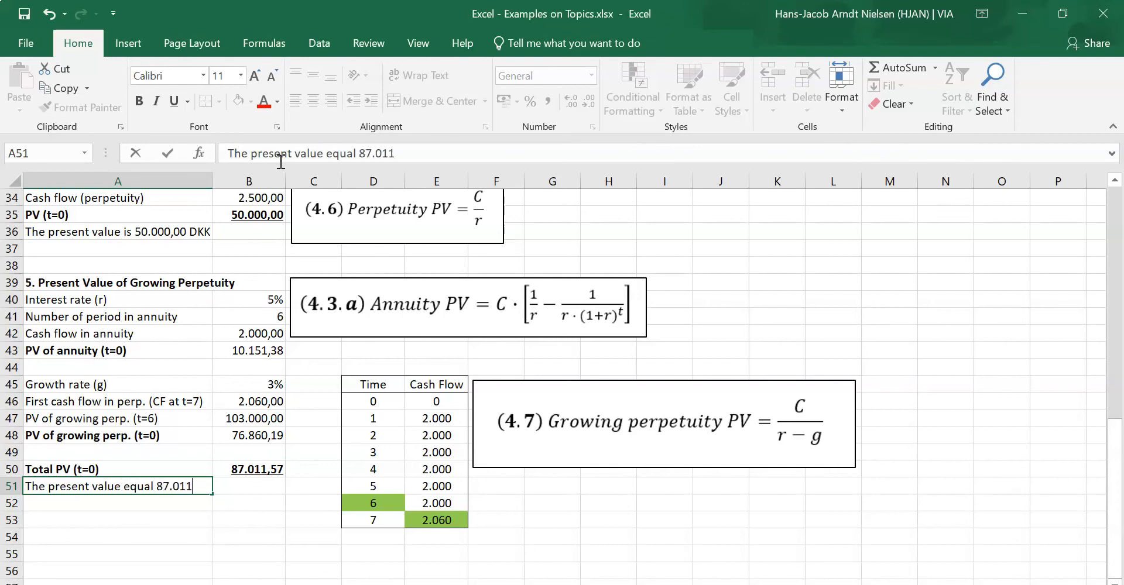
{"action": "type", "text": ",57"}
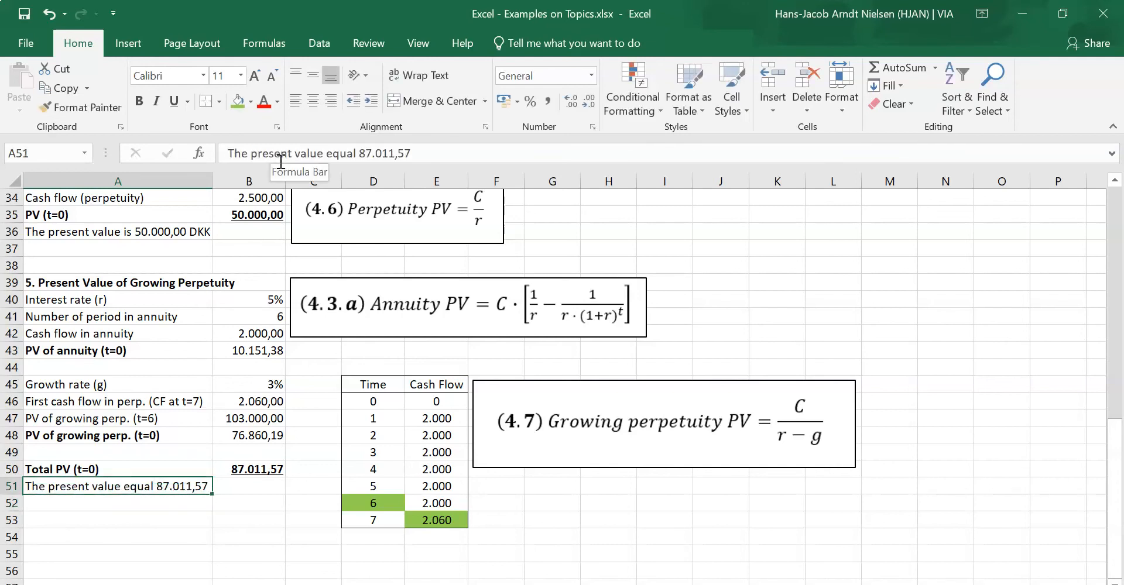
{"action": "key", "text": "Enter"}
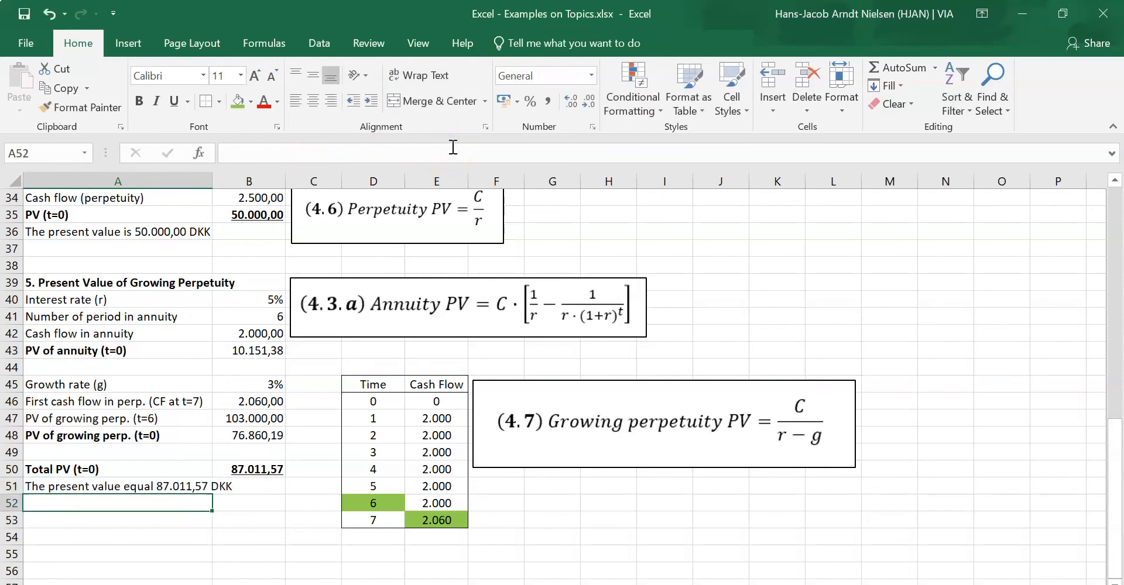
{"action": "mouse_move", "coordinate": [452, 146]}
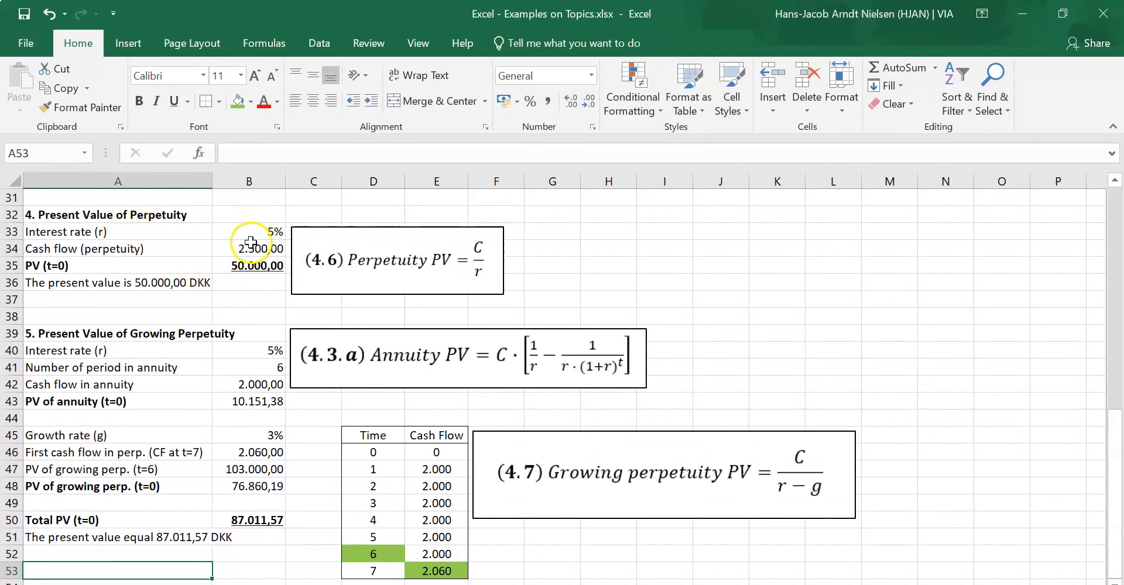
{"action": "mouse_move", "coordinate": [259, 533]}
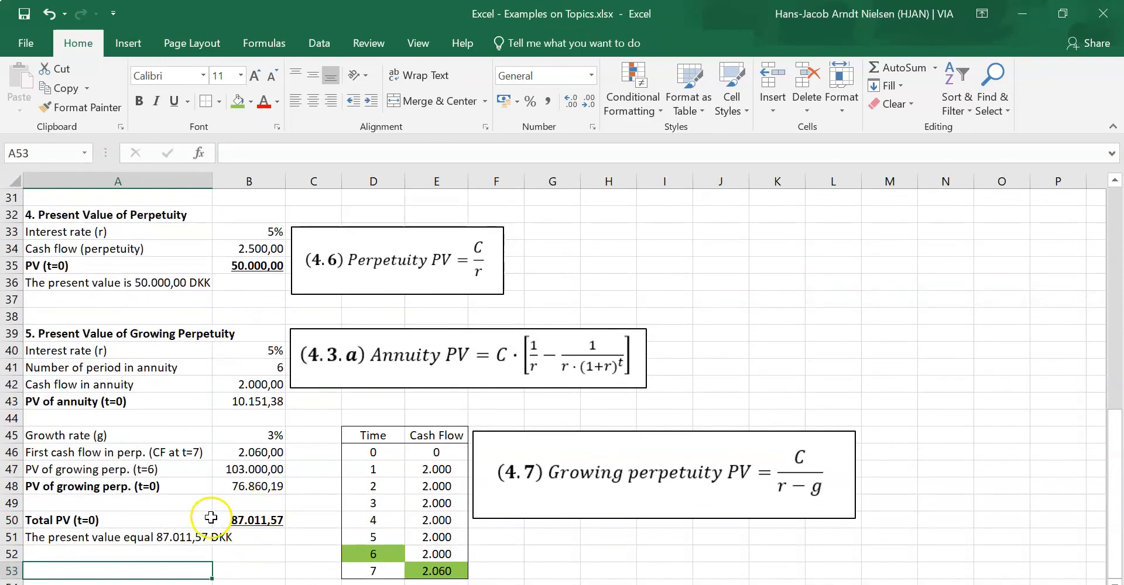
Type the first line: 'Vega should choose the second alternative,'.
{"action": "type", "text": "V"}
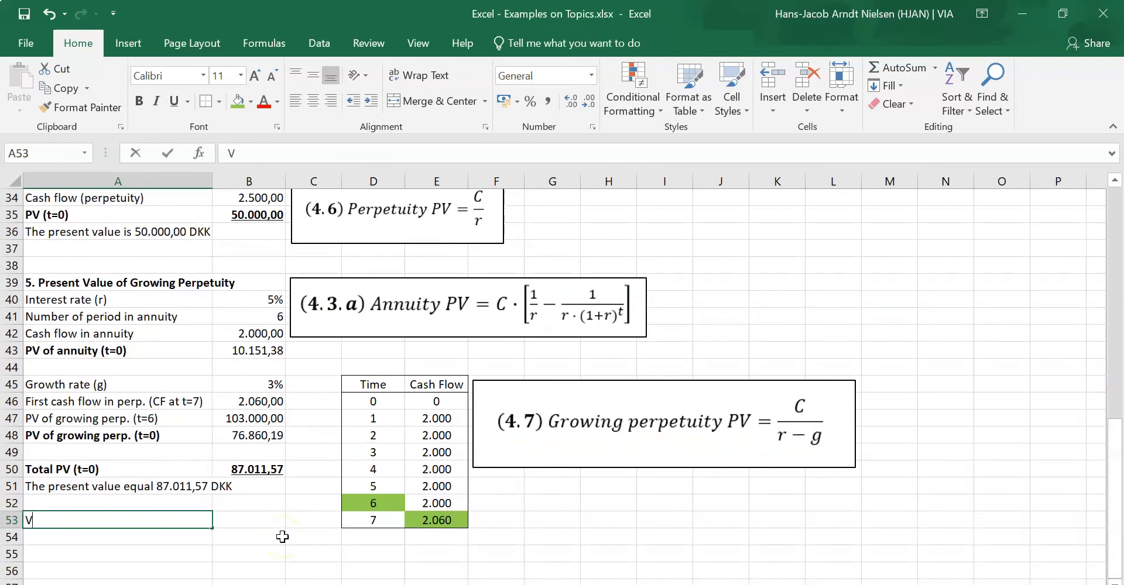
{"action": "type", "text": "ega should th"}
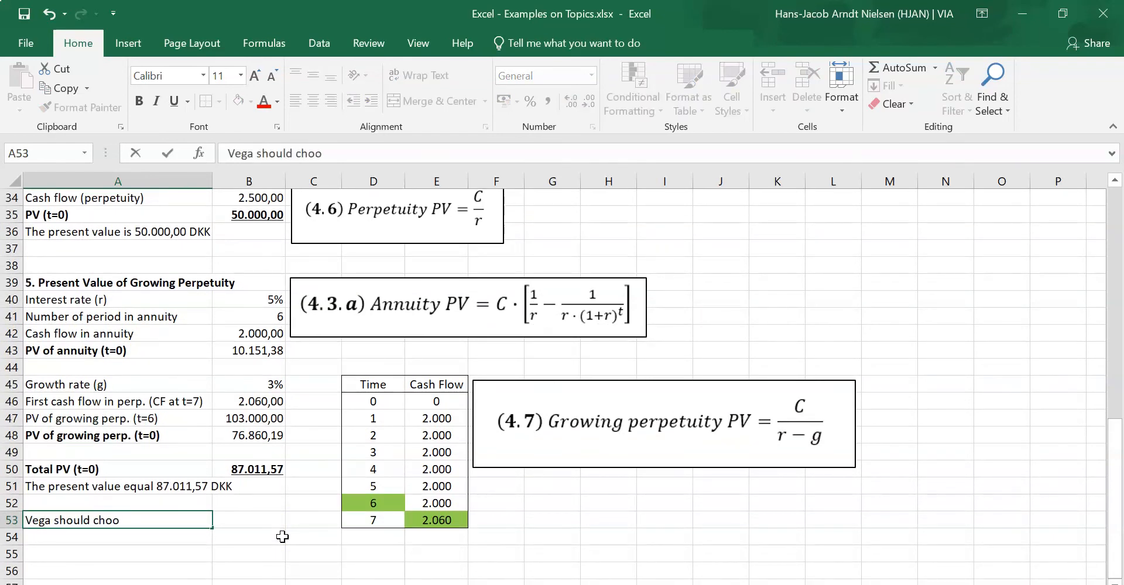
{"action": "type", "text": "se the"}
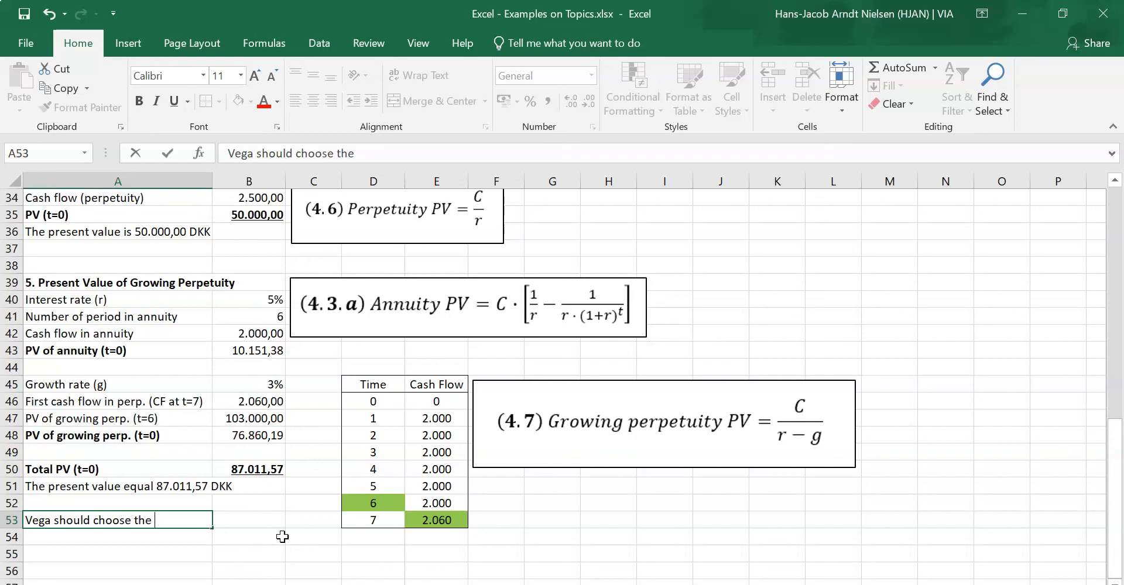
{"action": "type", "text": "secon"}
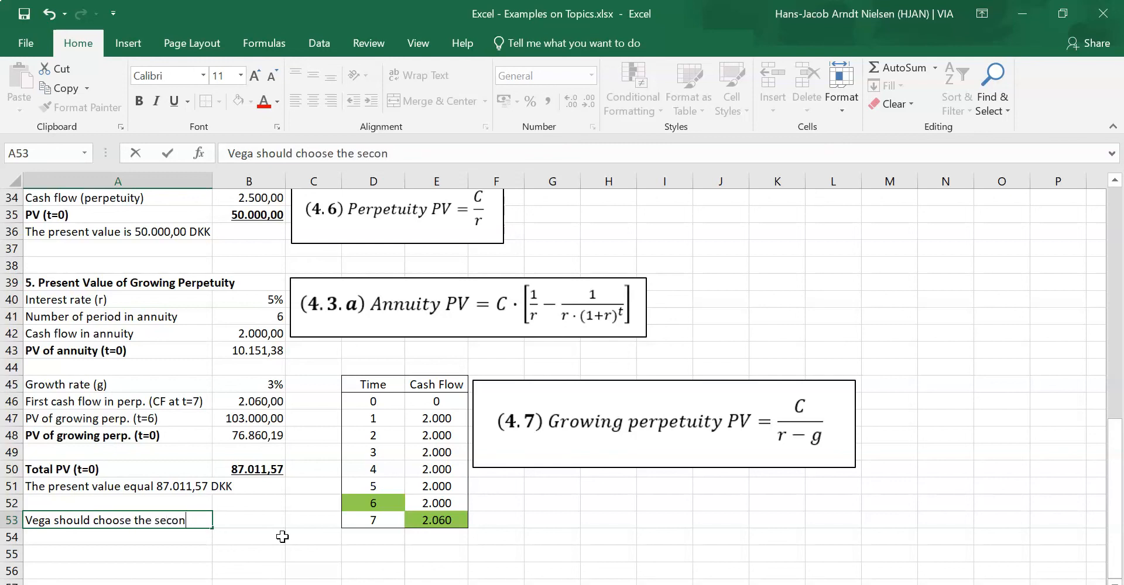
{"action": "type", "text": "d alternative,"}
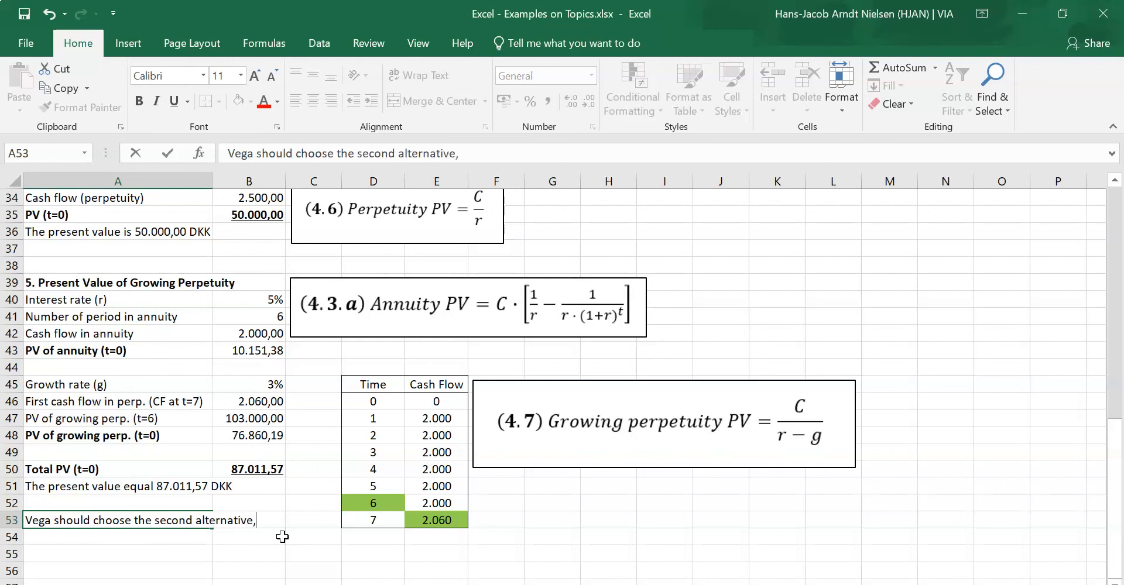
Add the reason: it has the highest present value (87.011,57 > 50.000,00).
{"action": "type", "text": "as"}
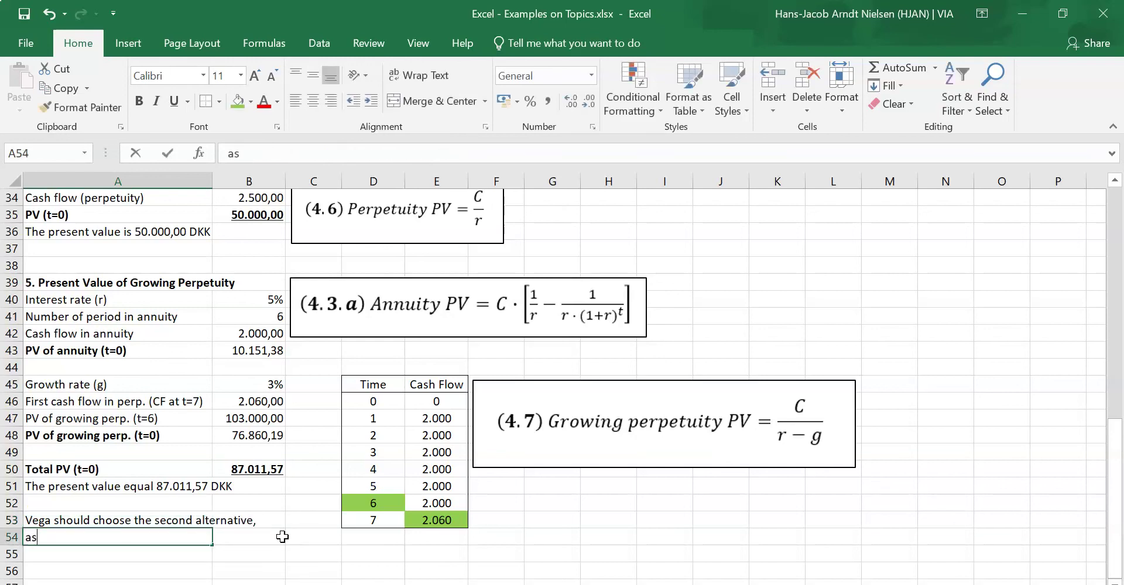
{"action": "type", "text": "this"}
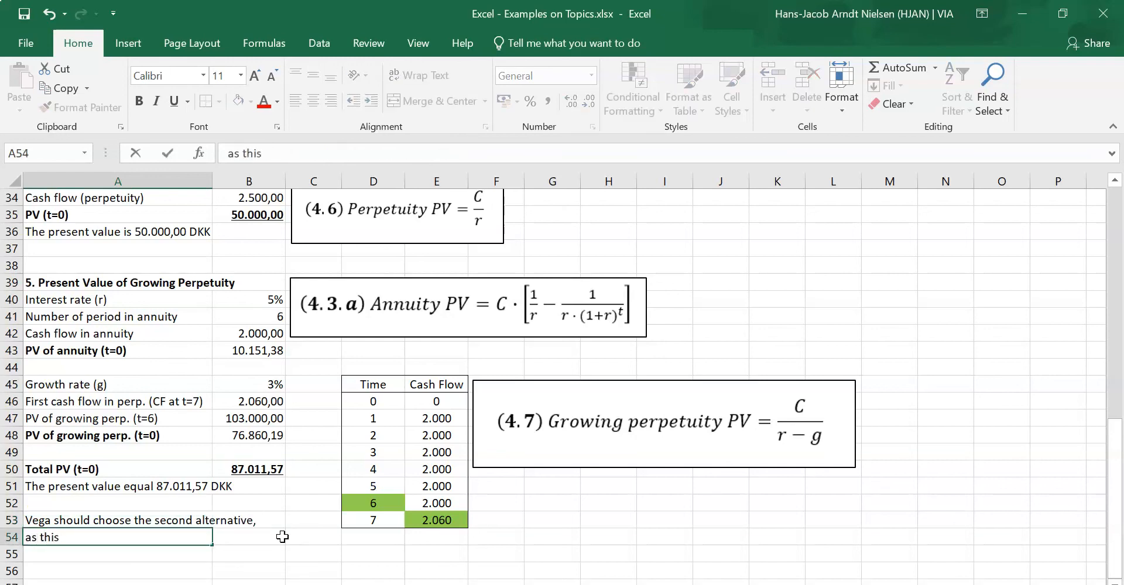
{"action": "type", "text": "has the high"}
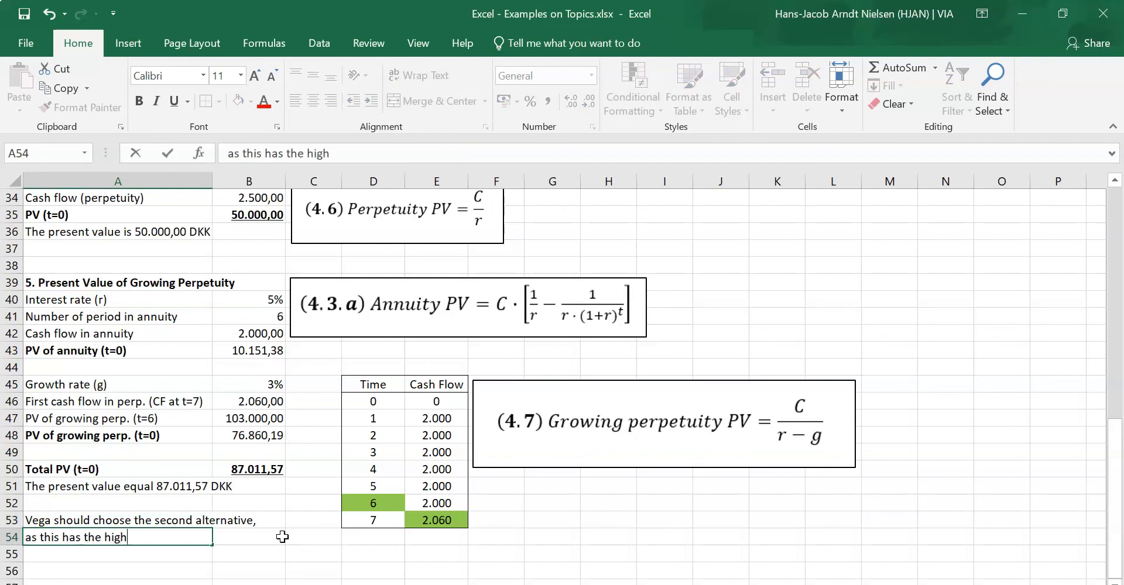
{"action": "type", "text": "est present"}
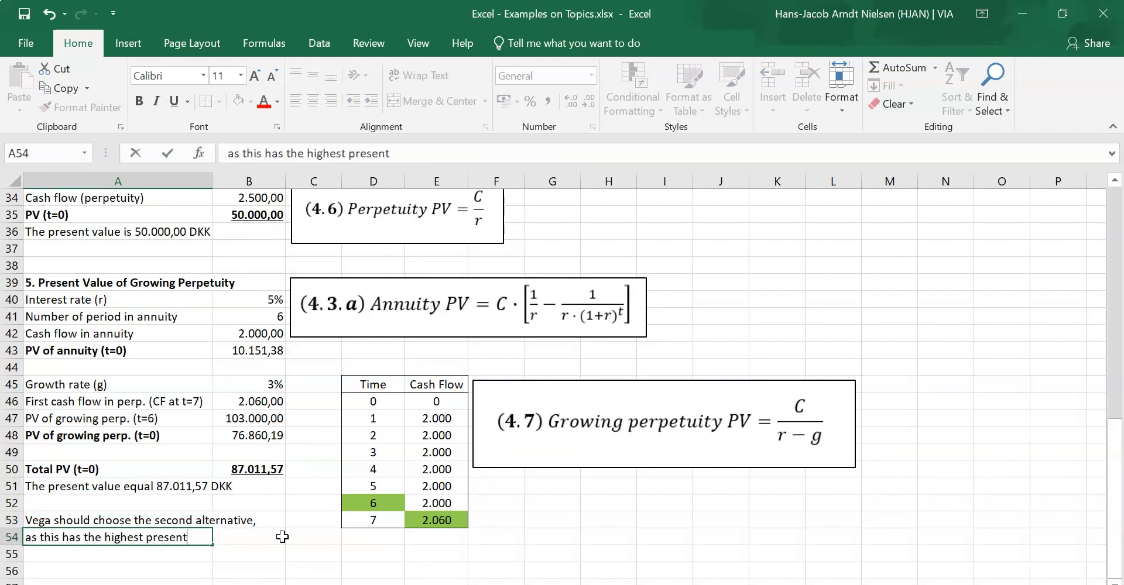
{"action": "type", "text": "value ("}
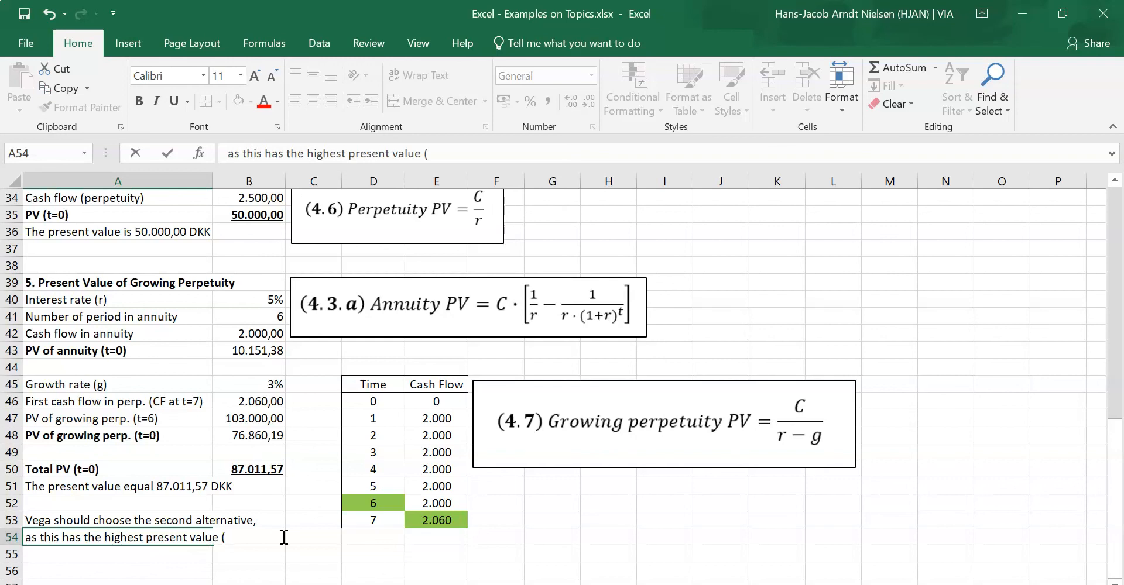
{"action": "type", "text": "87"}
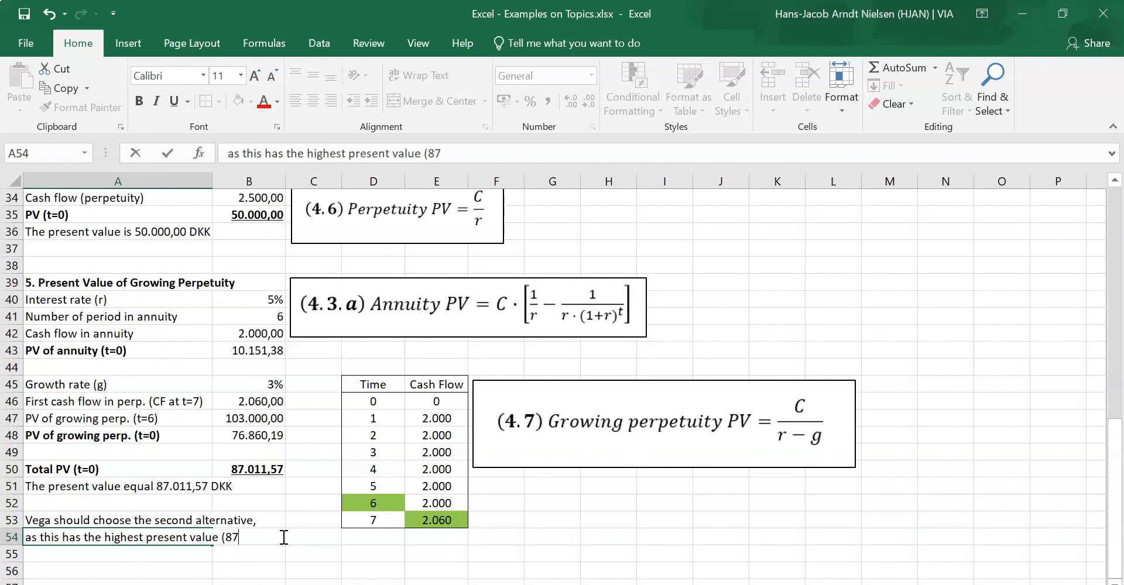
{"action": "type", "text": ".011"}
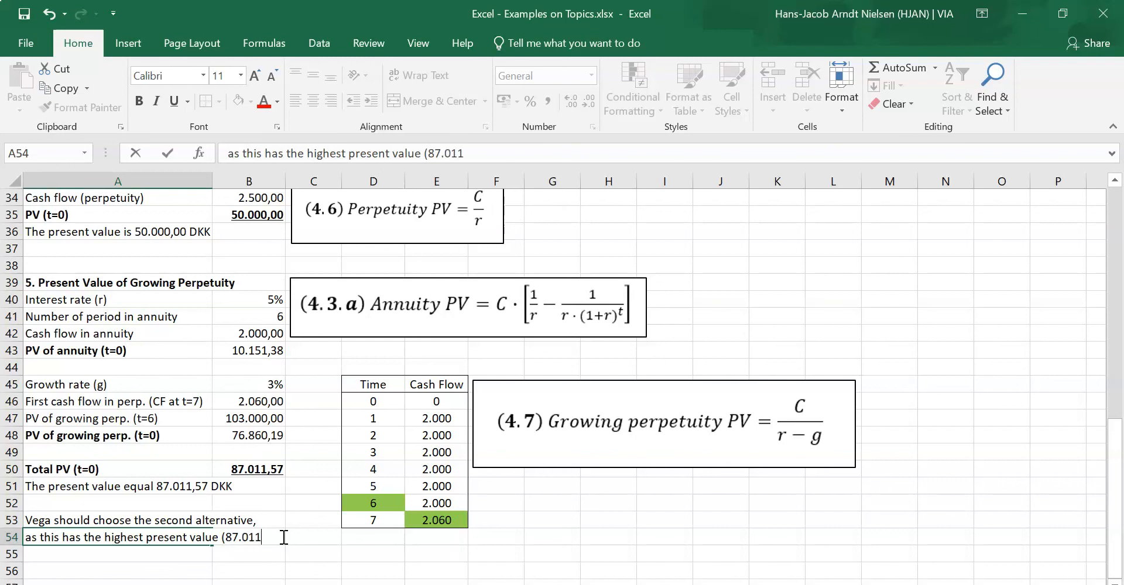
{"action": "type", "text": ",57 z"}
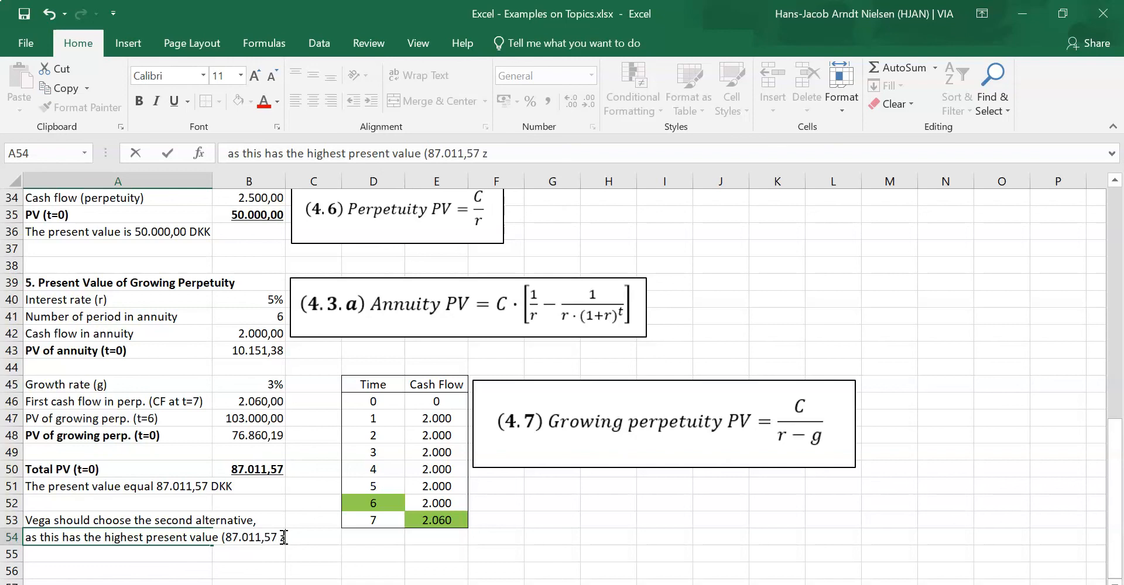
{"action": "type", "text": ">"}
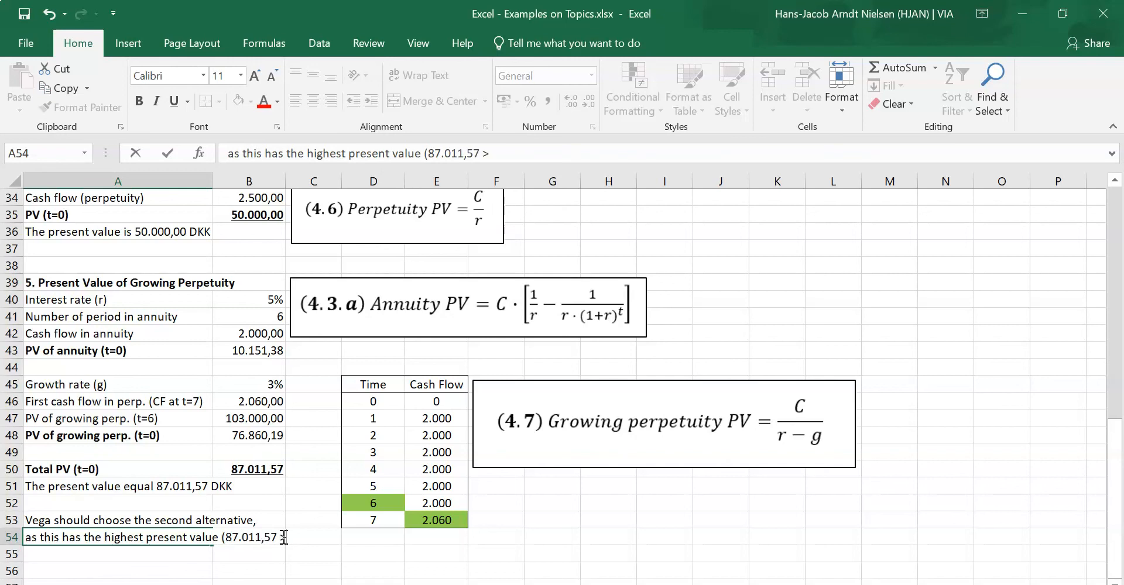
{"action": "type", "text": "50,"}
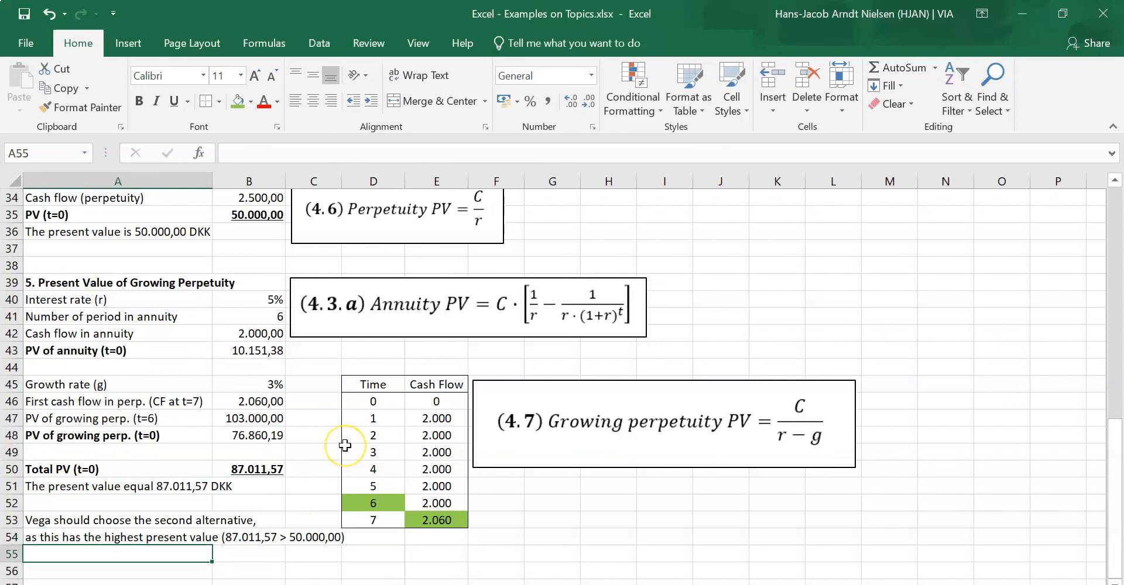
{"action": "mouse_move", "coordinate": [346, 445]}
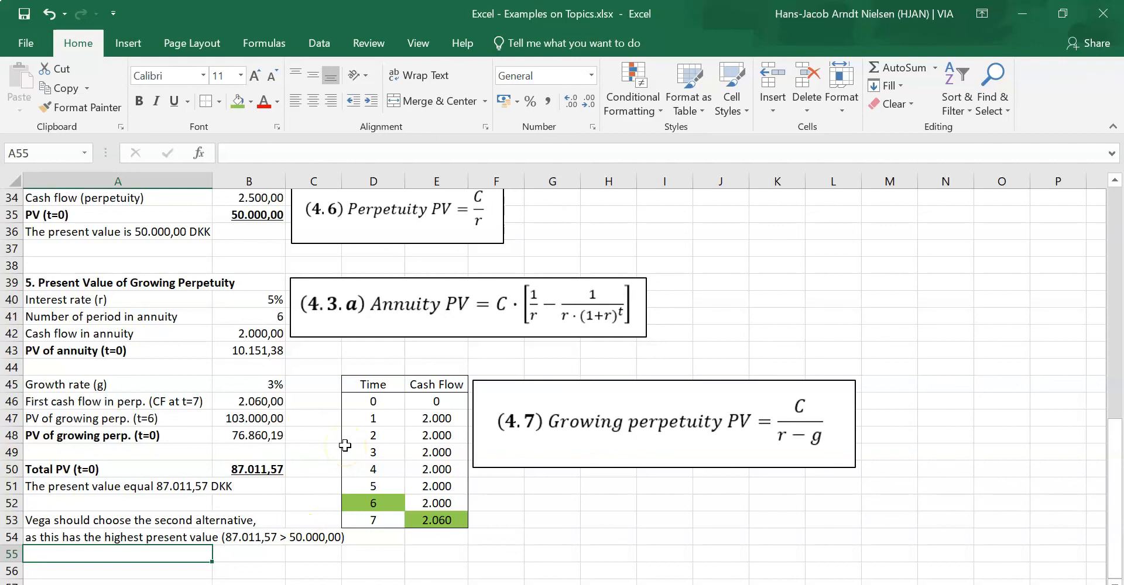
{"action": "mouse_move", "coordinate": [74, 259]}
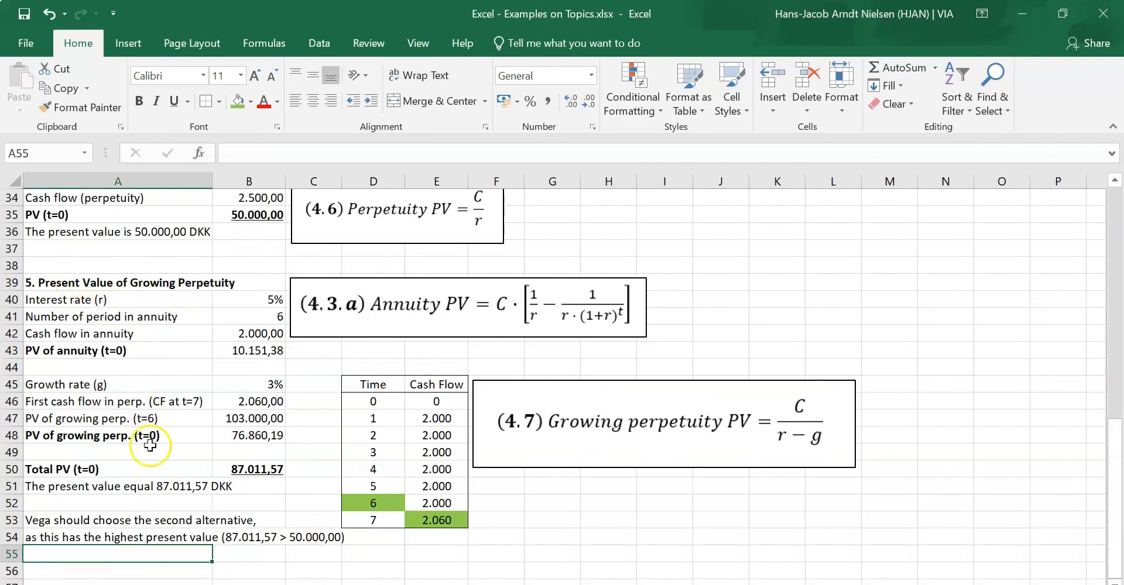
{"action": "mouse_move", "coordinate": [416, 501]}
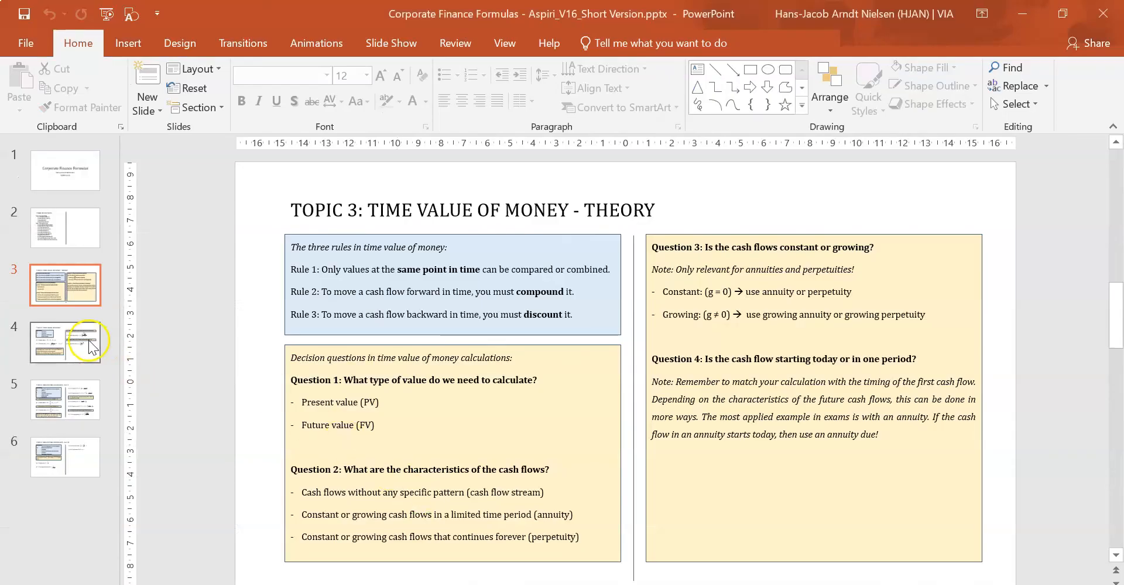
Browse to the Time Value of Money theory slide in the formulas deck.
{"action": "left_click", "coordinate": [65, 400]}
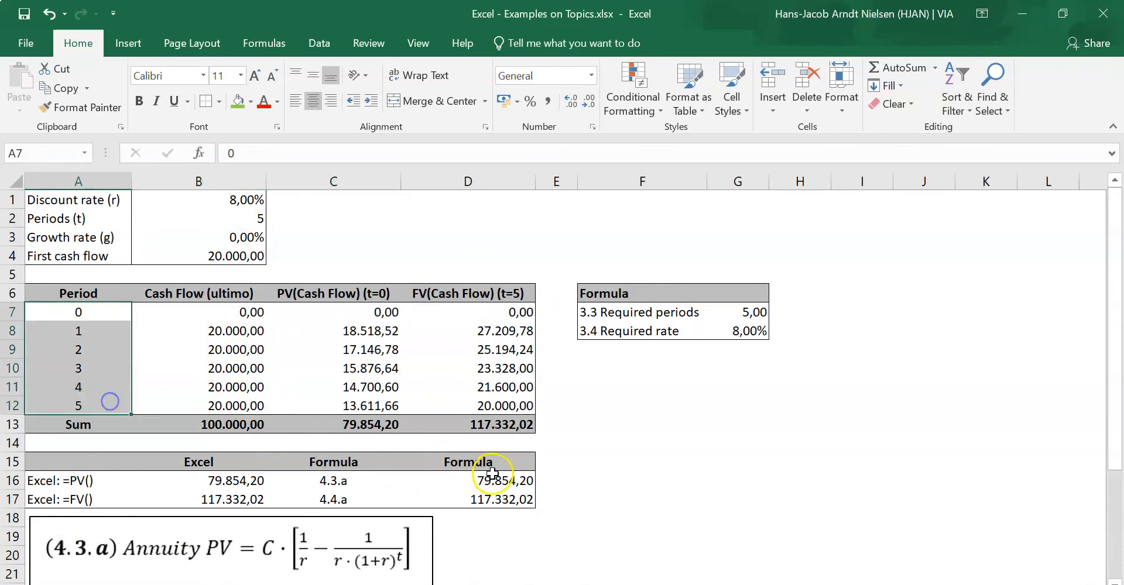
Inspect the D17 future value formula giving 117.332,02 on the annuity sheet.
{"action": "left_click", "coordinate": [491, 500]}
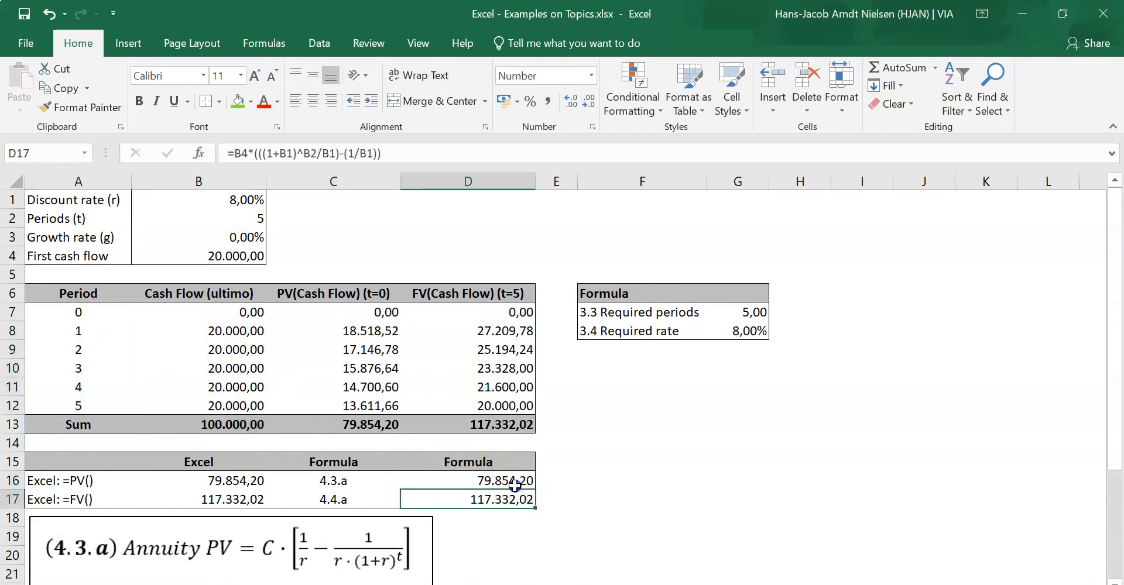